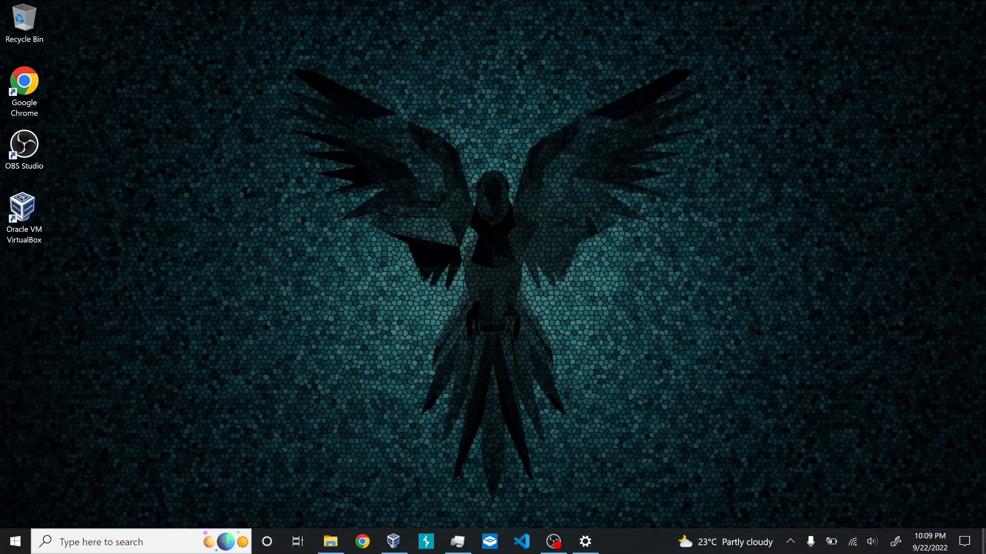
mouse_move(229, 389)
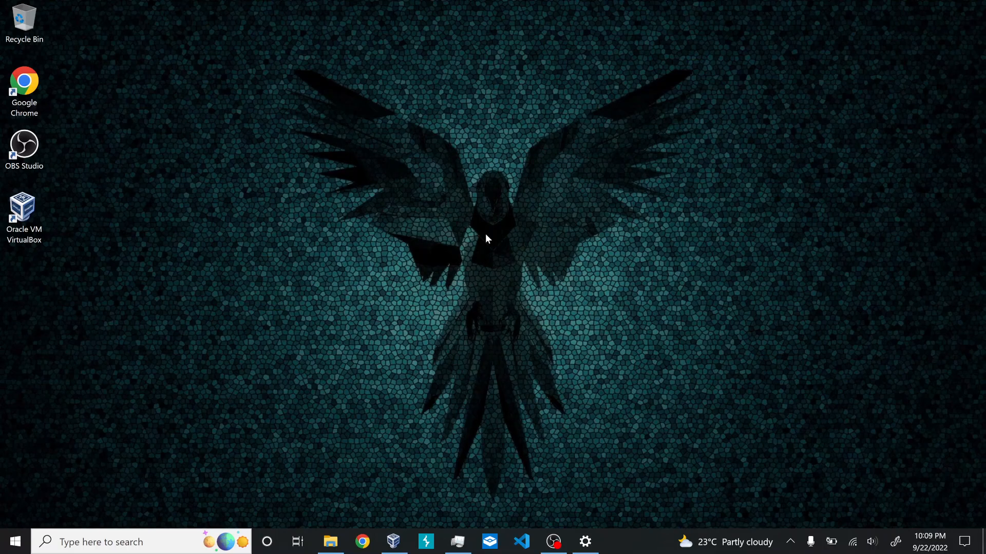
mouse_move(85, 334)
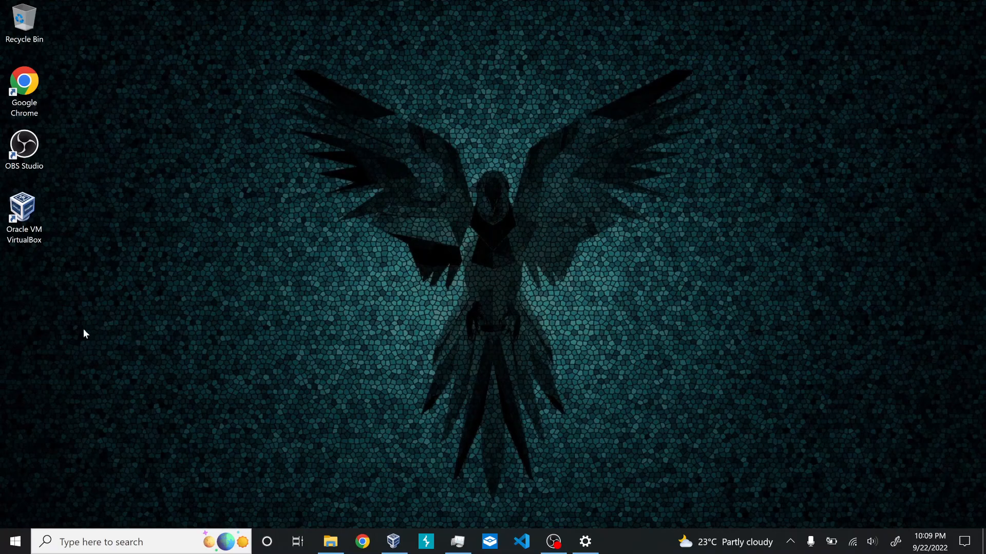
mouse_move(365, 158)
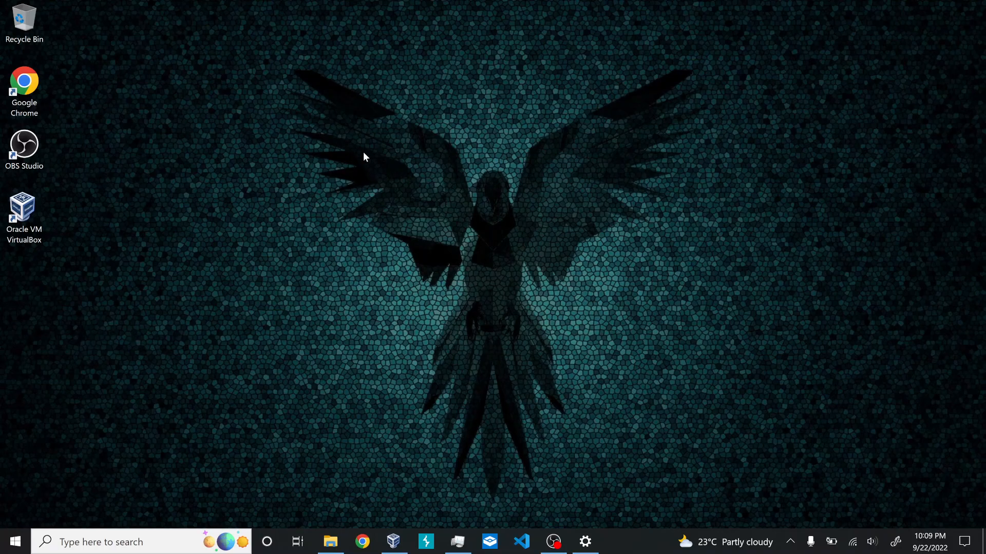
- Launch VirtualBox and start a new VM named Parrot of type Linux, Debian 64-bit
click(24, 214)
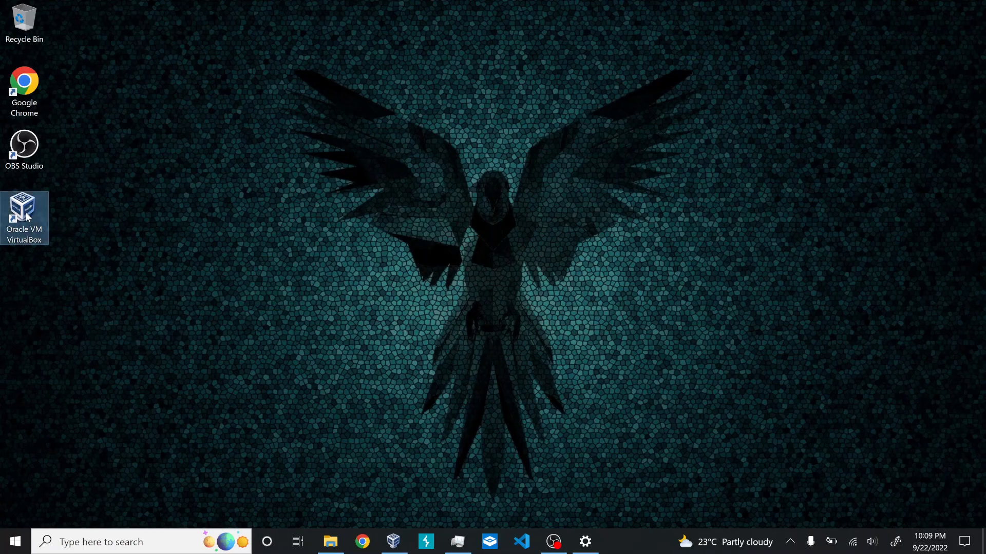
double_click(24, 207)
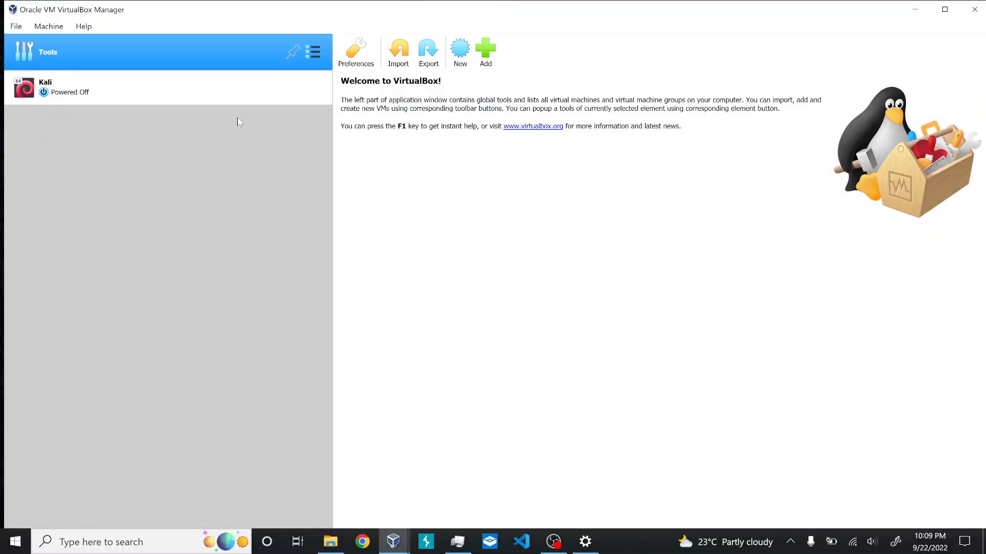
mouse_move(459, 50)
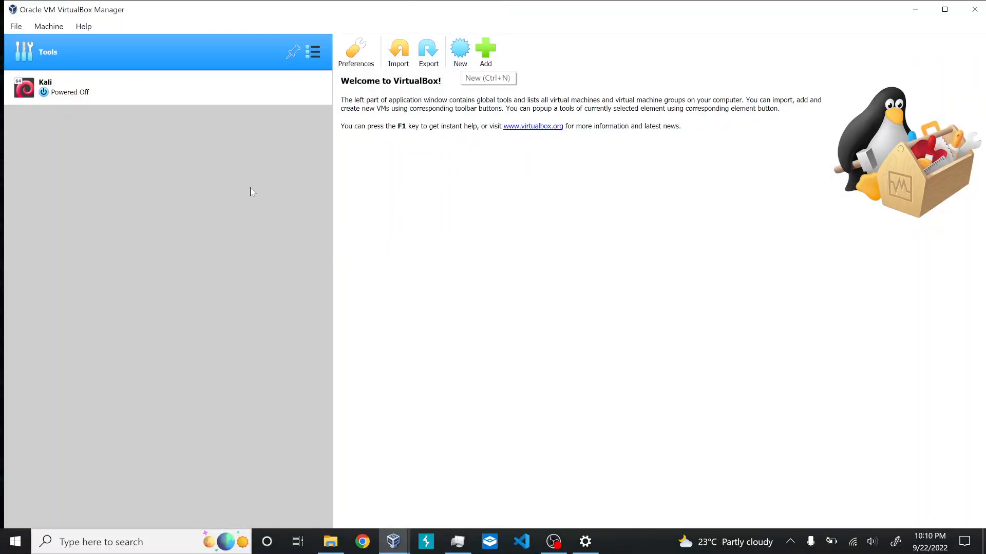
mouse_move(485, 51)
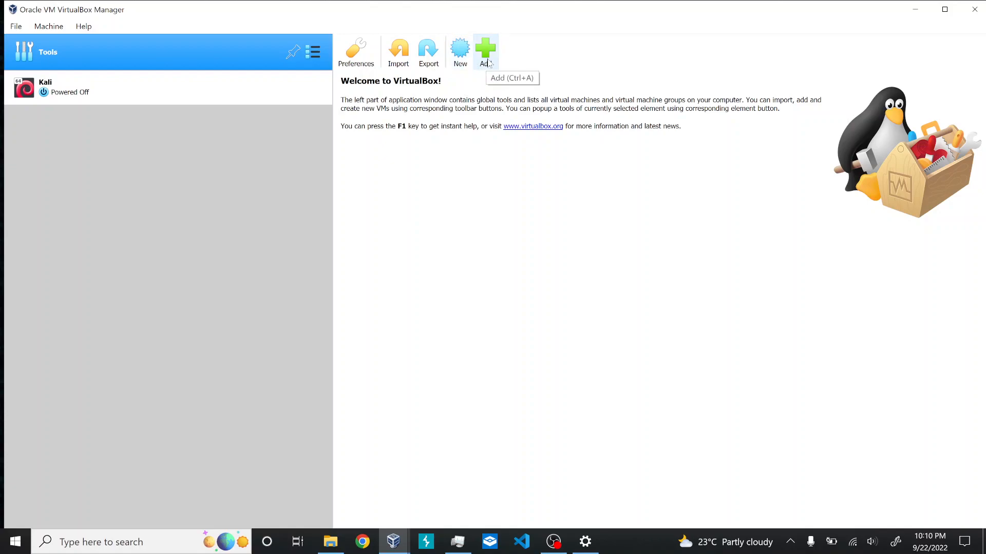
click(459, 52)
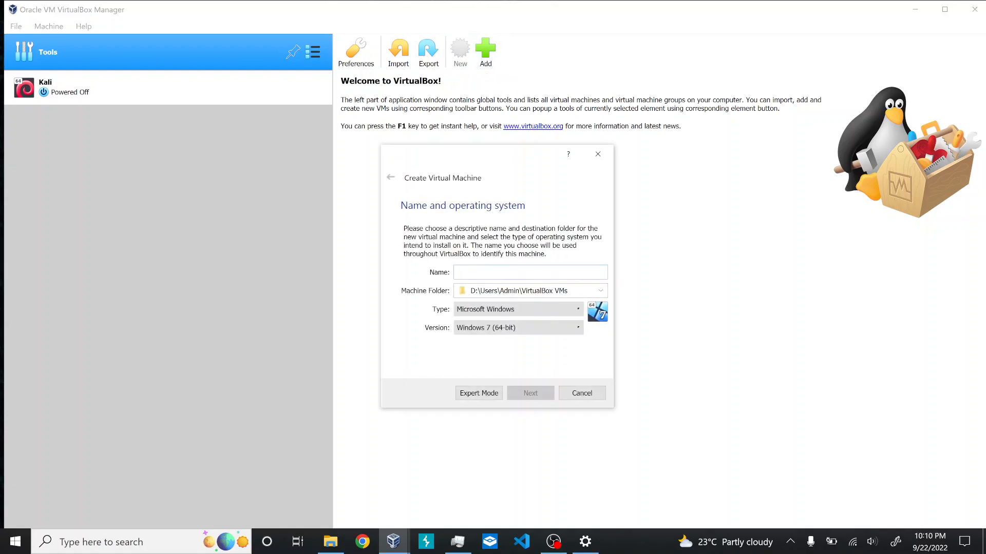
text(Pa)
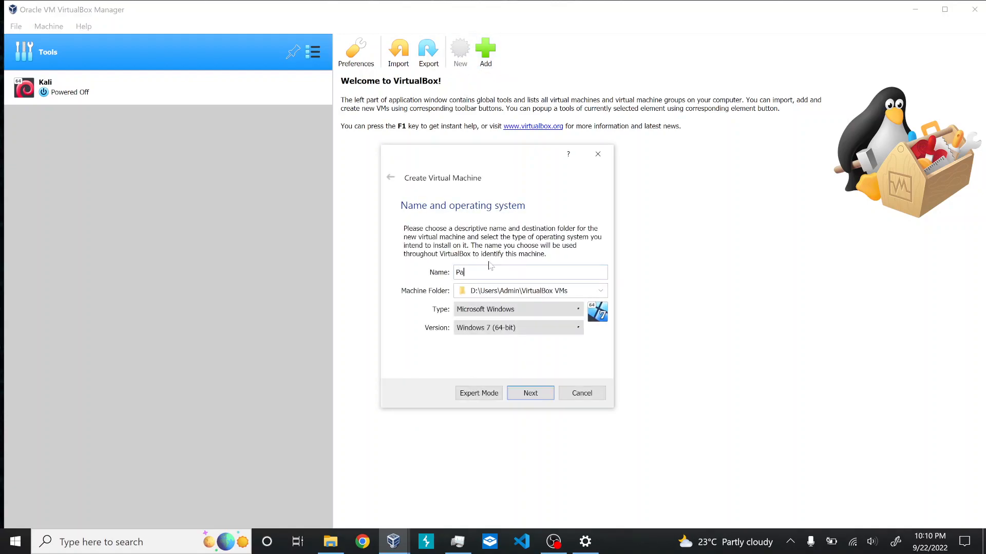
click(516, 309)
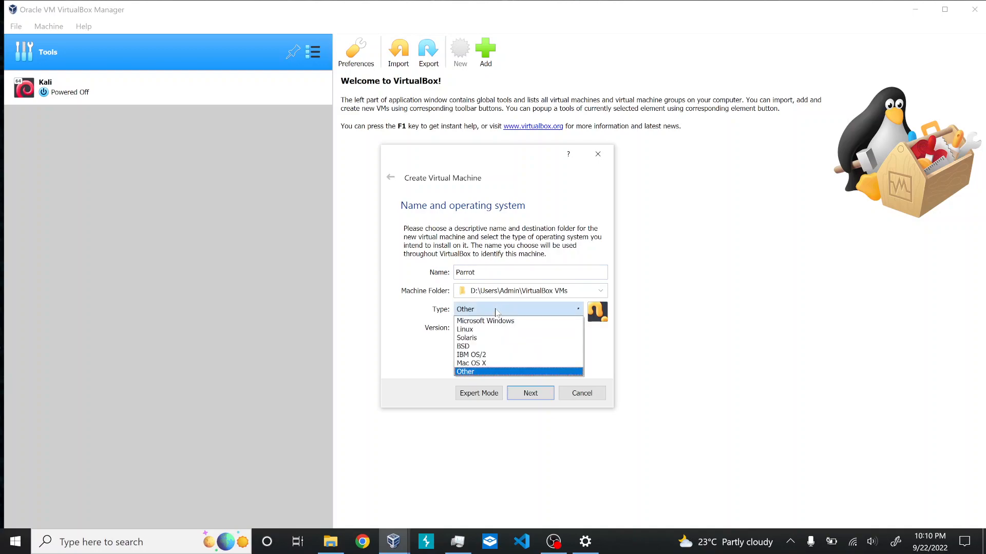
click(465, 330)
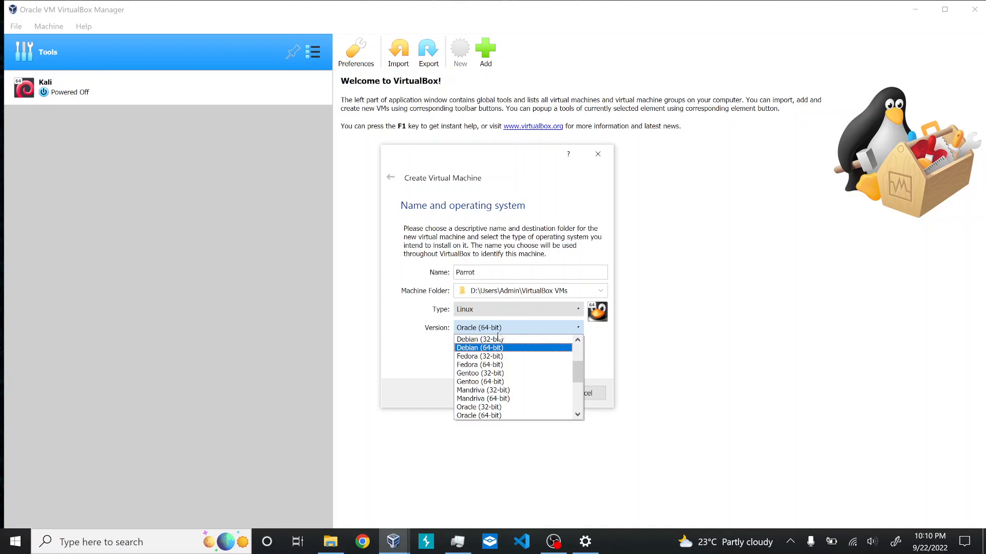
click(529, 393)
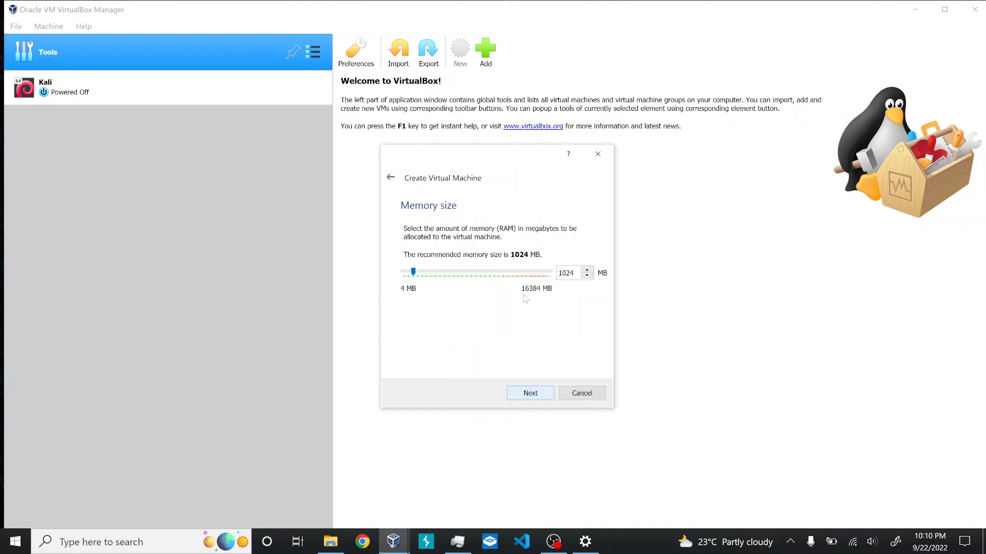
- Give the Parrot VM 2444 MB memory and a dynamic 18.87 GB VDI disk, then create it
drag(413, 272, 422, 271)
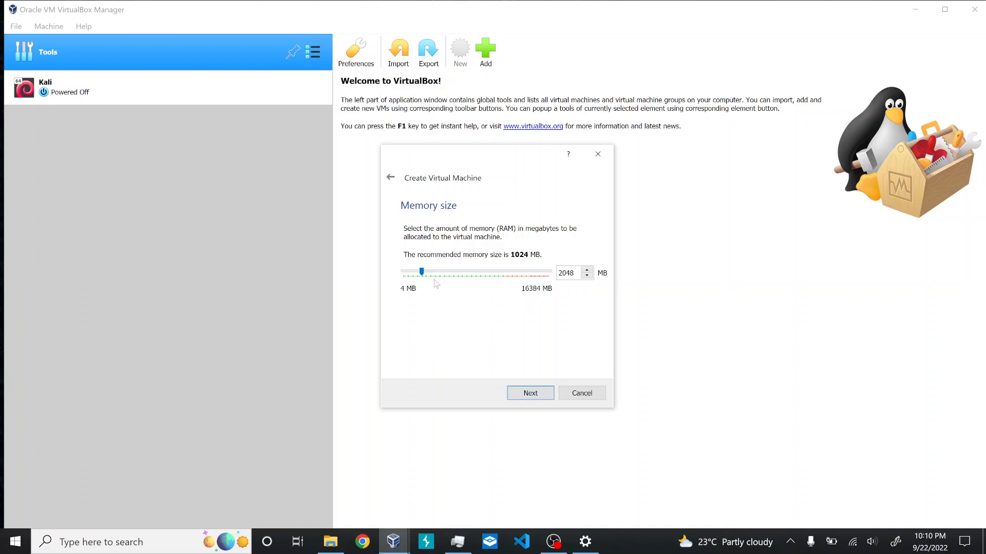
drag(421, 271, 425, 271)
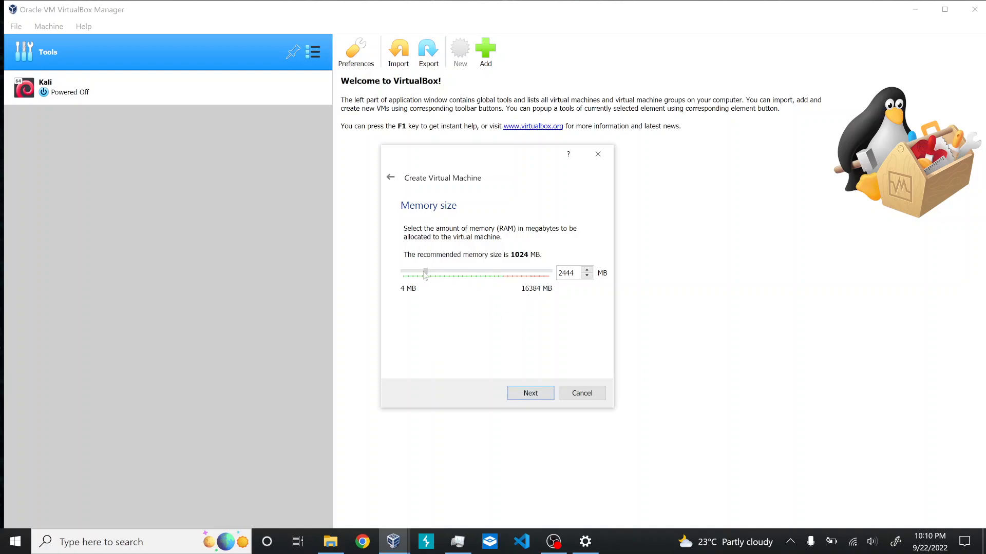
click(529, 393)
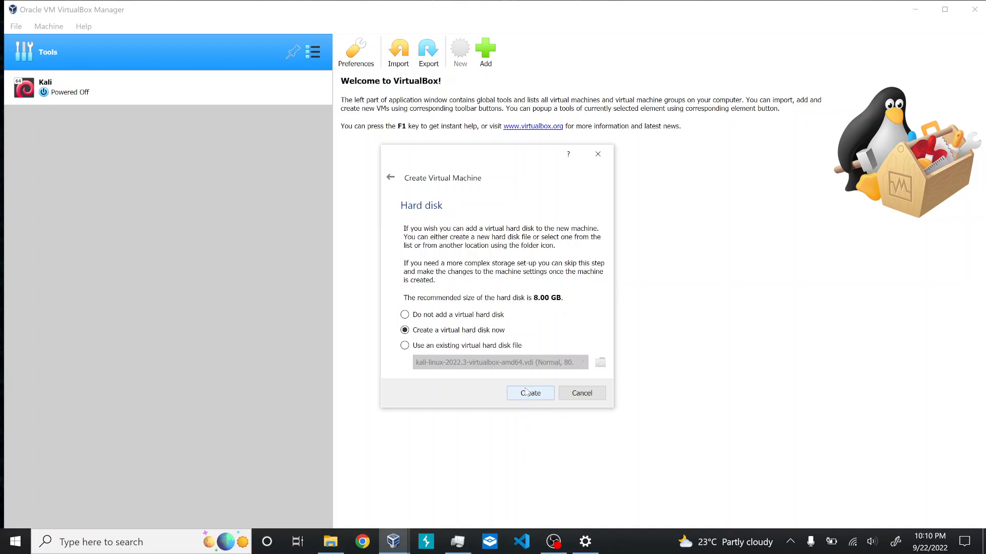
click(529, 393)
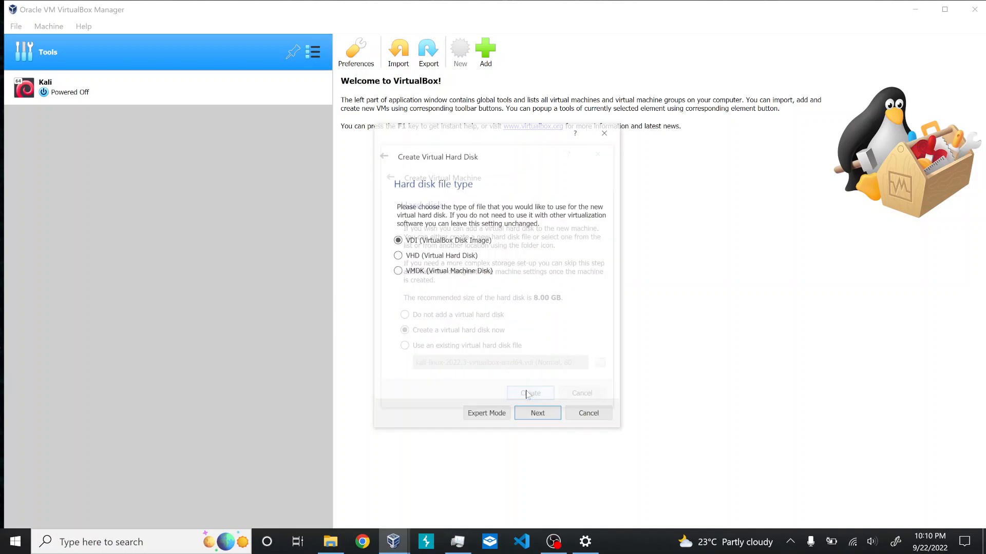
click(537, 413)
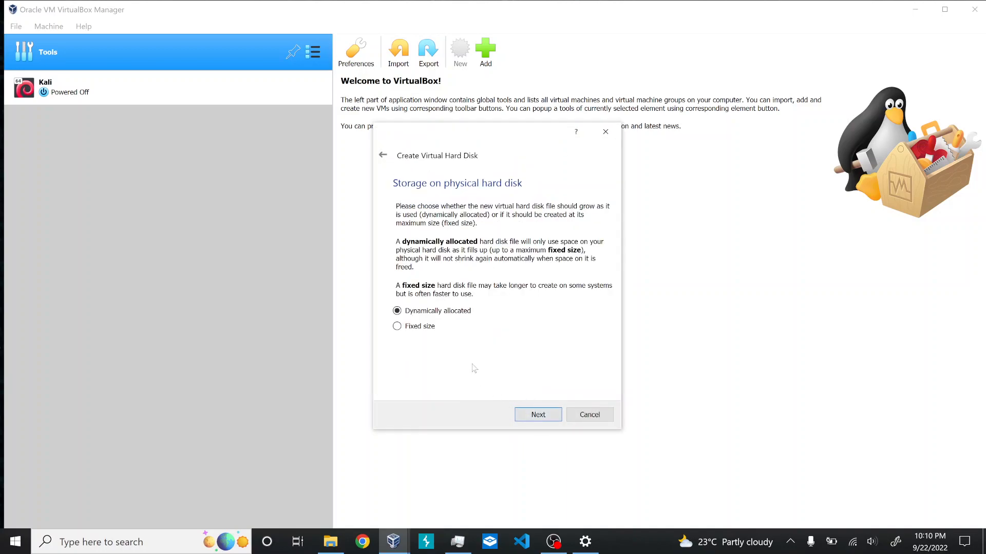
click(537, 414)
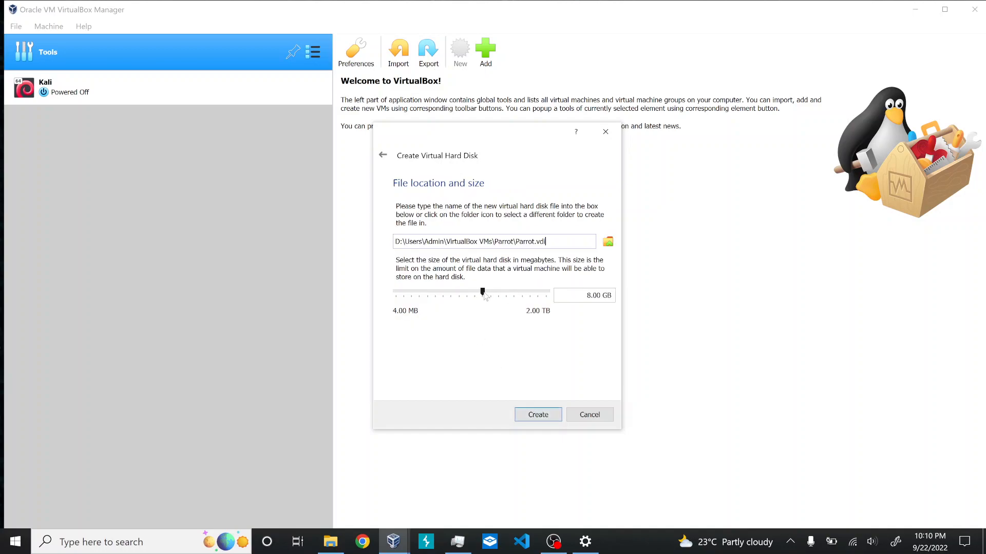
drag(482, 291, 492, 291)
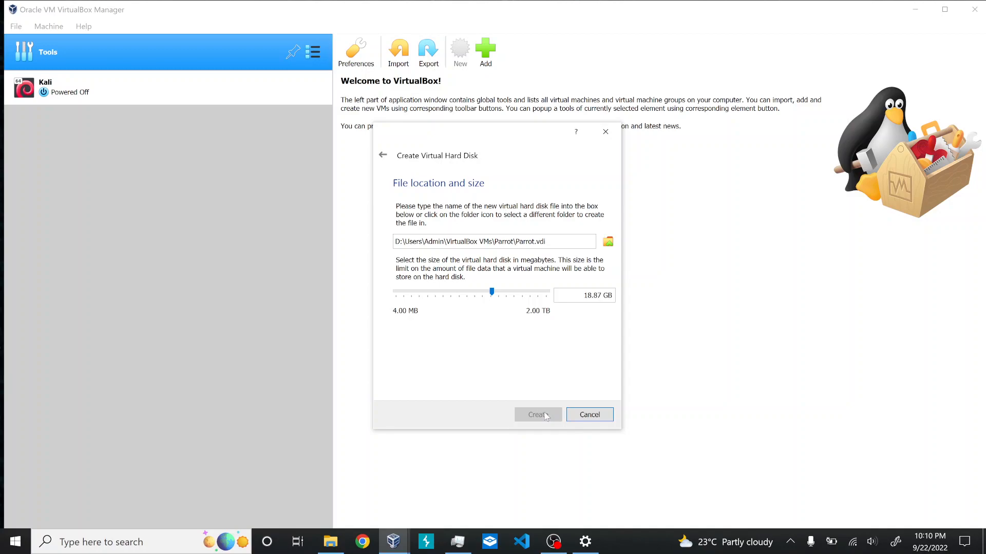
click(537, 415)
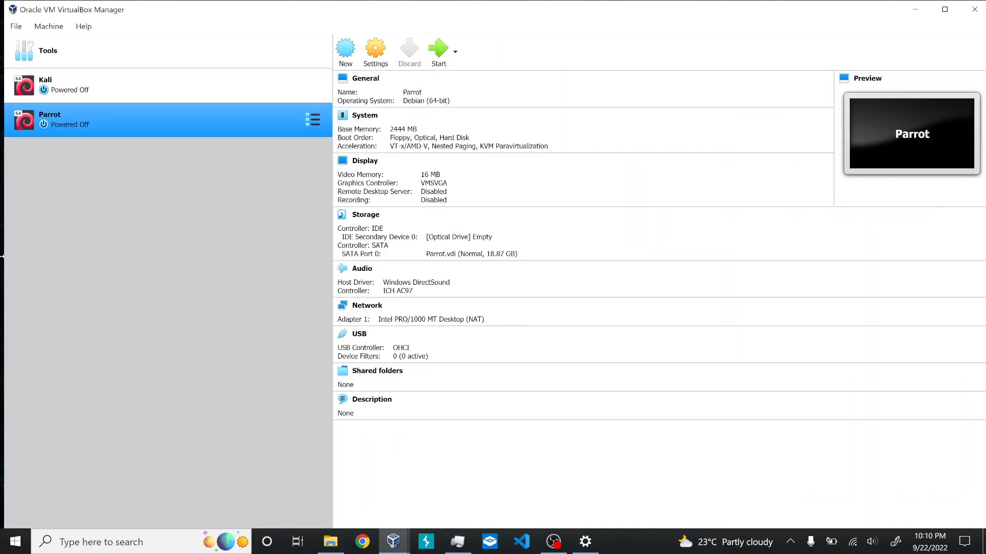
mouse_move(216, 122)
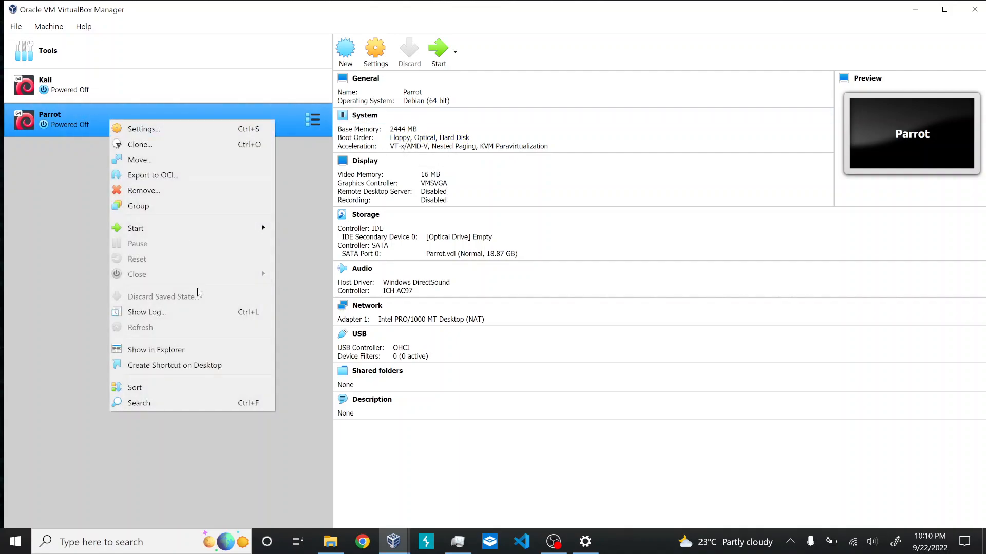
mouse_move(143, 128)
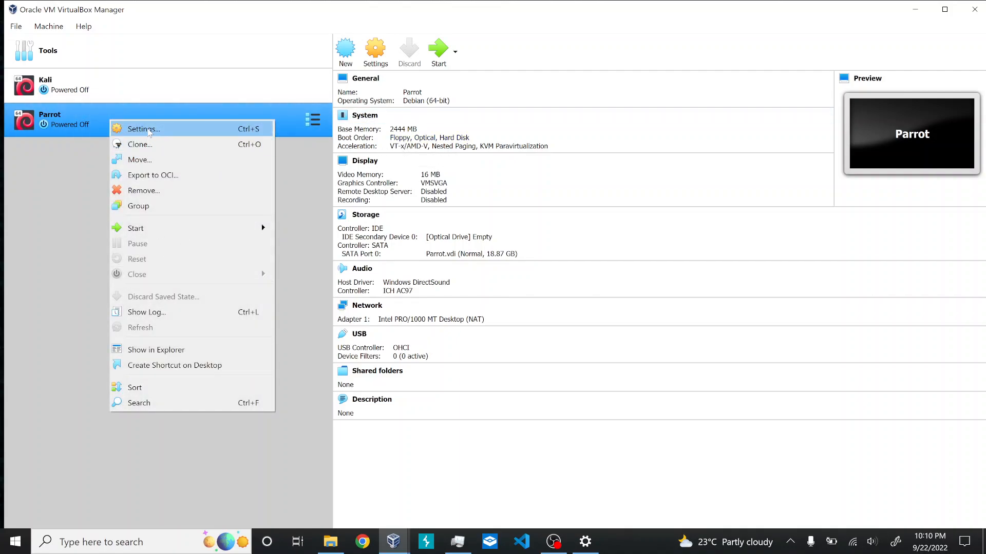
- Attach Parrot-security-5.0.1_amd64.iso to Parrot's empty optical drive in Storage settings and save
click(143, 129)
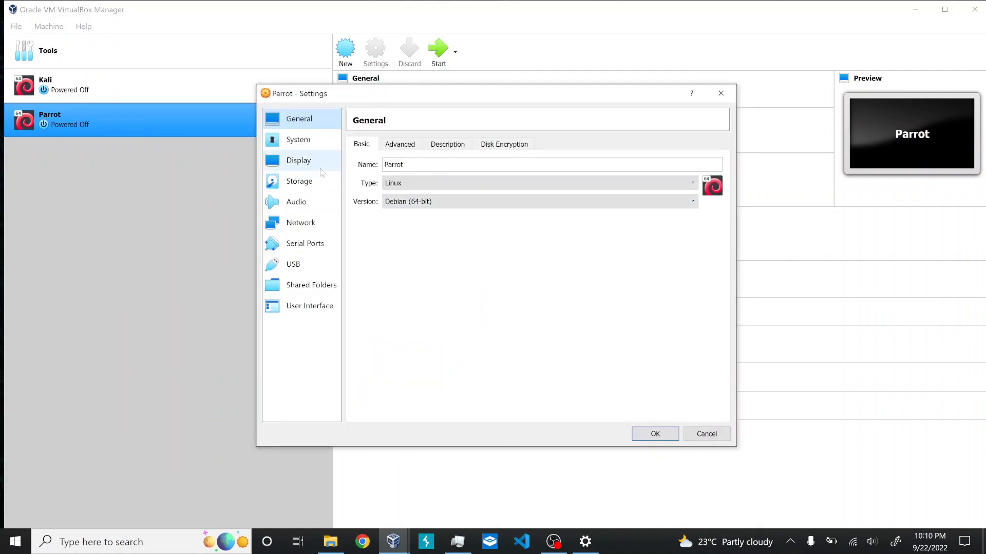
click(298, 182)
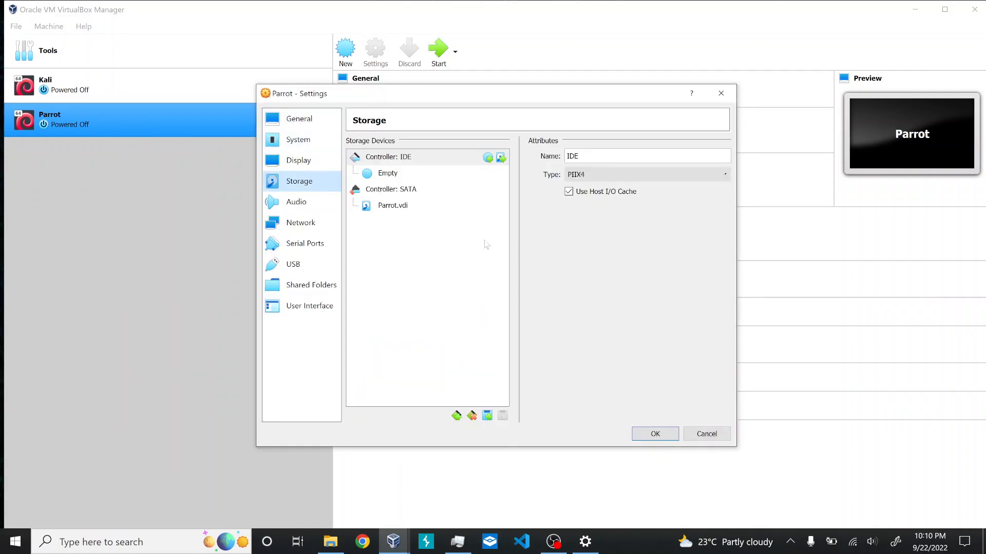
click(387, 173)
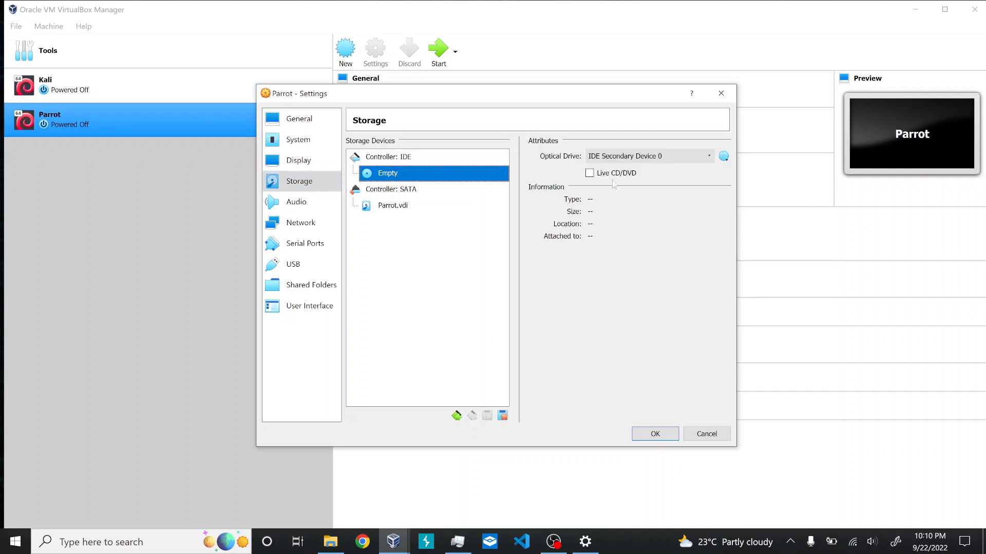
click(723, 156)
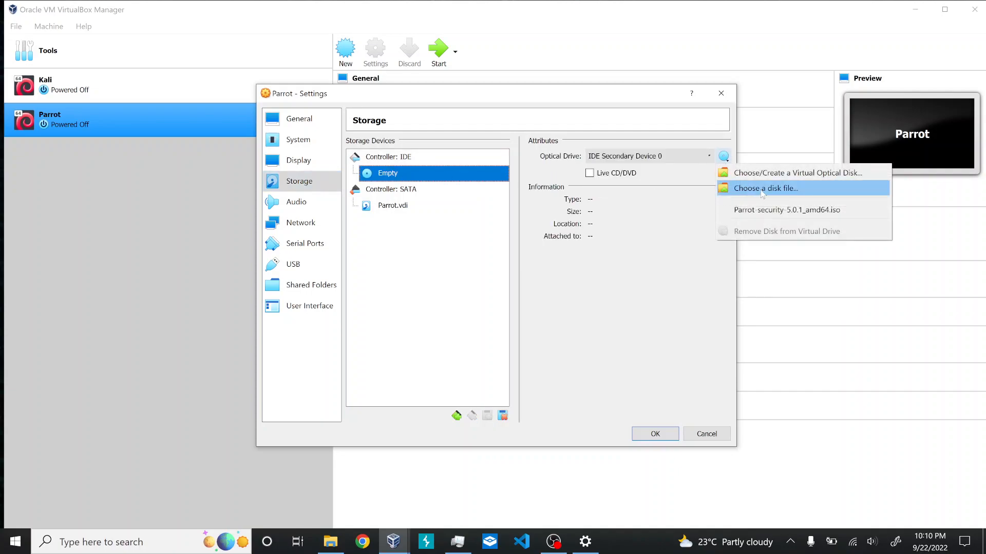
click(764, 188)
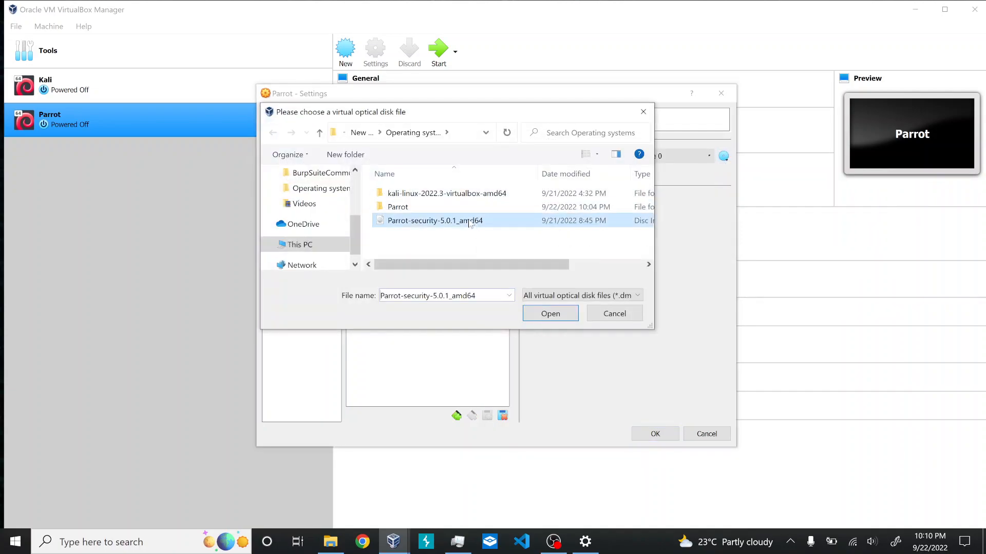
click(548, 313)
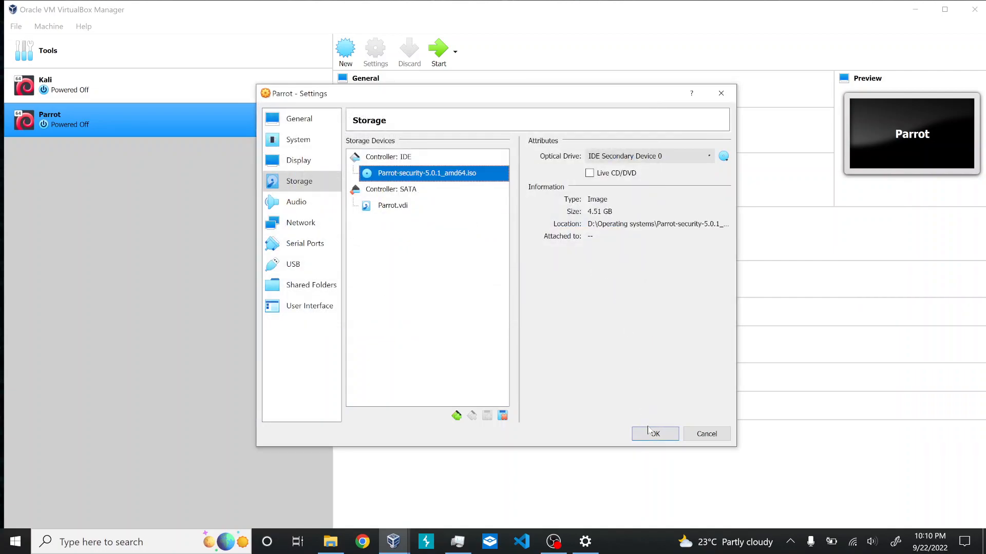
click(654, 434)
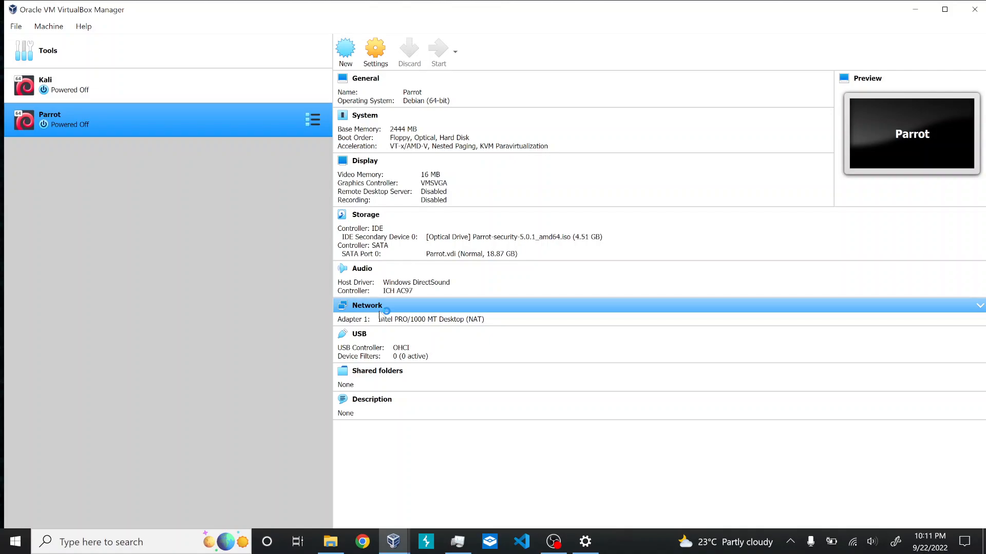
- Start the Parrot machine and scale its virtual screen to 200%
click(438, 50)
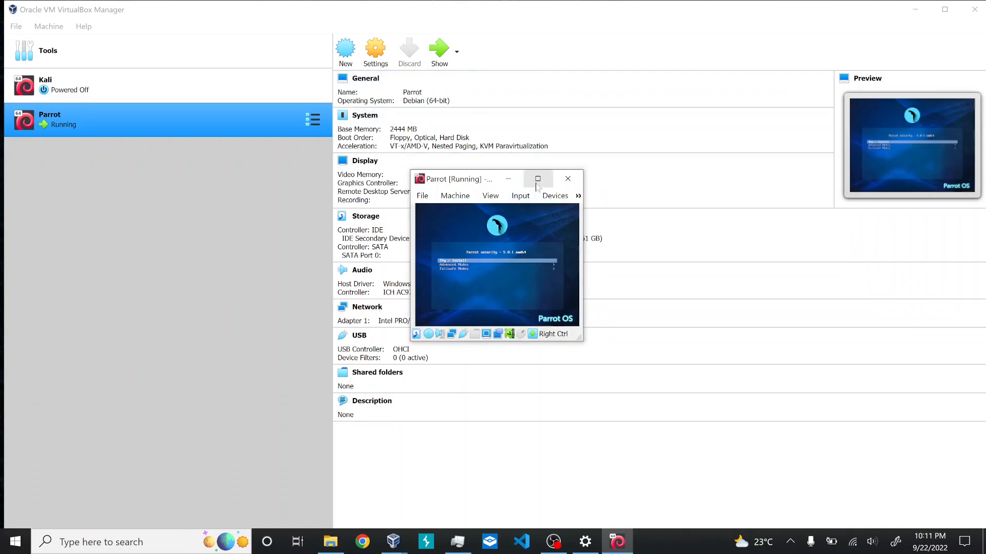
click(538, 179)
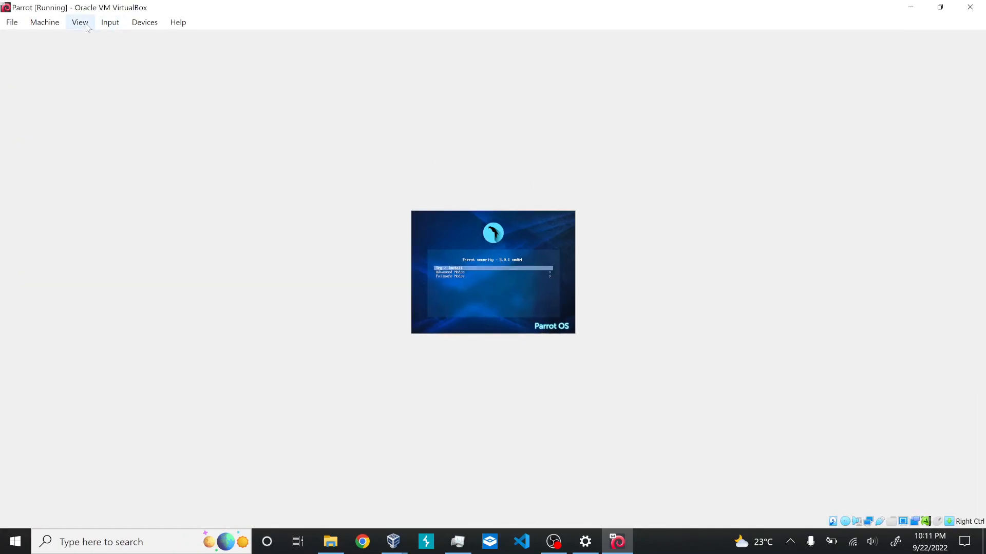
click(79, 22)
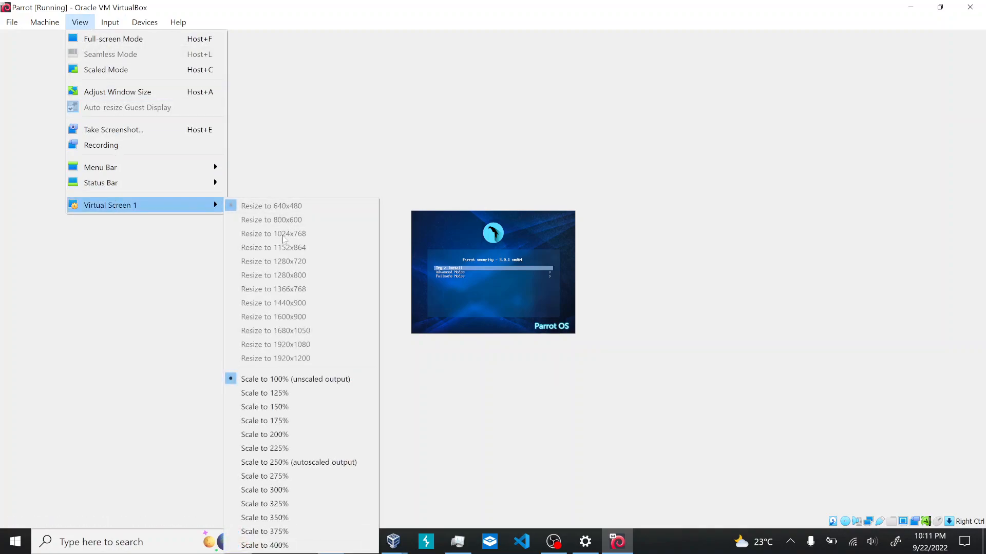
mouse_move(263, 435)
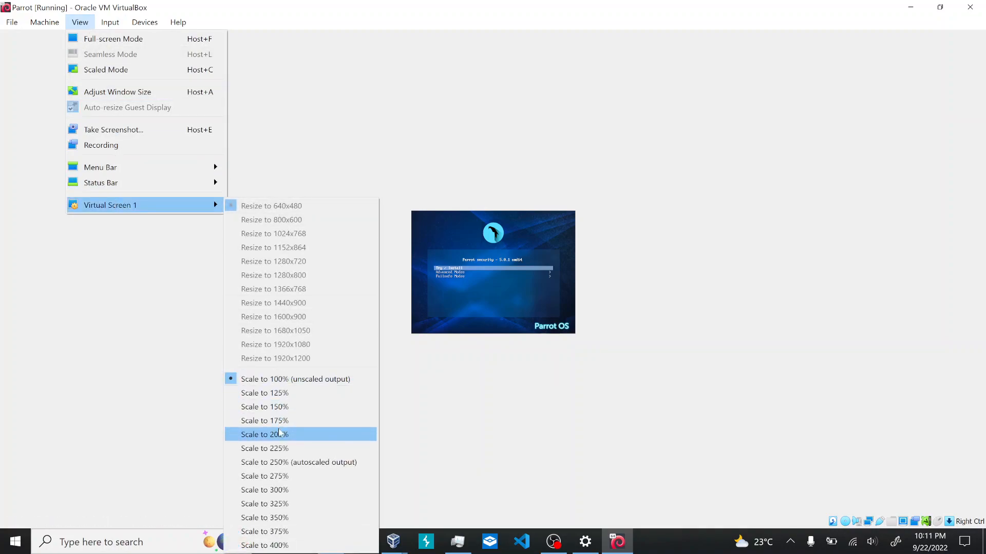
click(264, 434)
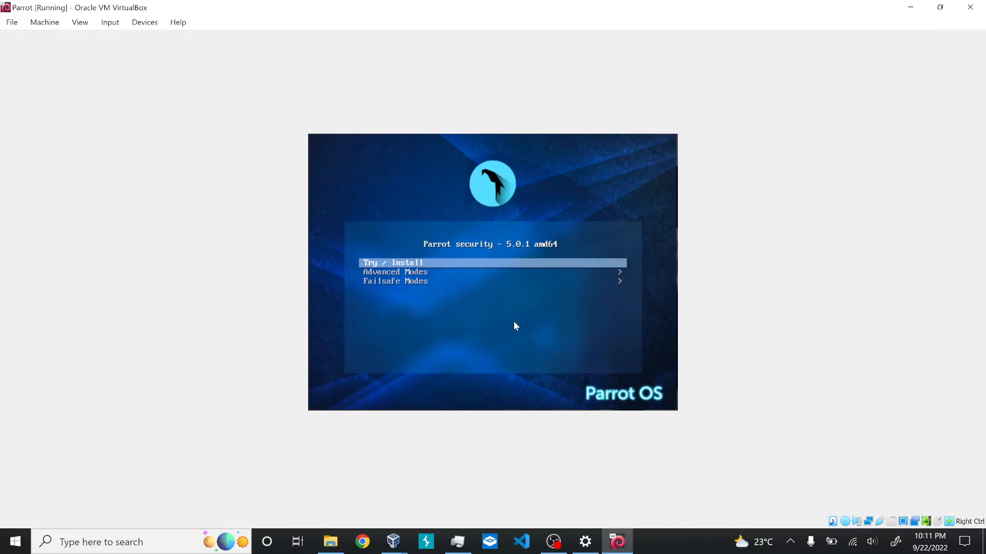
- Boot the Try / Install GRUB entry and wait for the live Parrot desktop
key(Return)
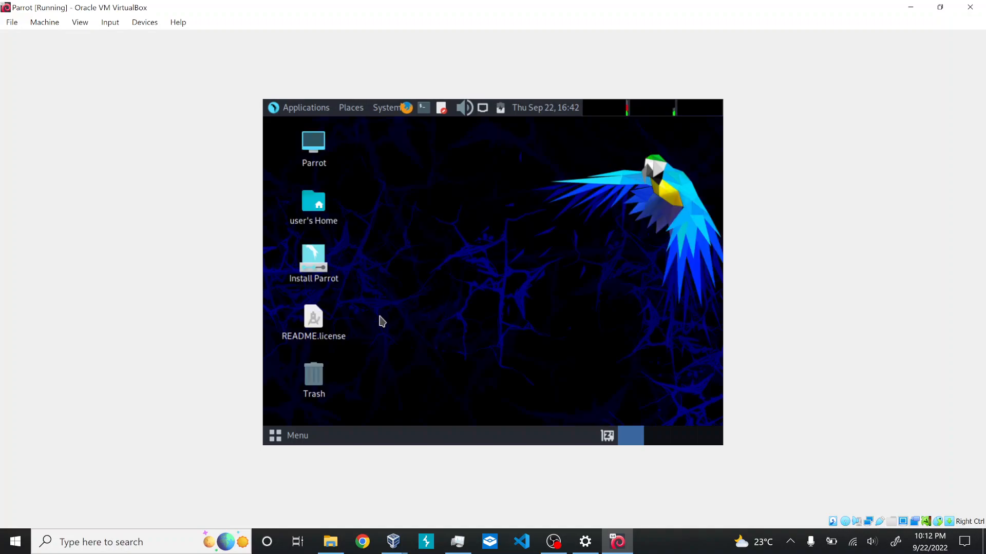
mouse_move(313, 307)
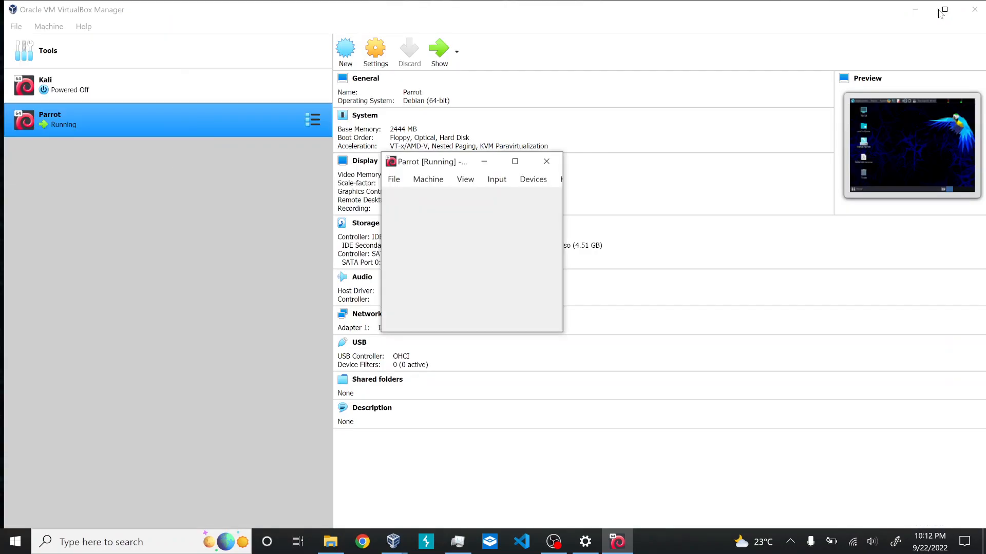
- Maximize the Parrot [Running] window so the live desktop fills the screen
click(514, 160)
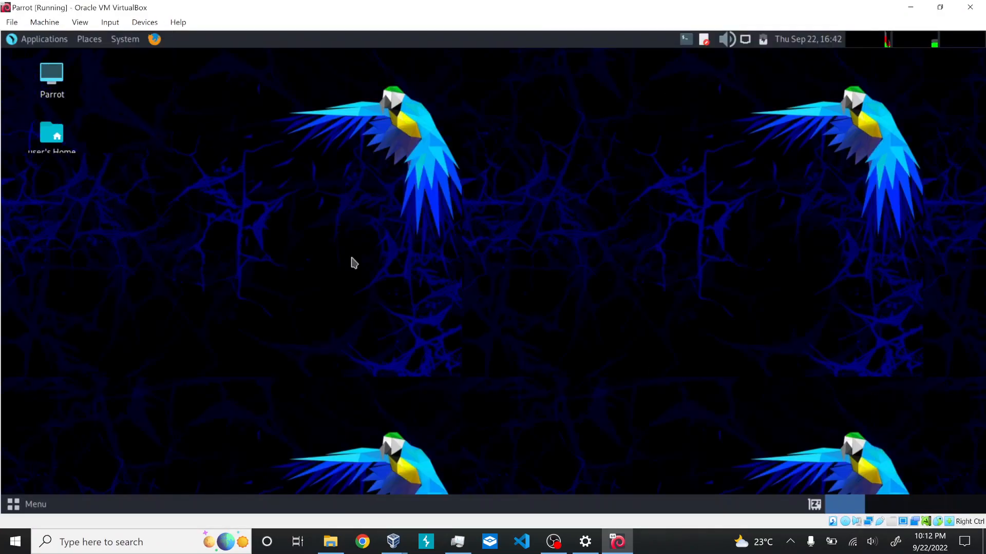
click(52, 135)
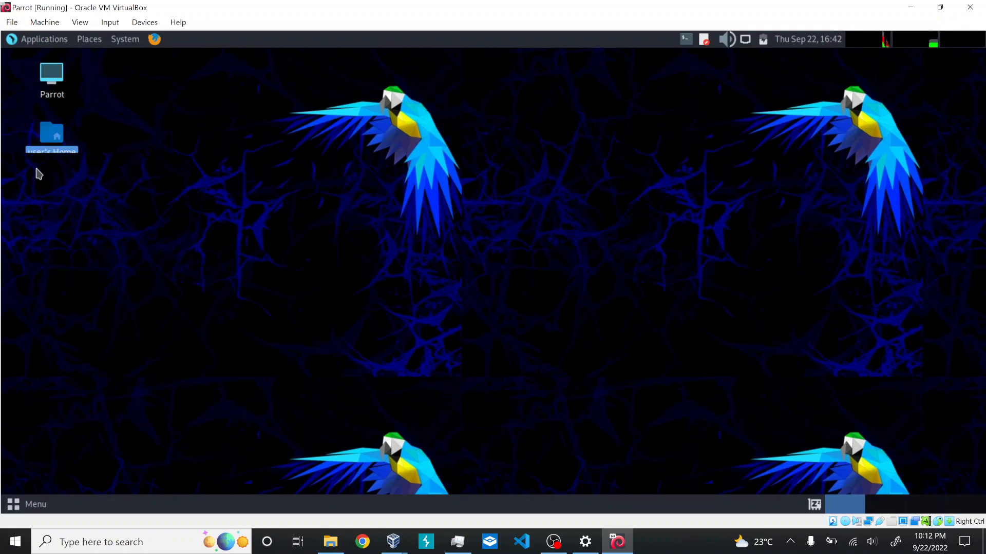
mouse_move(76, 208)
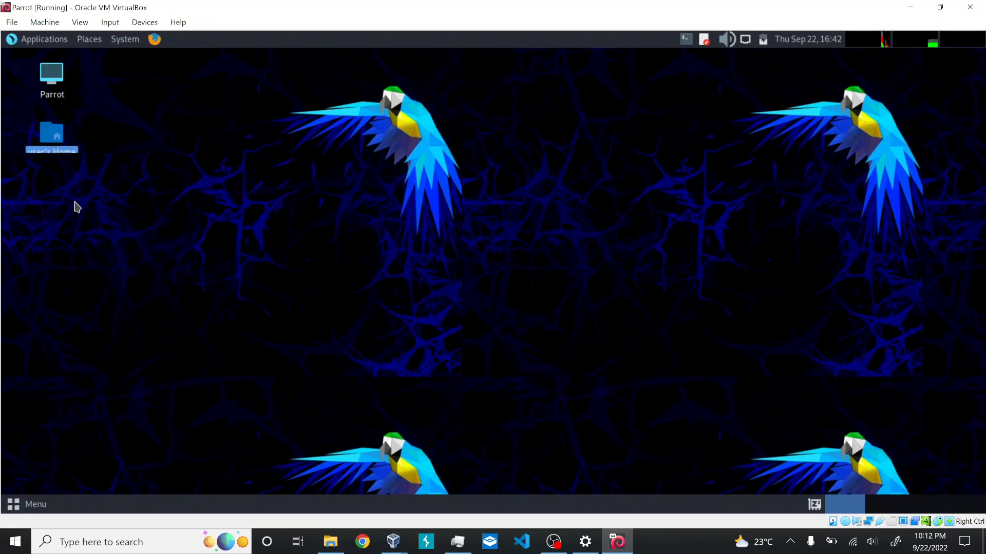
mouse_move(519, 196)
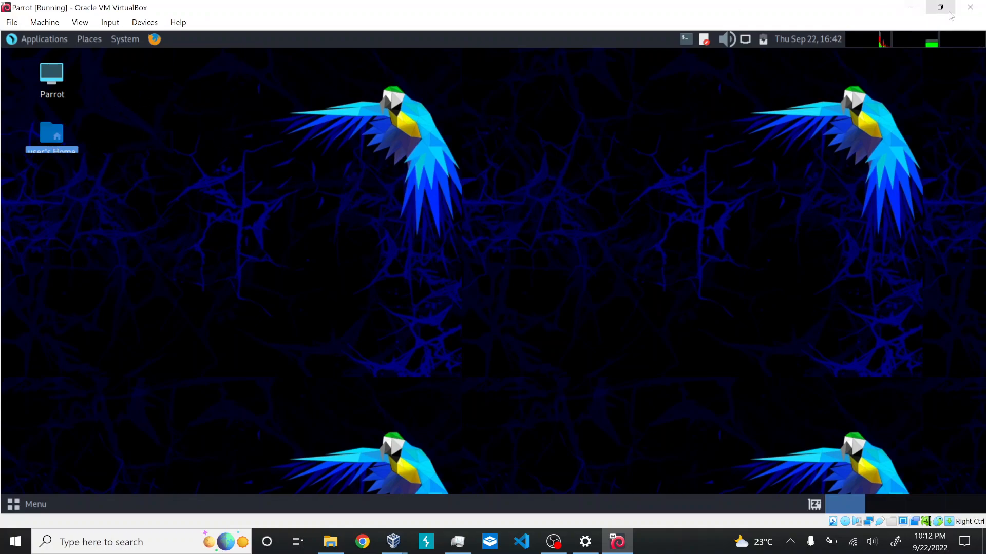
click(940, 7)
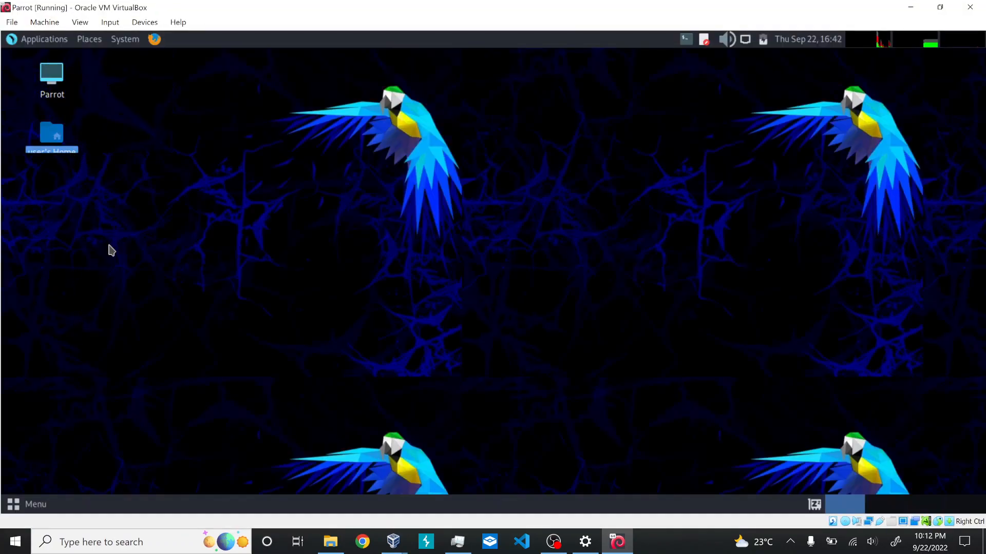
mouse_move(320, 118)
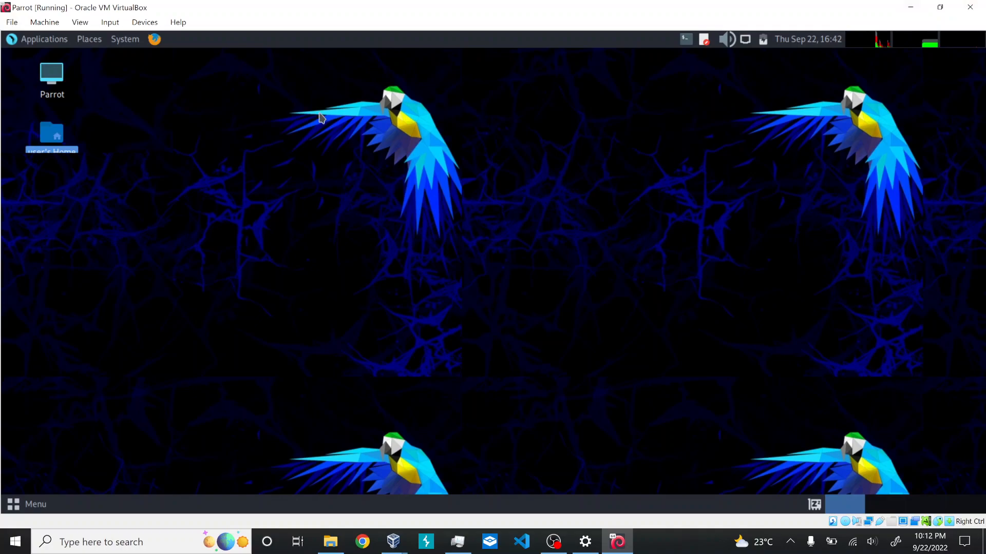
click(177, 22)
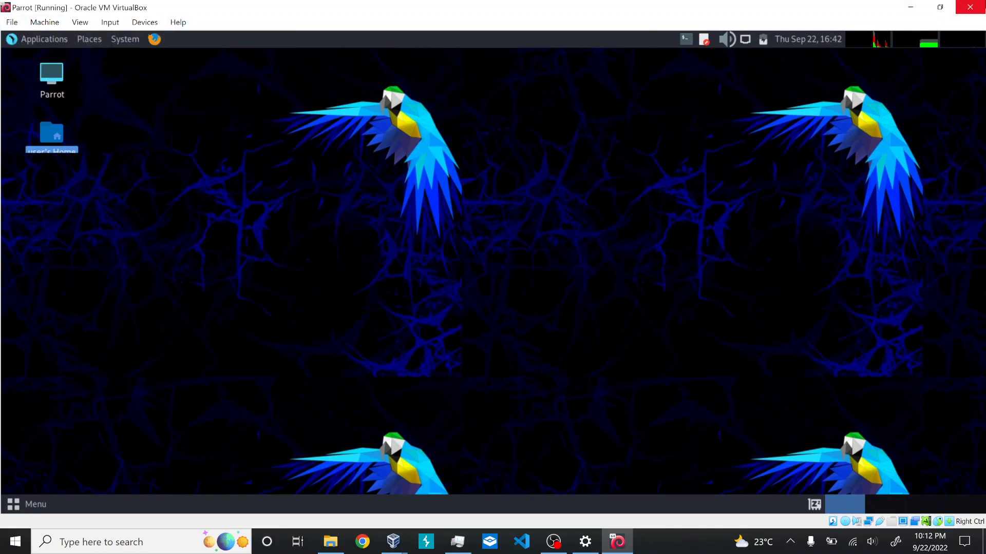
- Power off the Parrot machine, then start it again from VirtualBox Manager
click(970, 7)
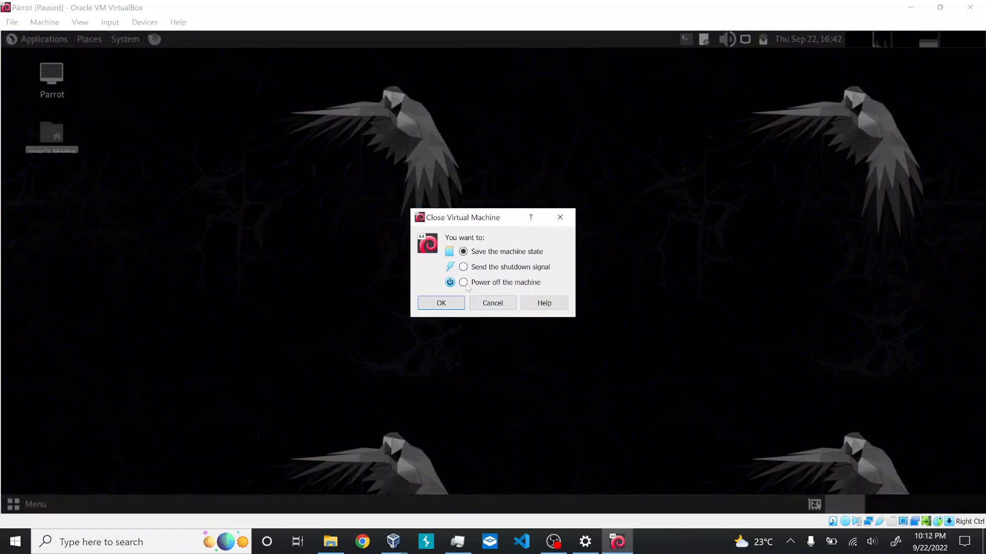
click(463, 282)
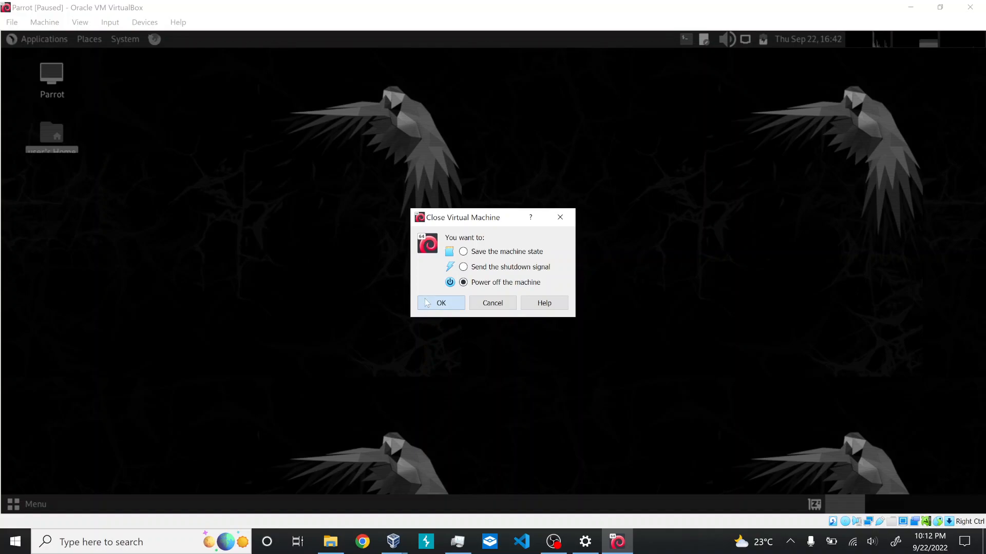
click(441, 303)
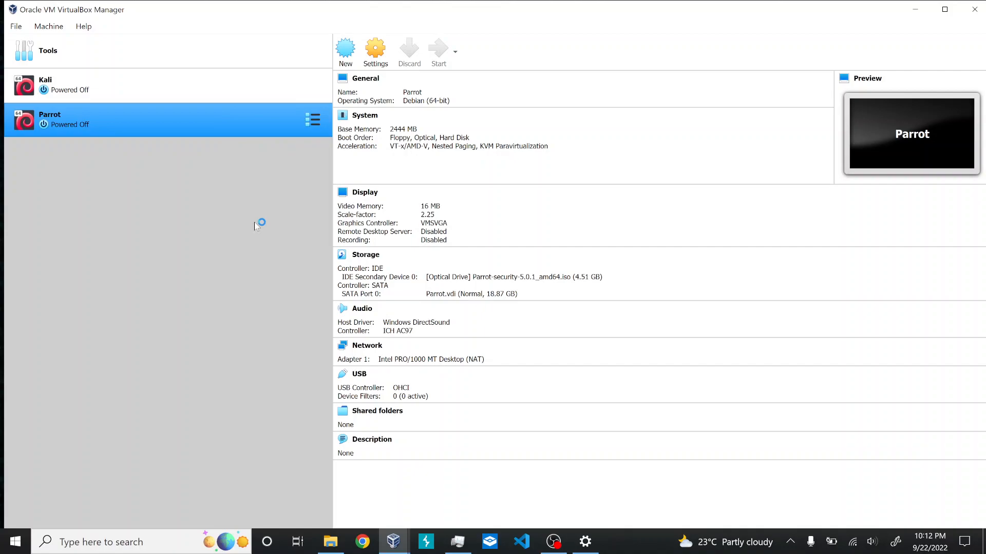
click(438, 51)
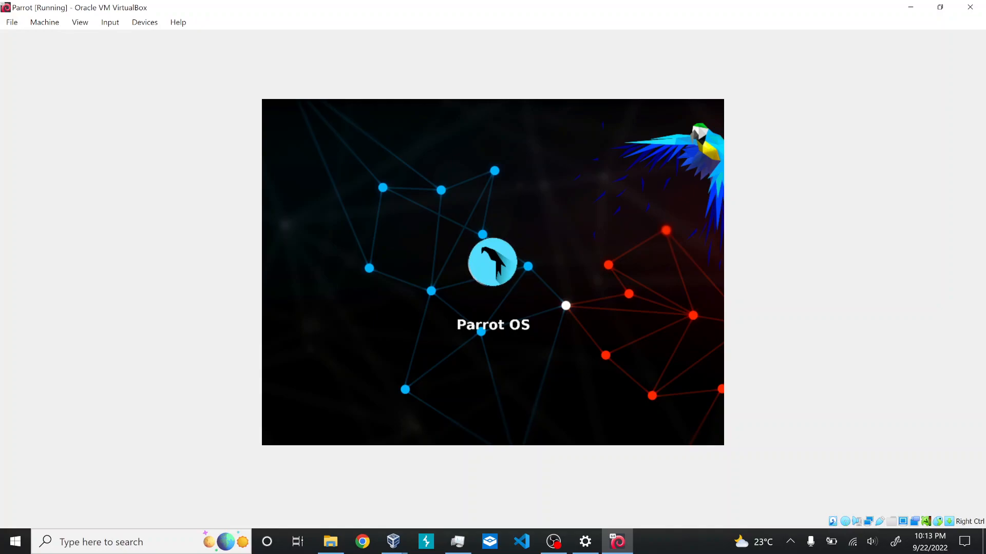
mouse_move(552, 541)
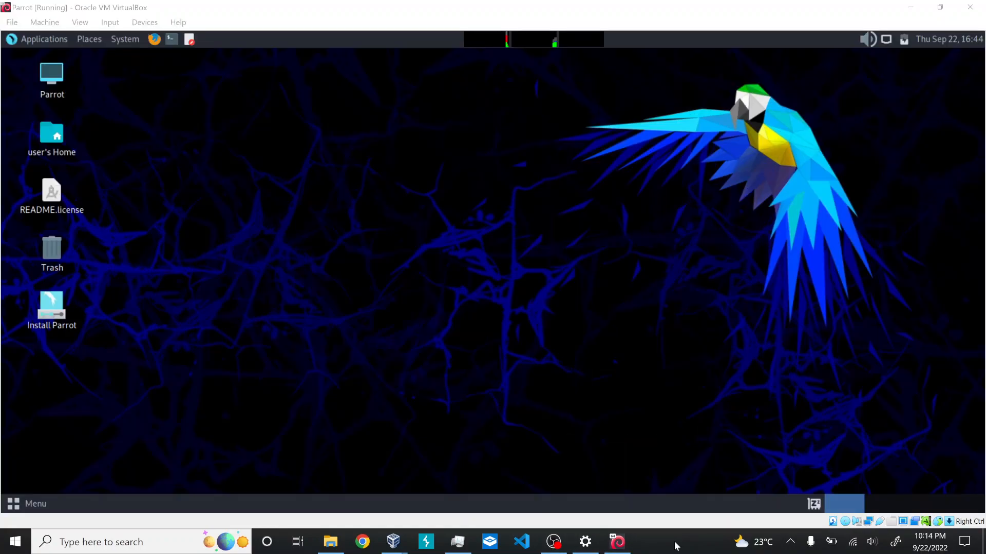
mouse_move(182, 313)
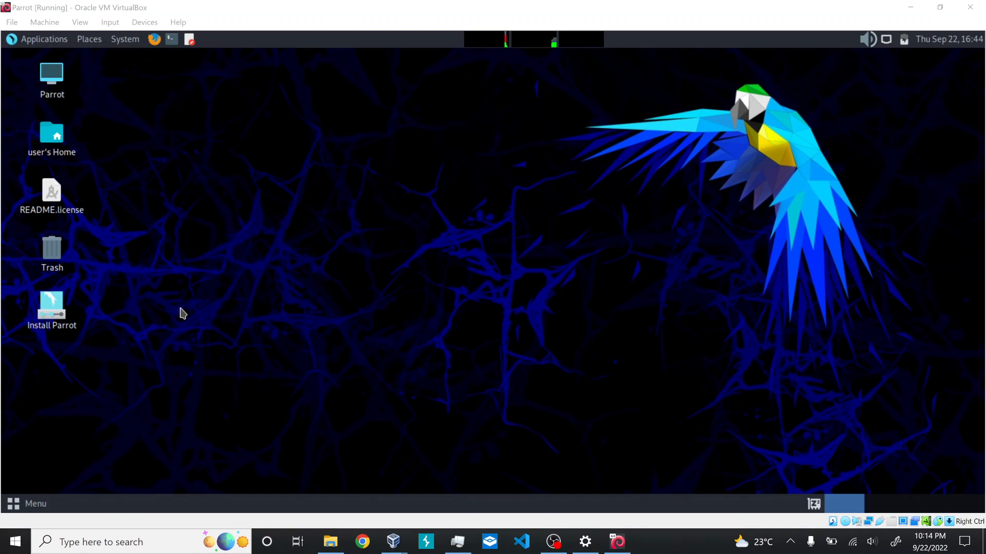
mouse_move(50, 200)
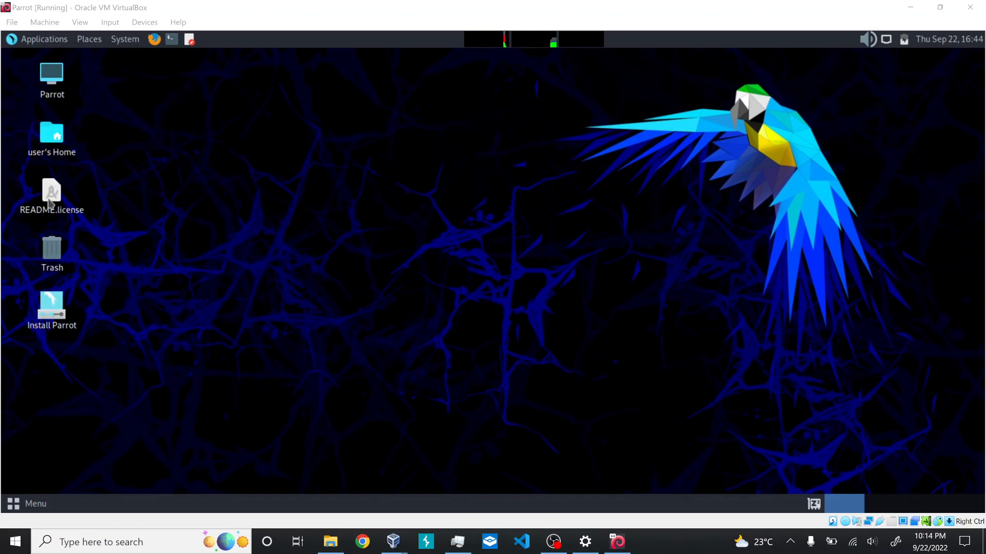
- Select the Install Parrot icon on the restarted live desktop
click(51, 308)
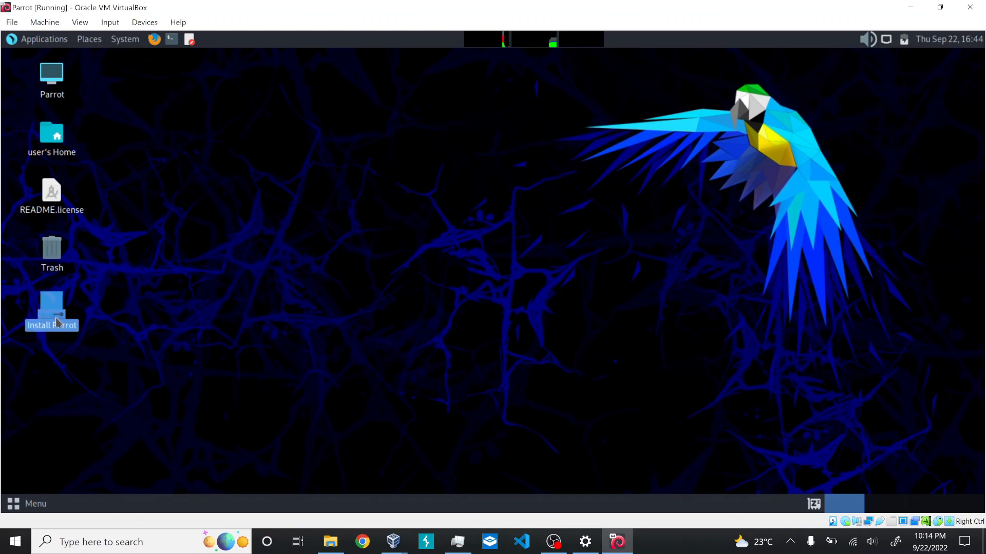
mouse_move(306, 327)
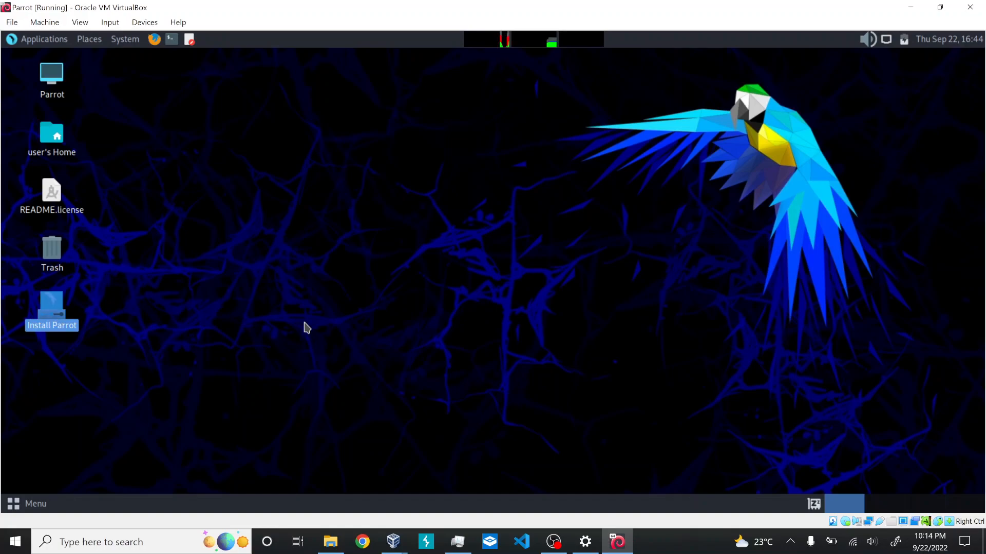
- Launch Install Parrot and accept Welcome, Asia/Colombo location and English (US) keyboard
double_click(51, 308)
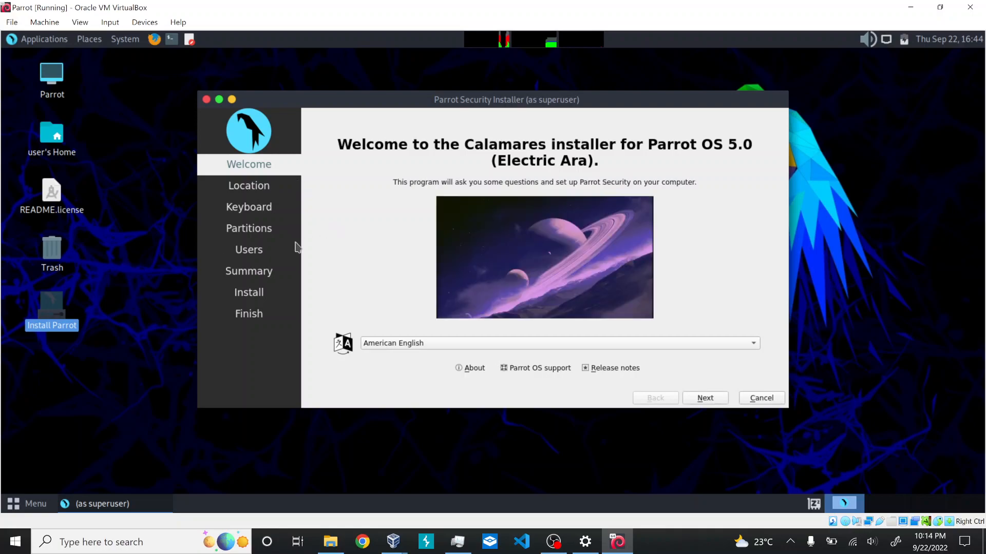
mouse_move(520, 263)
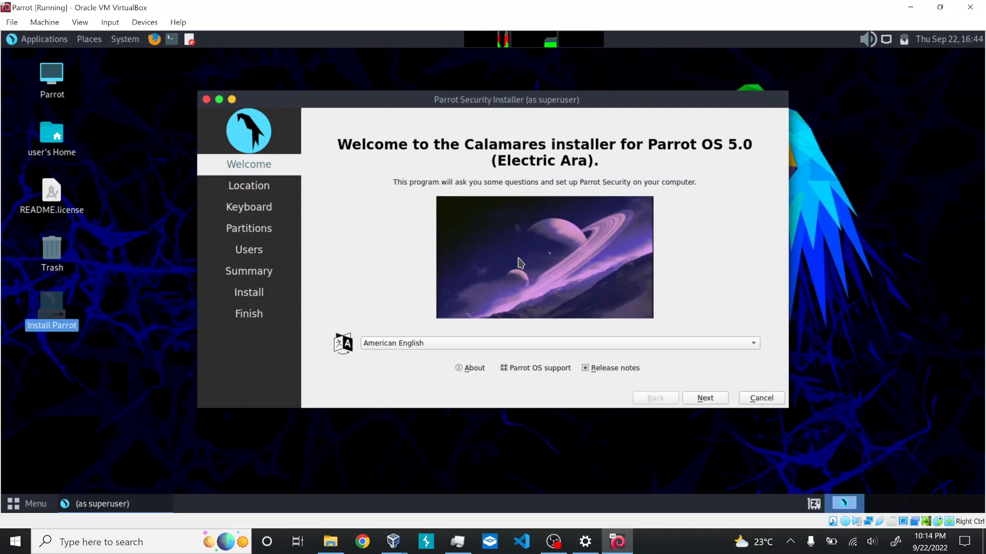
mouse_move(905, 45)
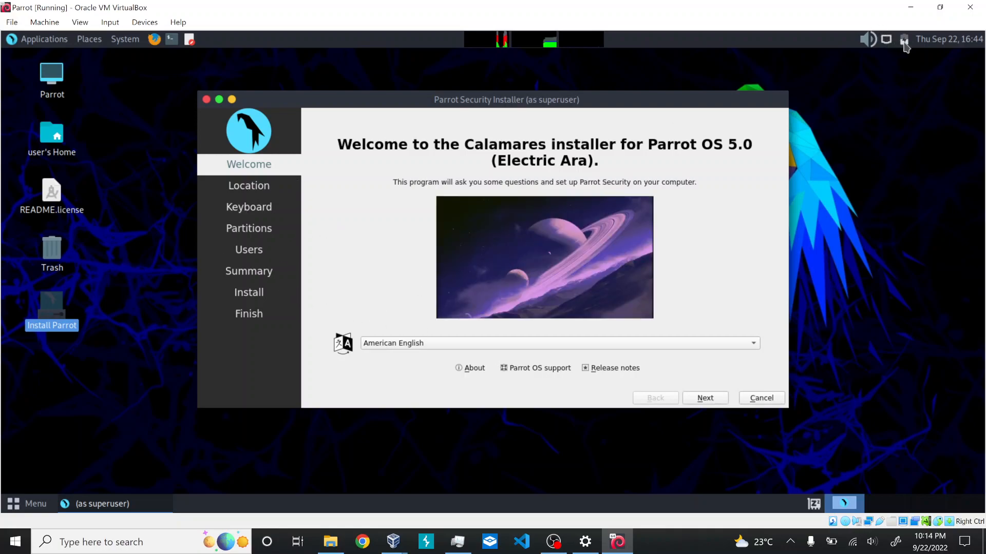
mouse_move(358, 228)
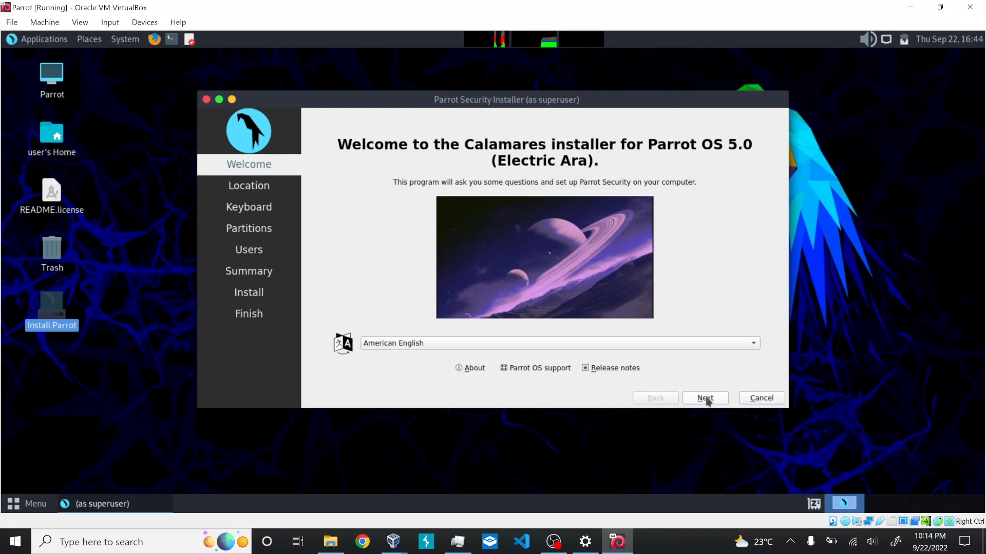
click(704, 398)
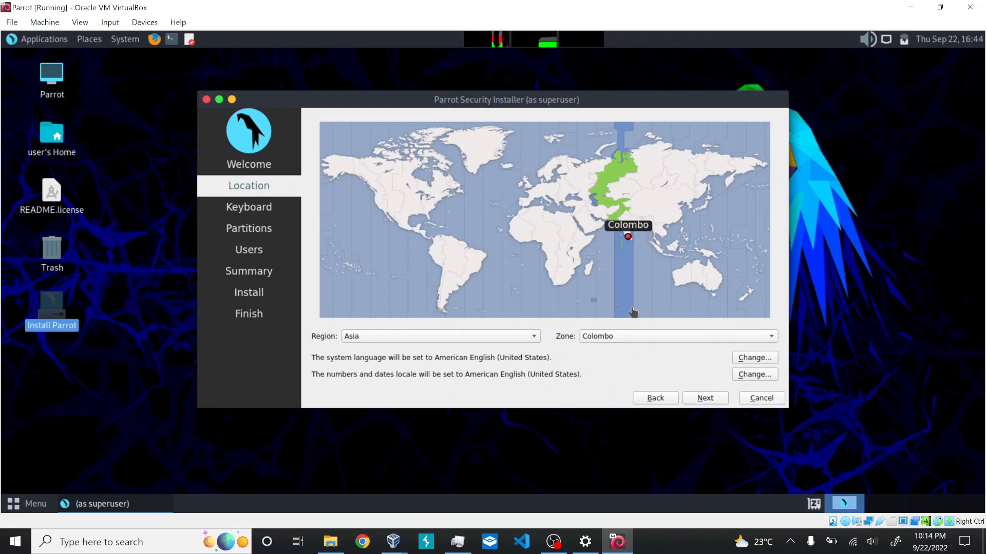
mouse_move(705, 397)
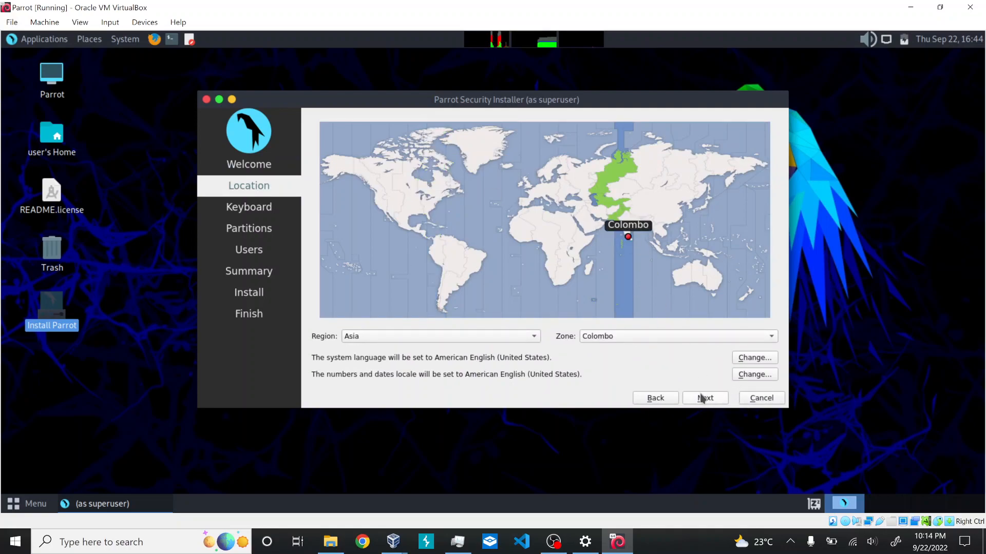
click(705, 398)
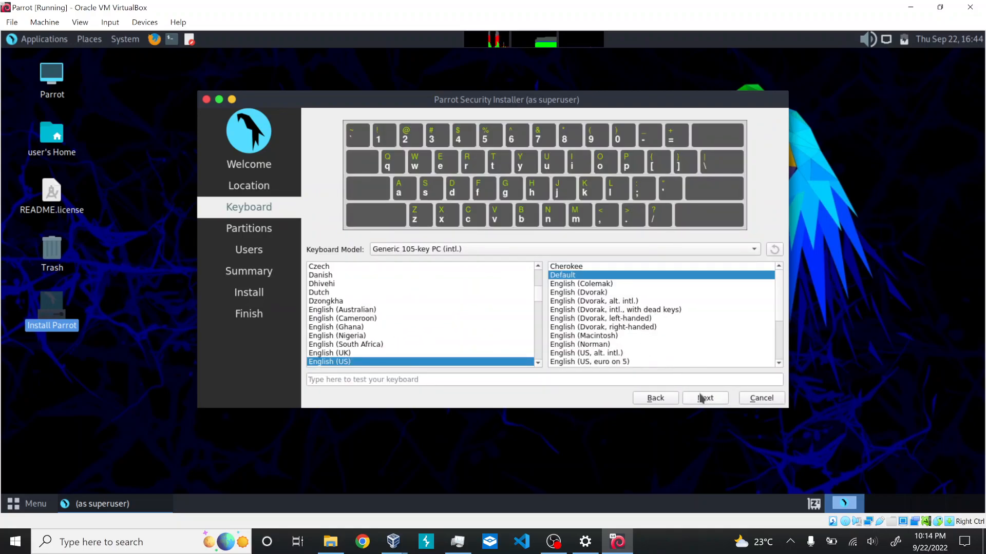
click(704, 398)
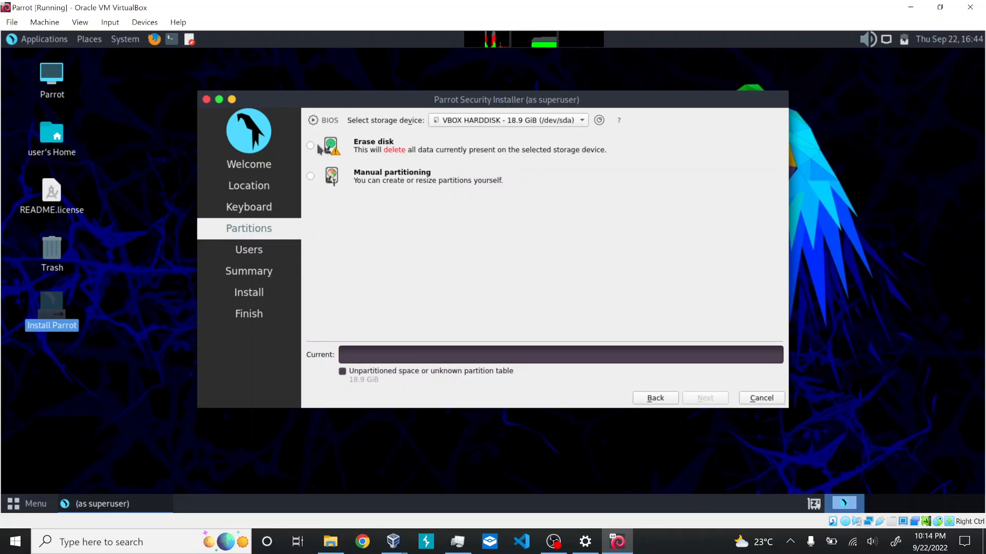
- Choose erase-disk partitioning and create user raiden on raiden-virtualbox with a password
click(311, 145)
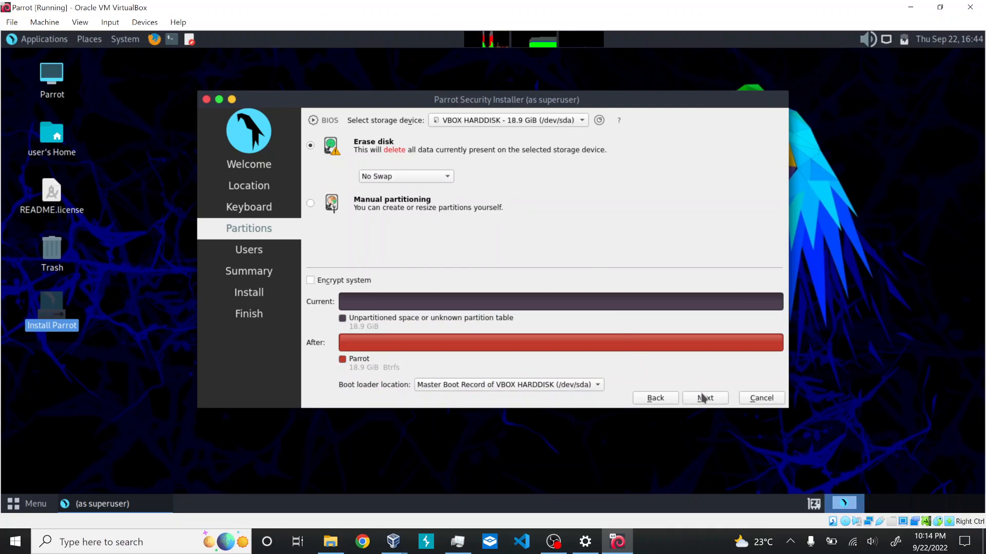
click(704, 397)
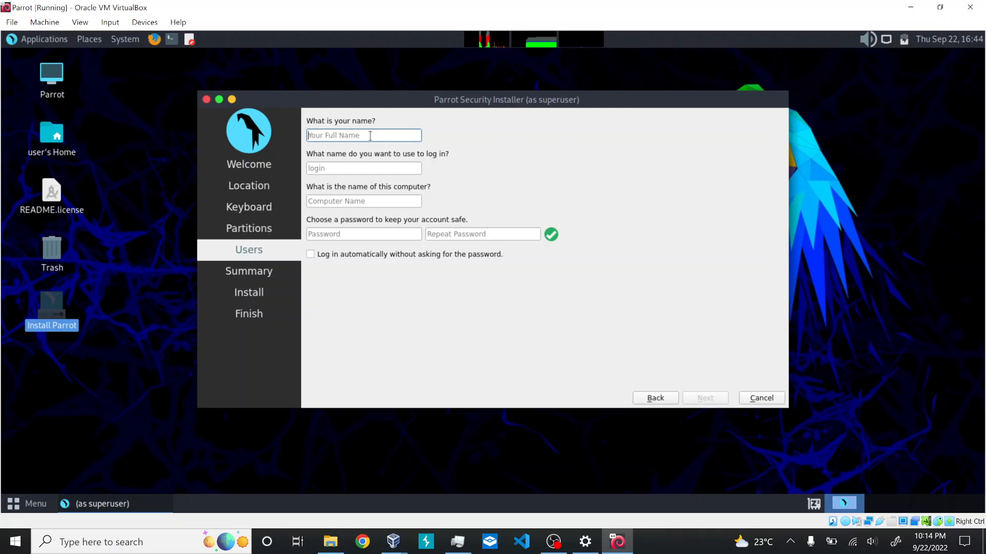
text(raiden)
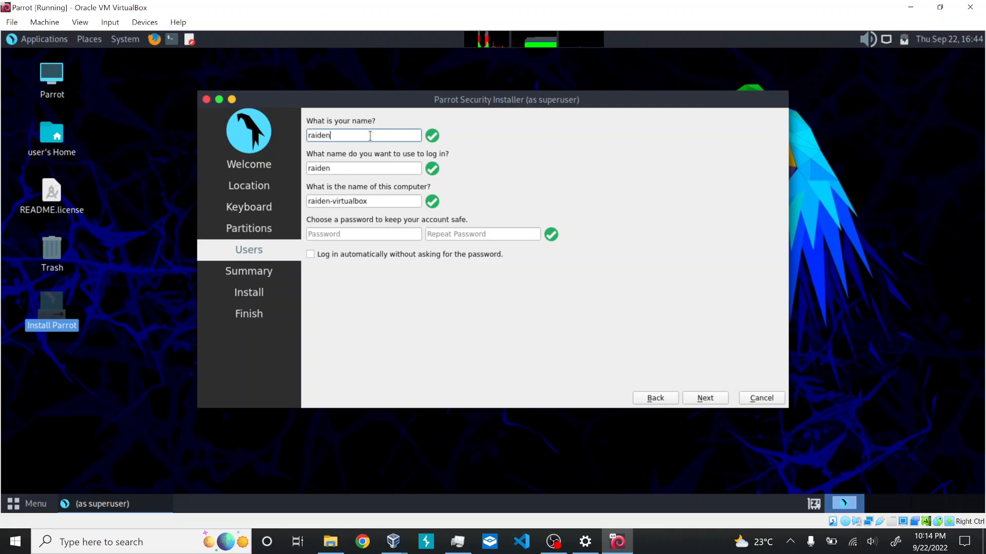
click(364, 234)
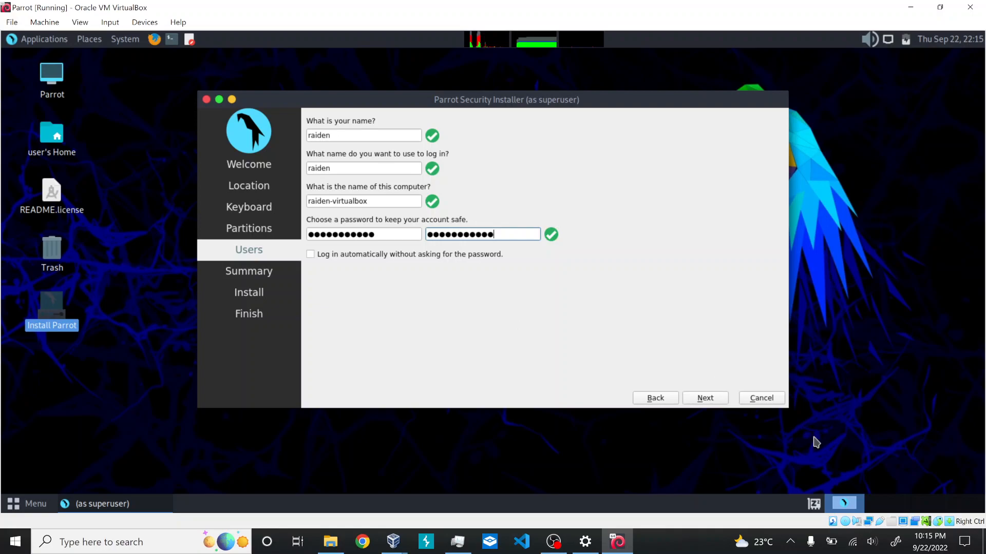
click(704, 397)
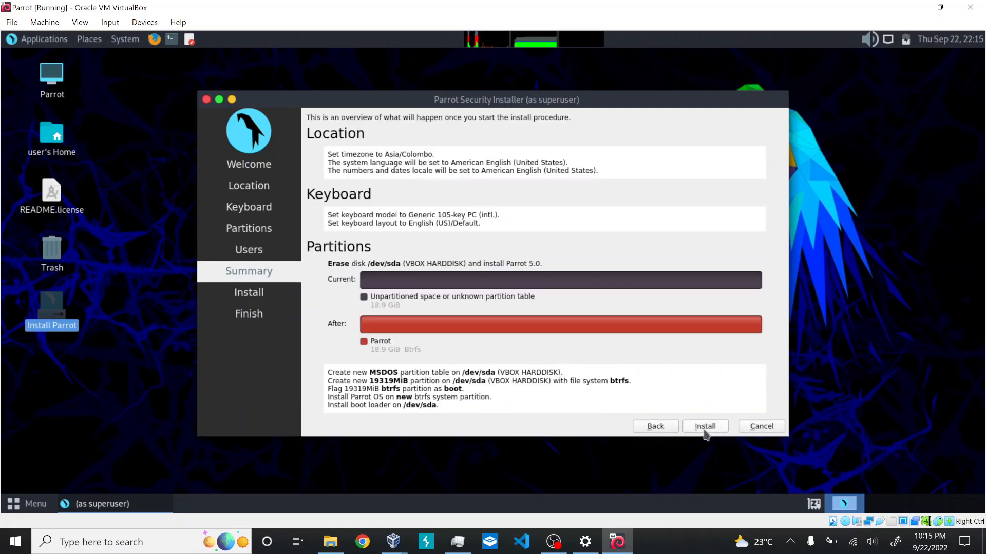
- Confirm Install now and let Parrot OS 5.0 install until All done appears
click(704, 426)
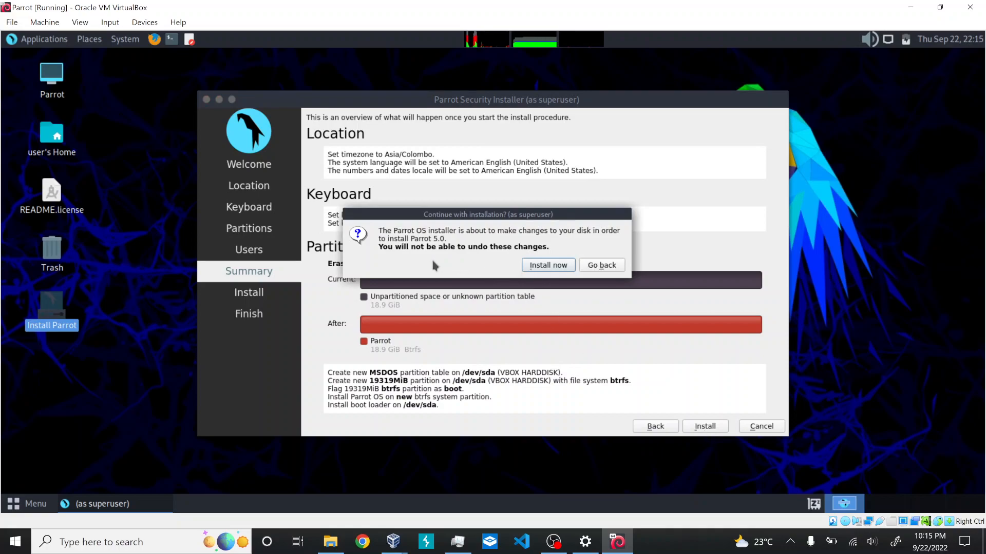
mouse_move(557, 261)
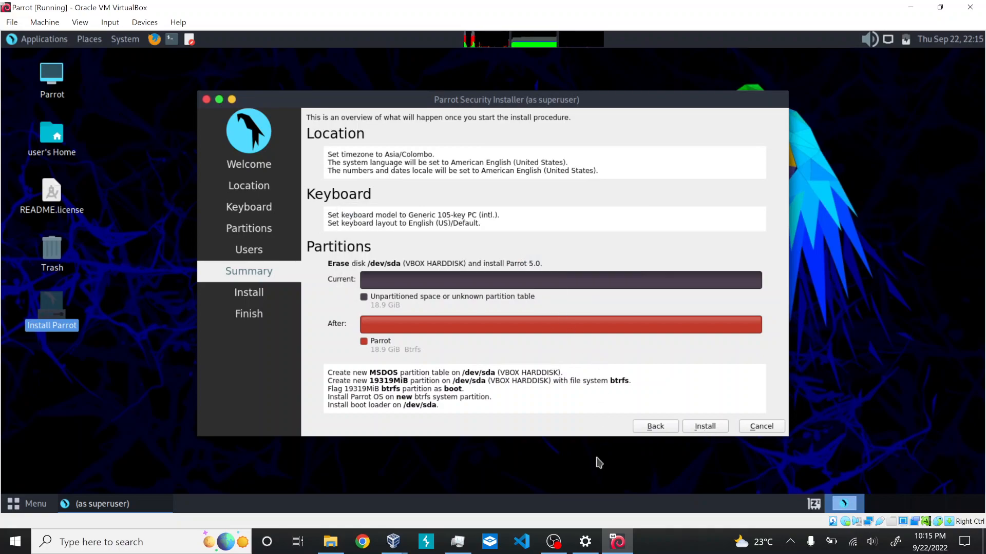
click(705, 426)
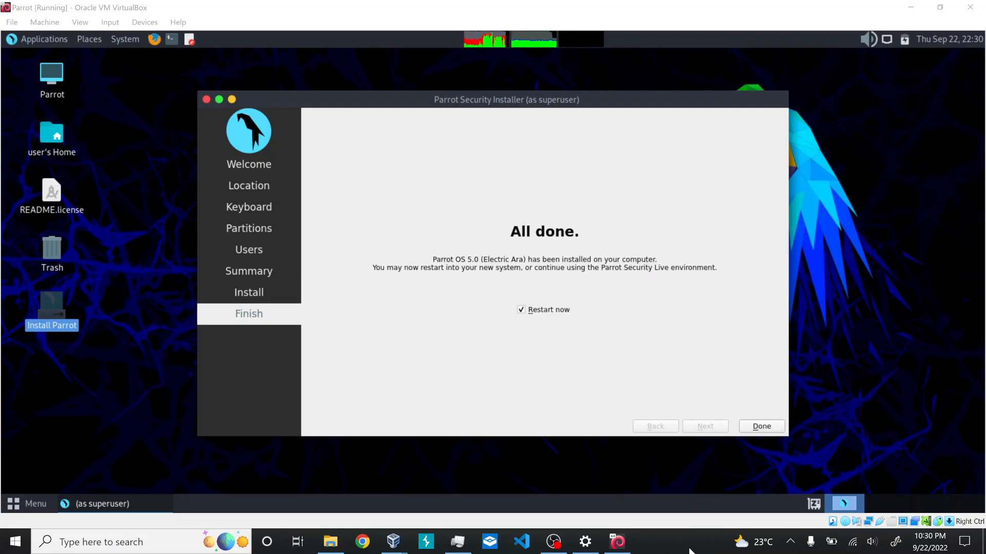
mouse_move(448, 411)
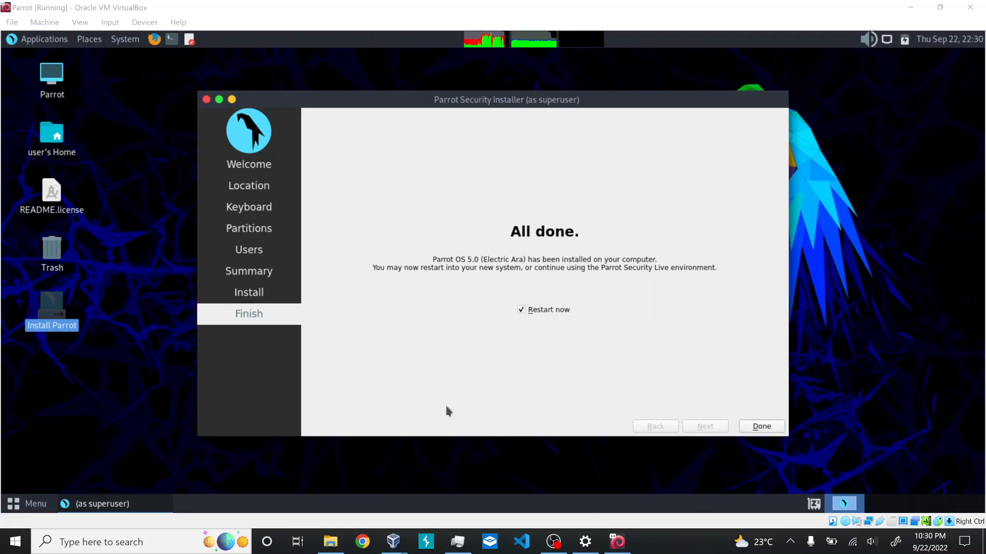
click(521, 309)
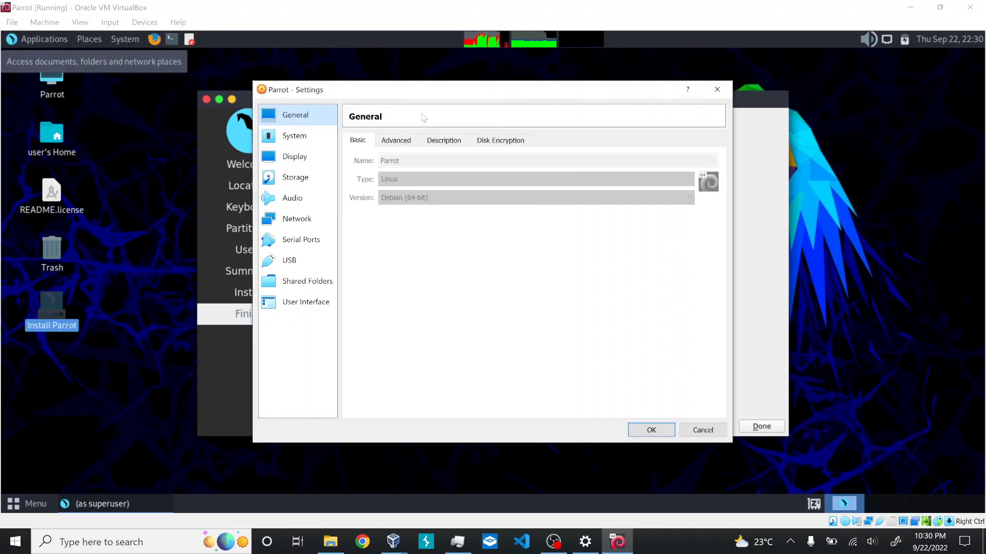
click(295, 177)
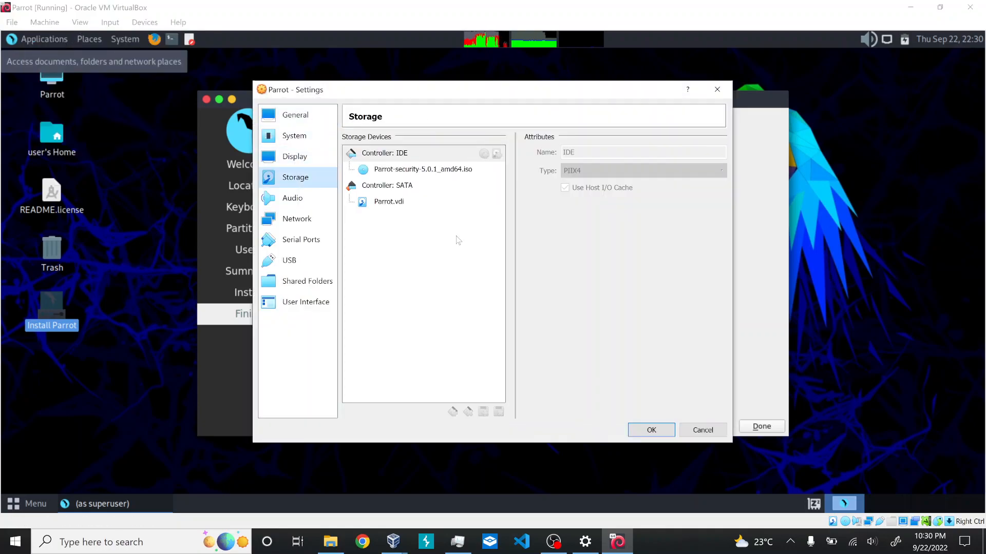
click(422, 169)
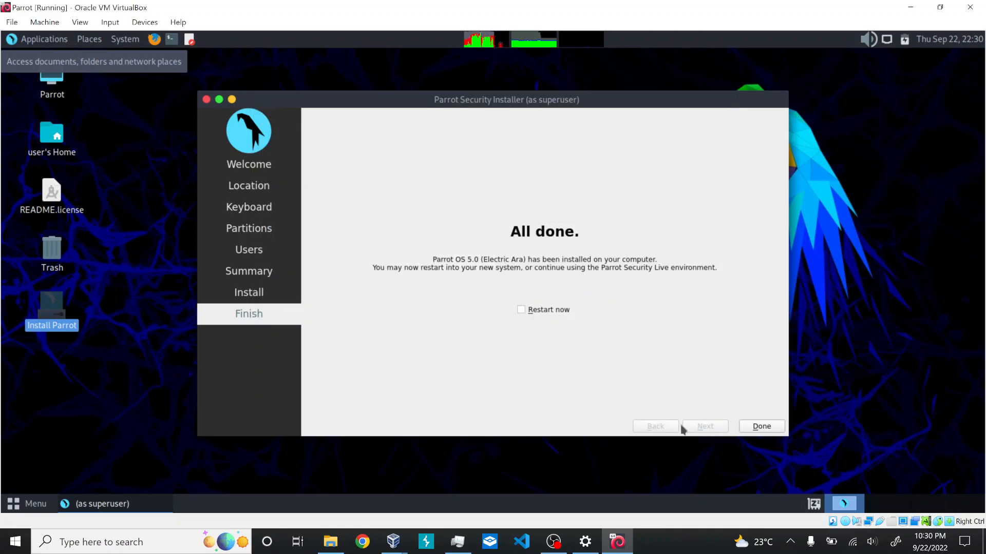
click(521, 309)
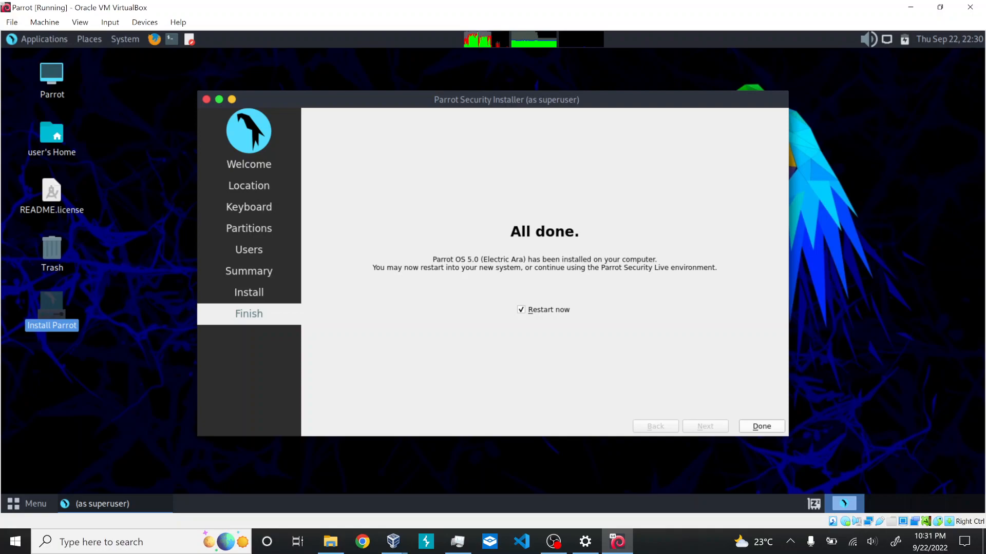
- Finish the installer to restart the Parrot VM, then power it off
click(760, 427)
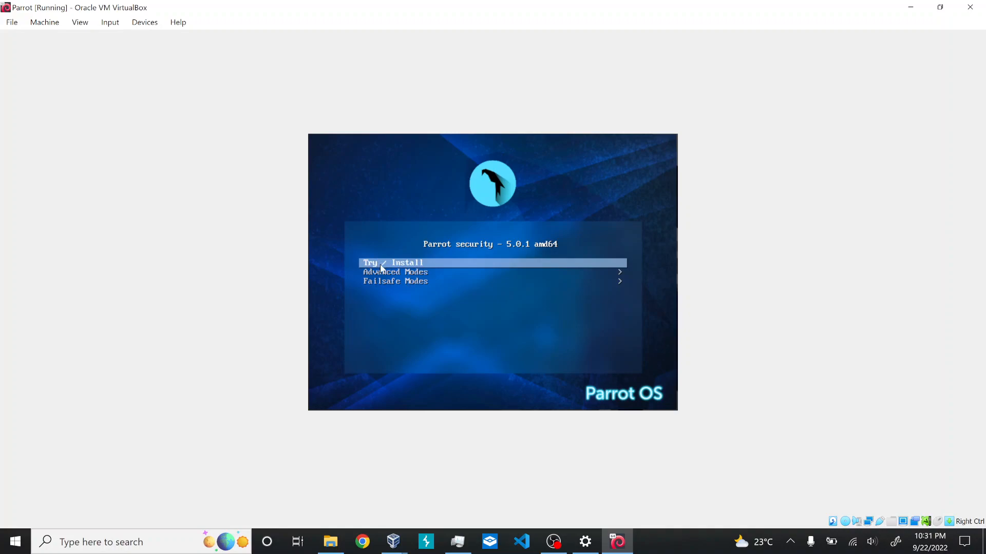
mouse_move(438, 269)
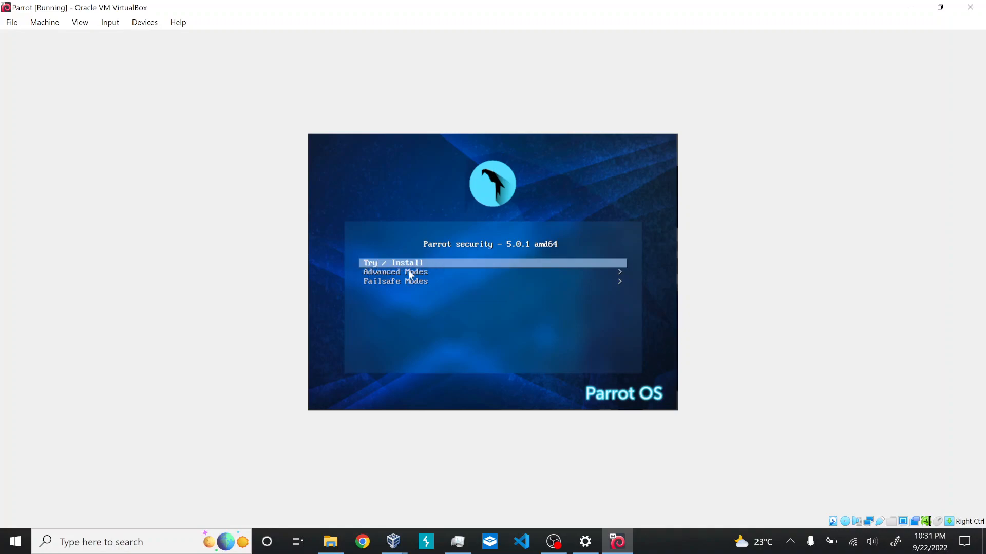
mouse_move(395, 254)
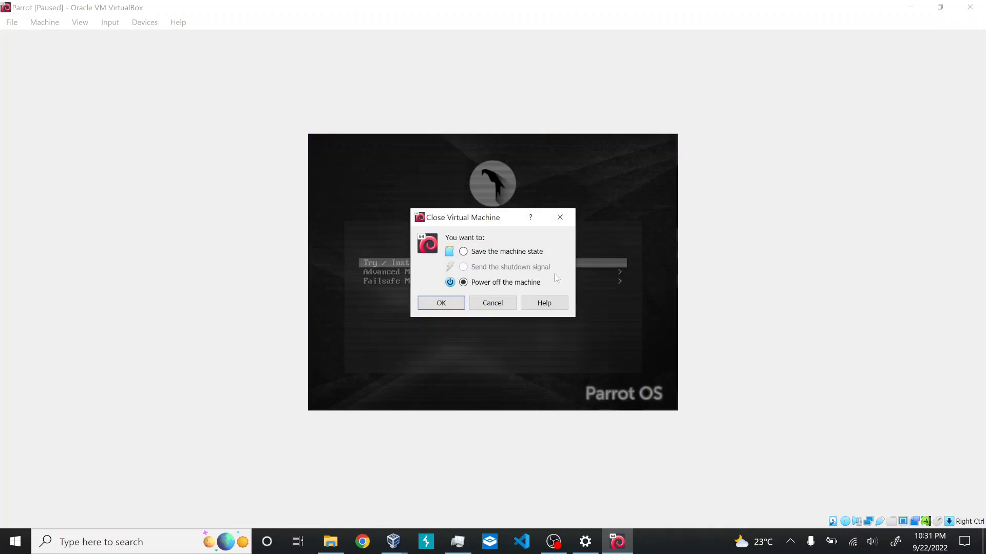
click(440, 303)
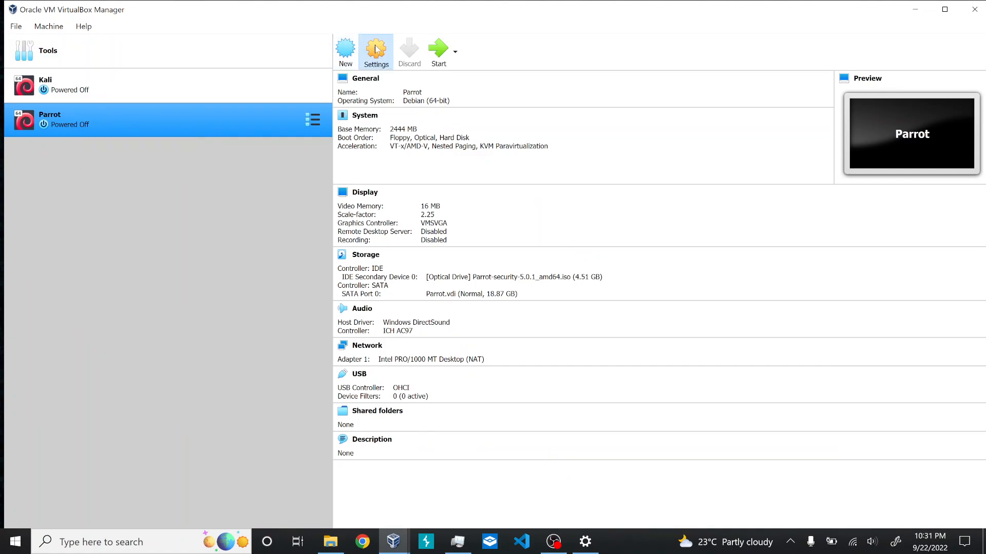
- Remove the Parrot ISO optical drive from the IDE controller in Storage settings and save
click(375, 51)
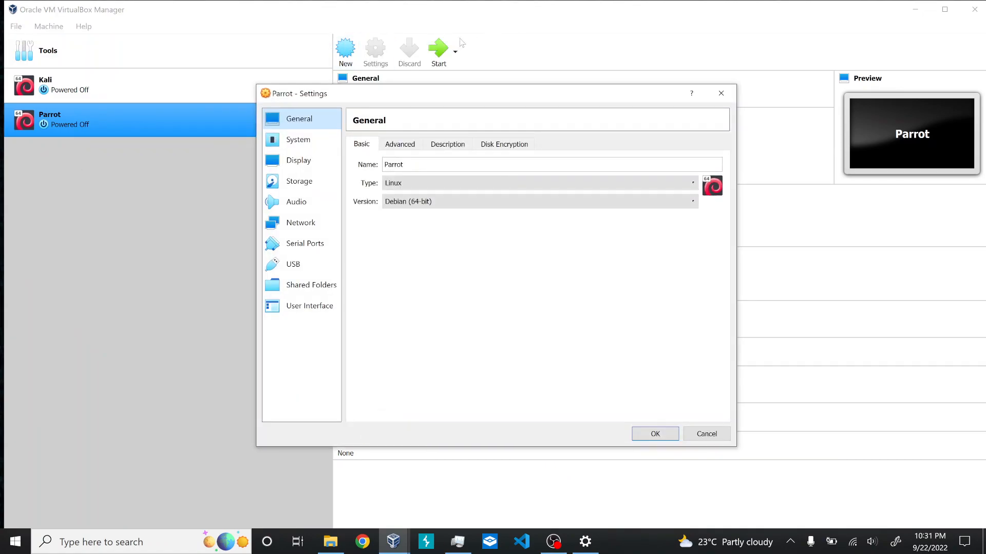
click(299, 181)
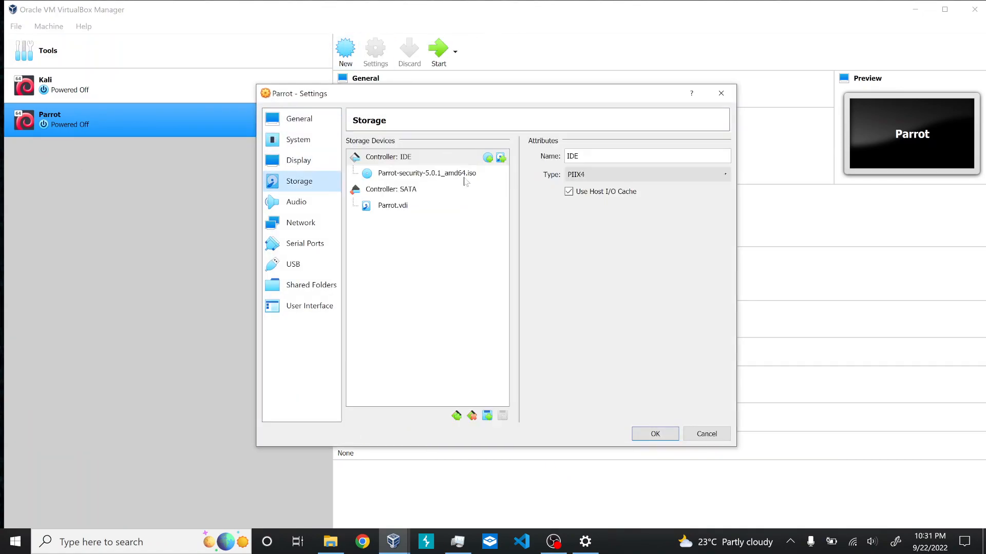
click(426, 173)
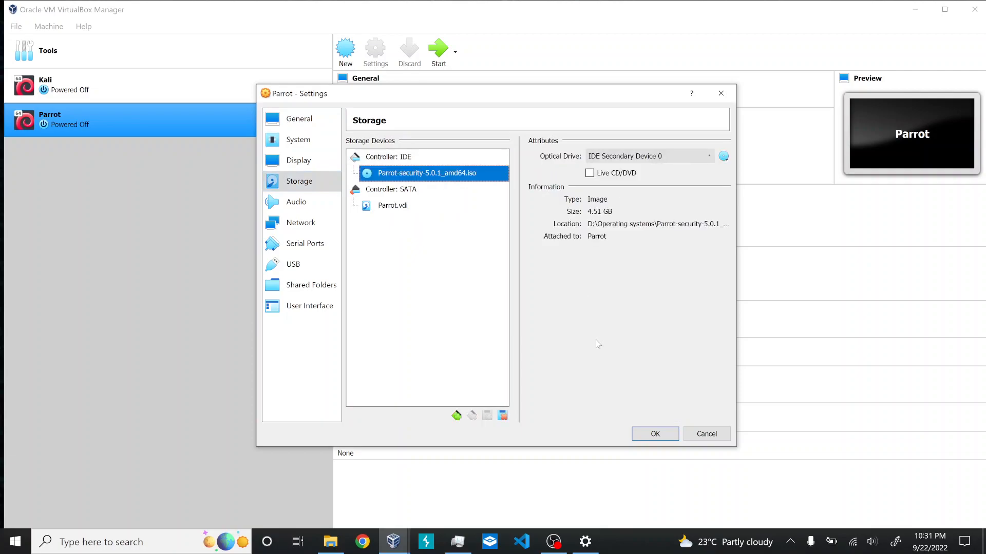
mouse_move(511, 434)
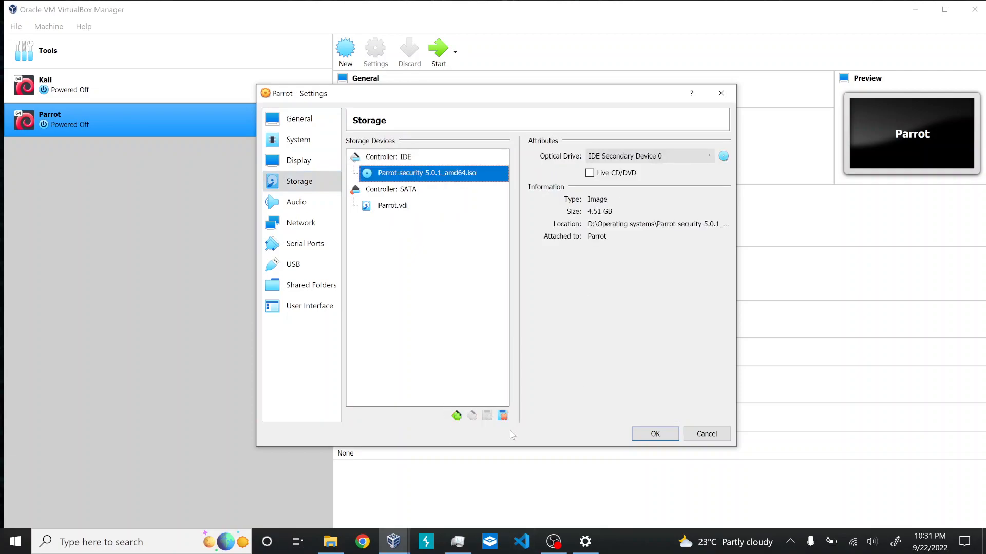
click(501, 415)
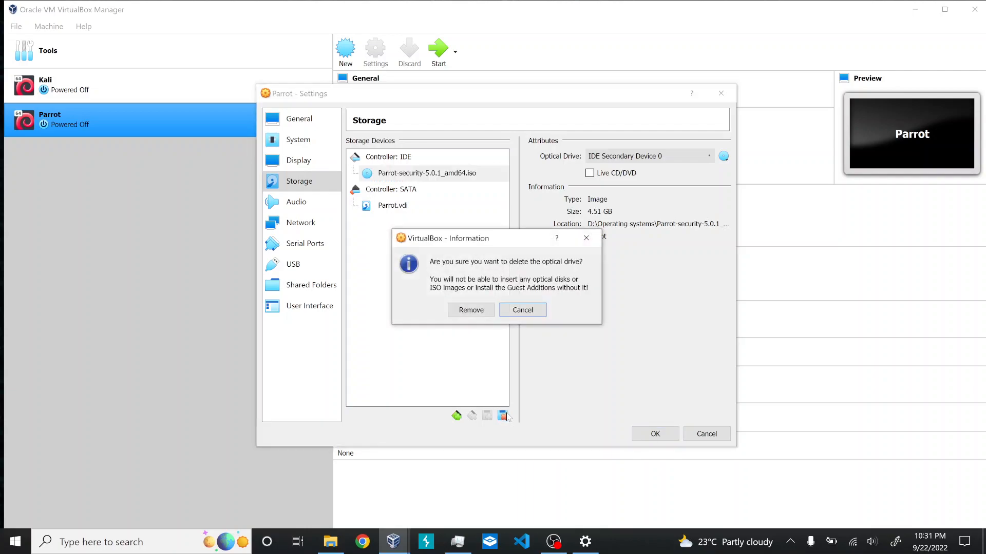
click(470, 309)
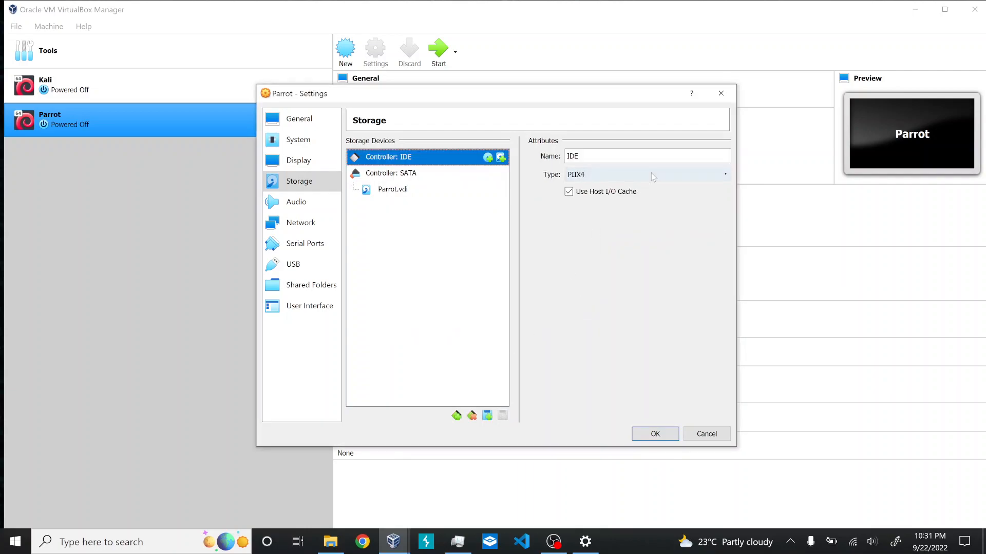
click(653, 434)
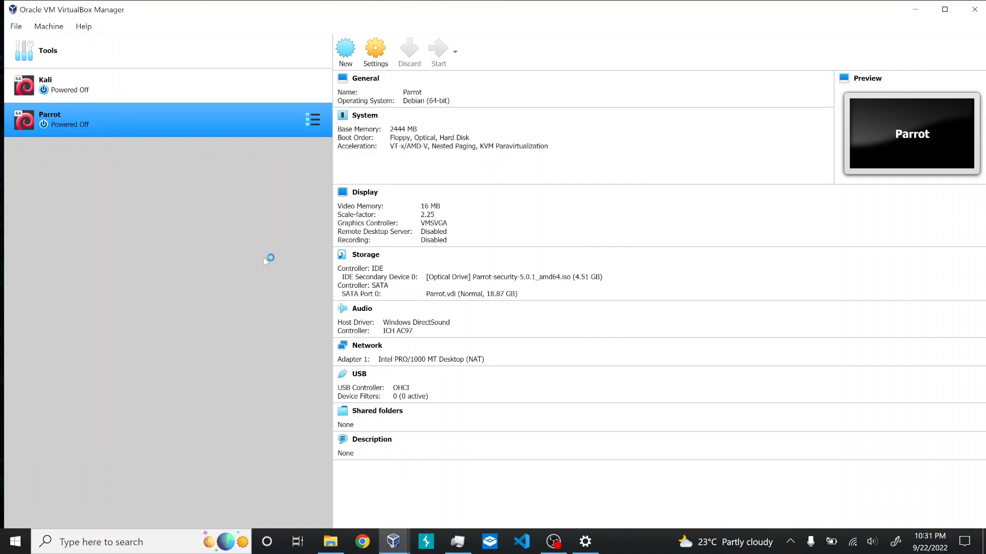
- Start the Parrot VM again, then close its window to bring up the power-off prompt
click(438, 51)
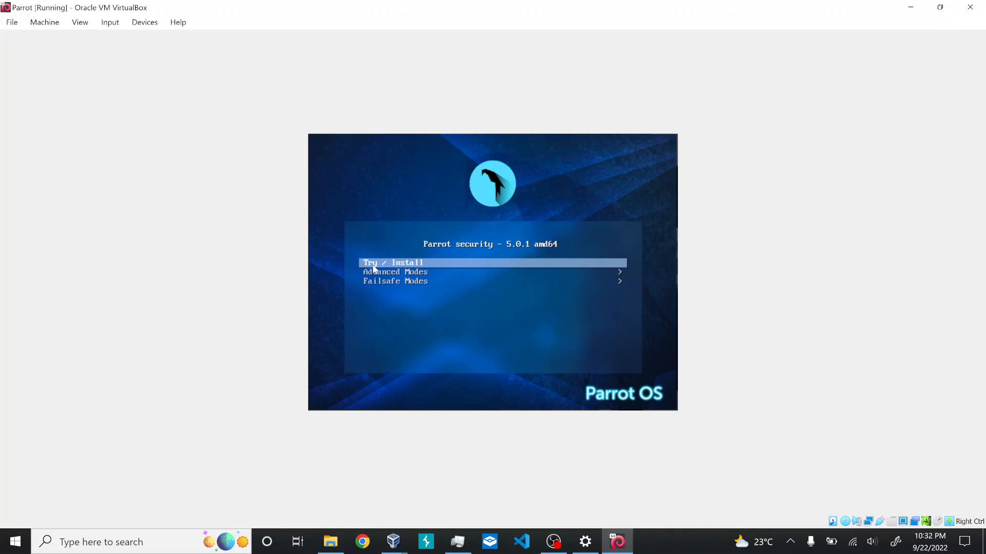
mouse_move(623, 149)
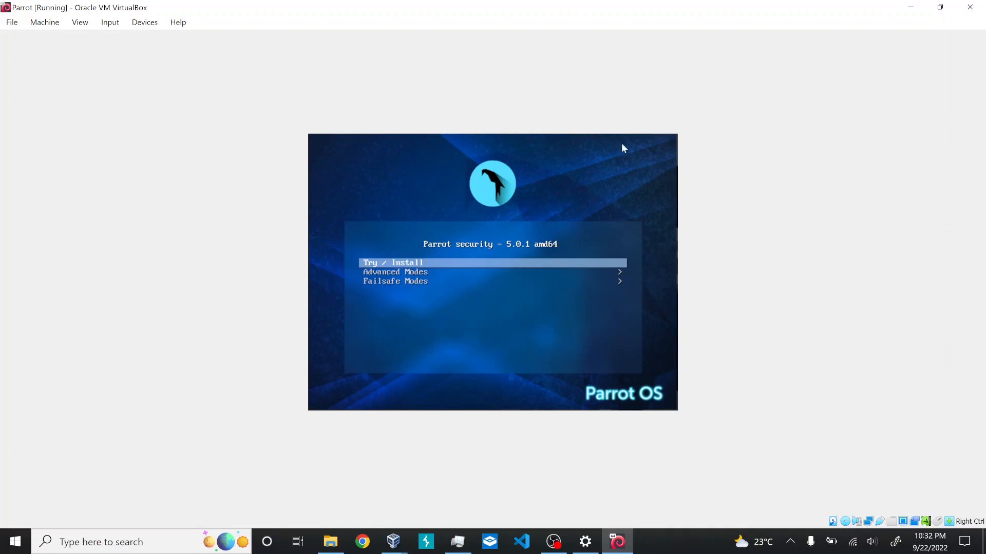
mouse_move(480, 288)
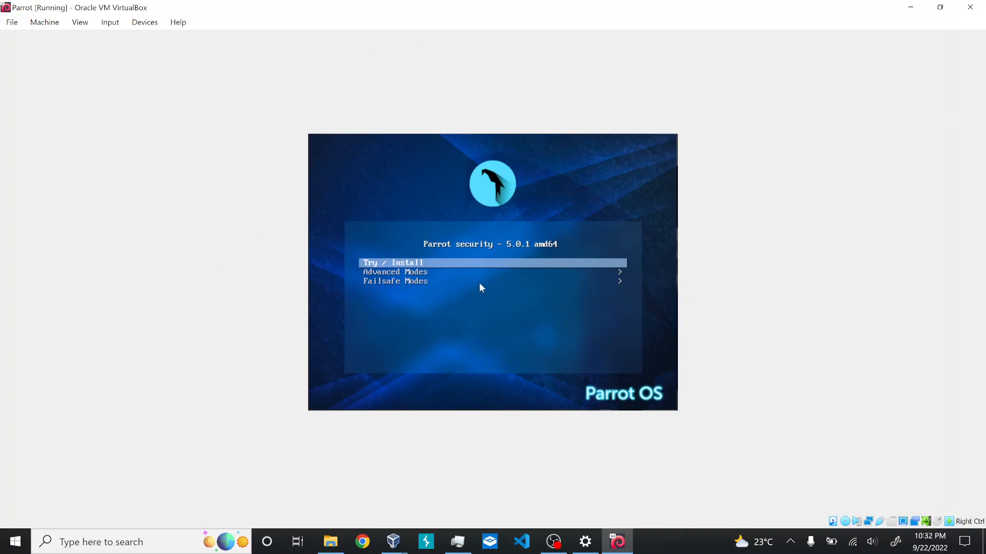
mouse_move(393, 299)
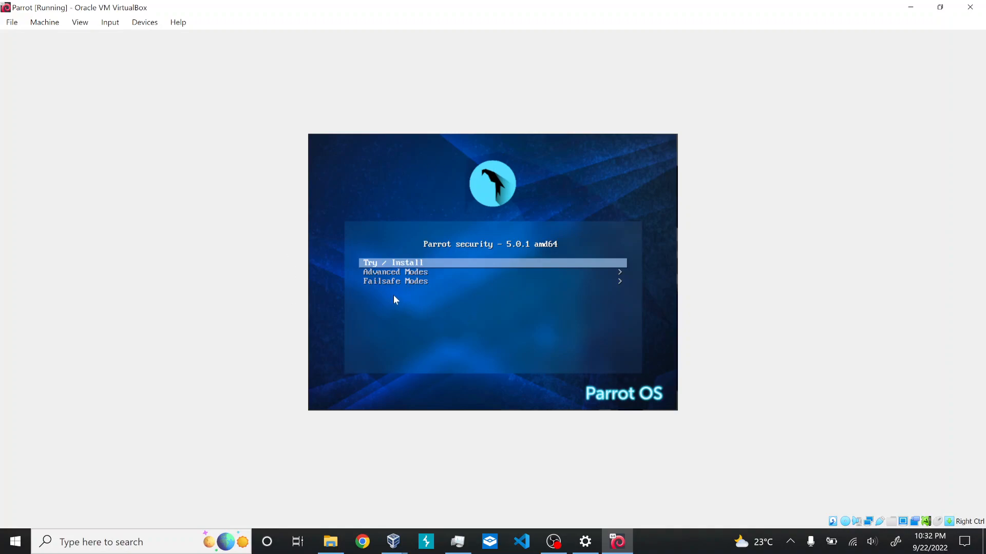
mouse_move(468, 261)
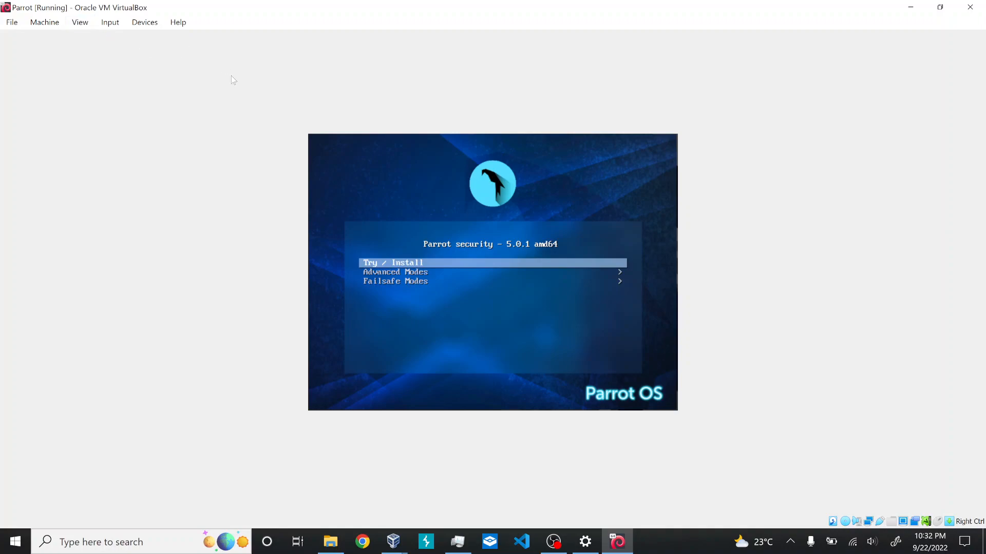
mouse_move(439, 270)
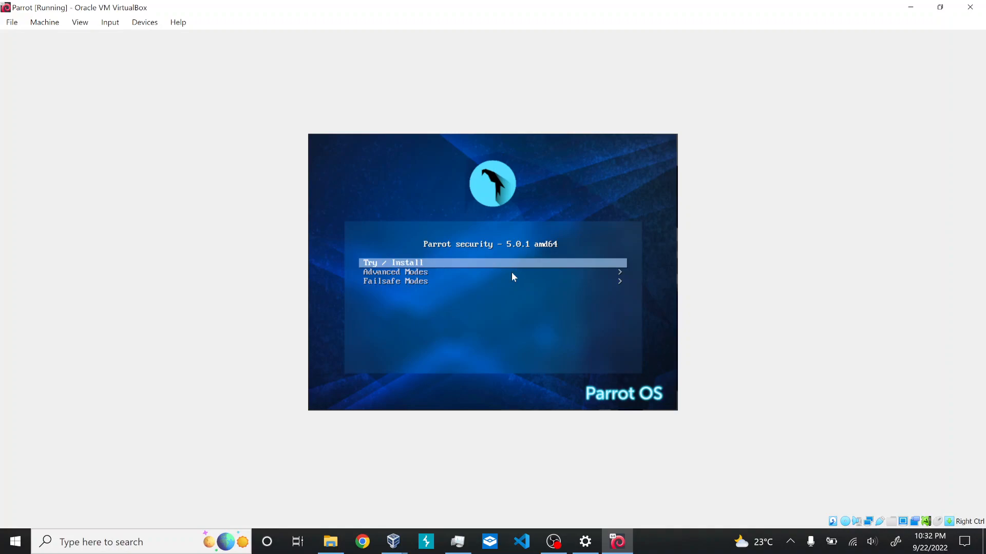
mouse_move(916, 31)
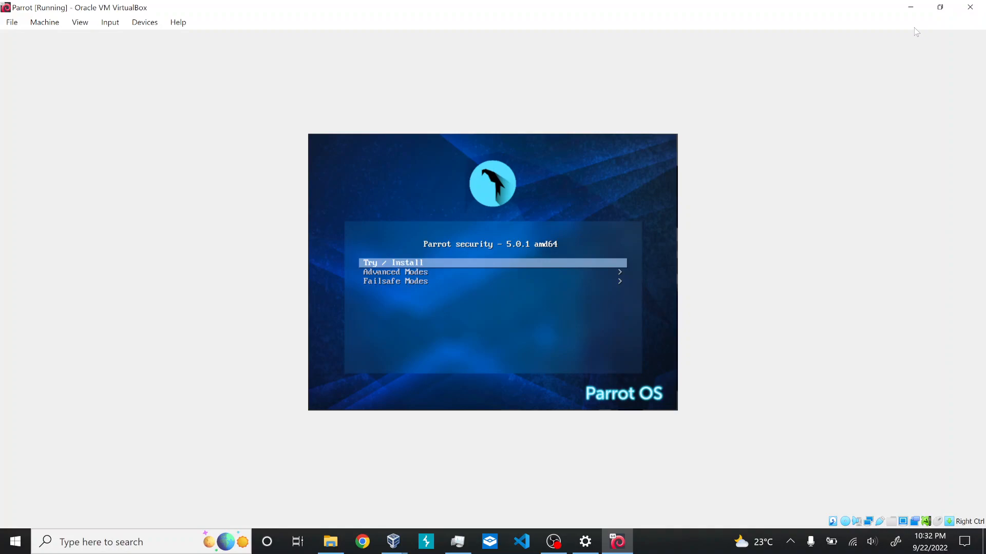
mouse_move(479, 340)
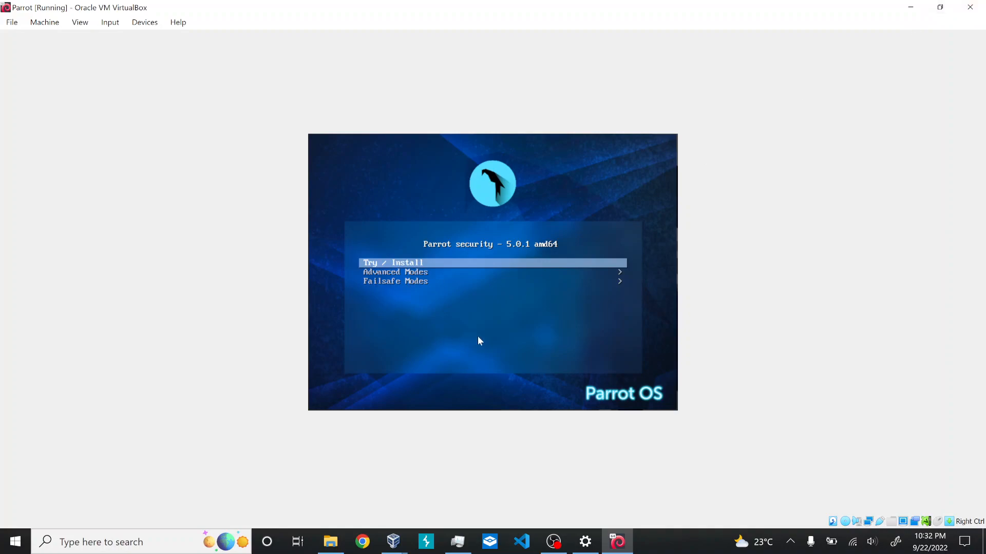
mouse_move(713, 158)
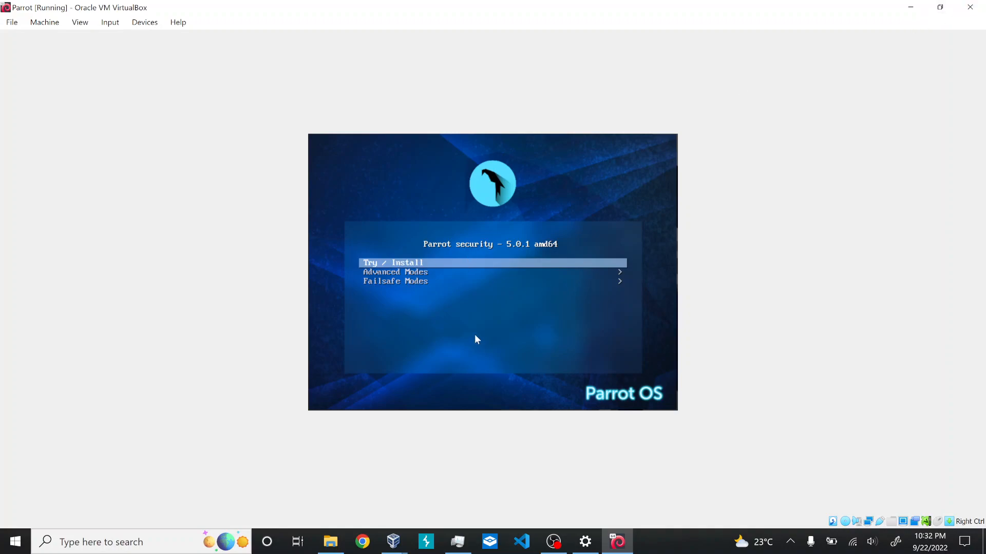
click(968, 7)
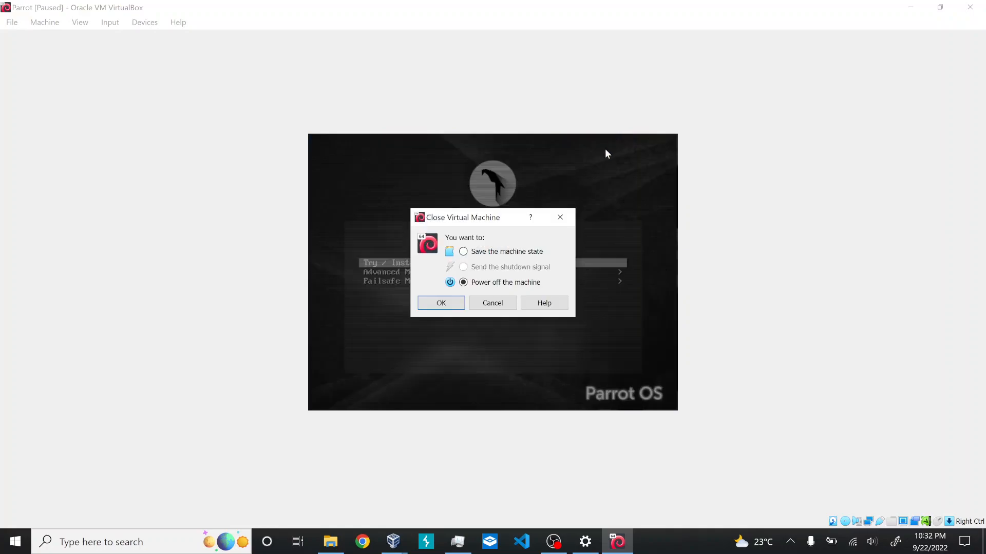
- Power off the Parrot VM, check it in VirtualBox Manager, and return to File Explorer
click(440, 302)
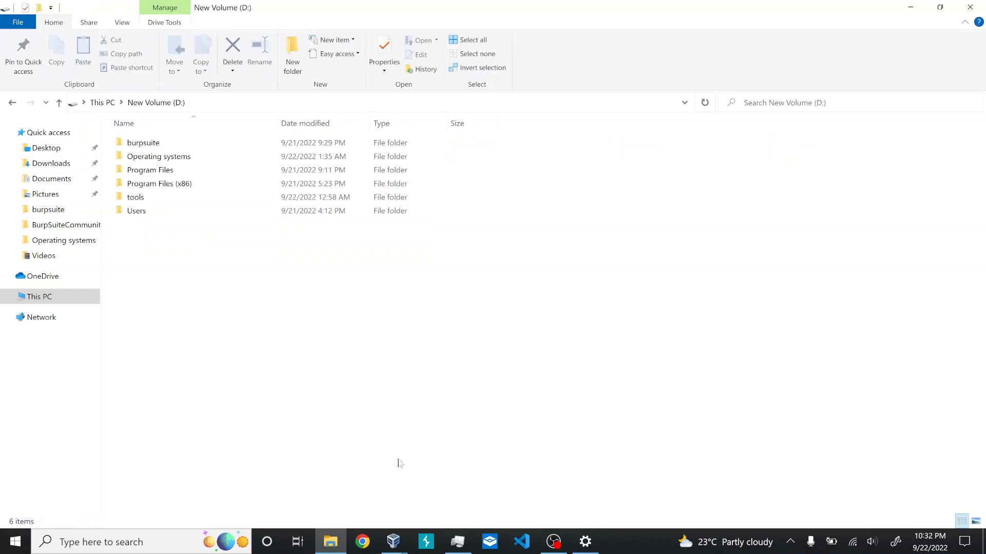
click(392, 542)
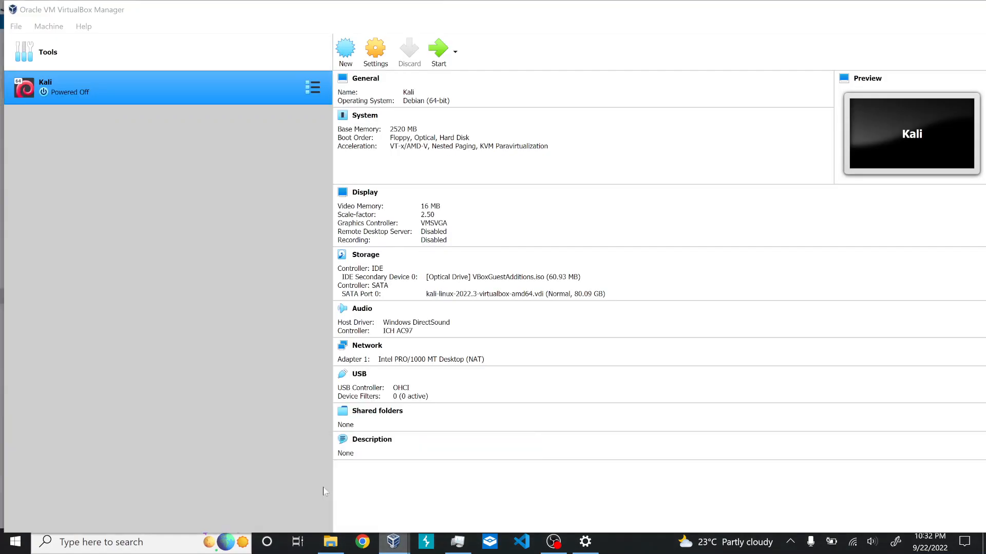
click(15, 26)
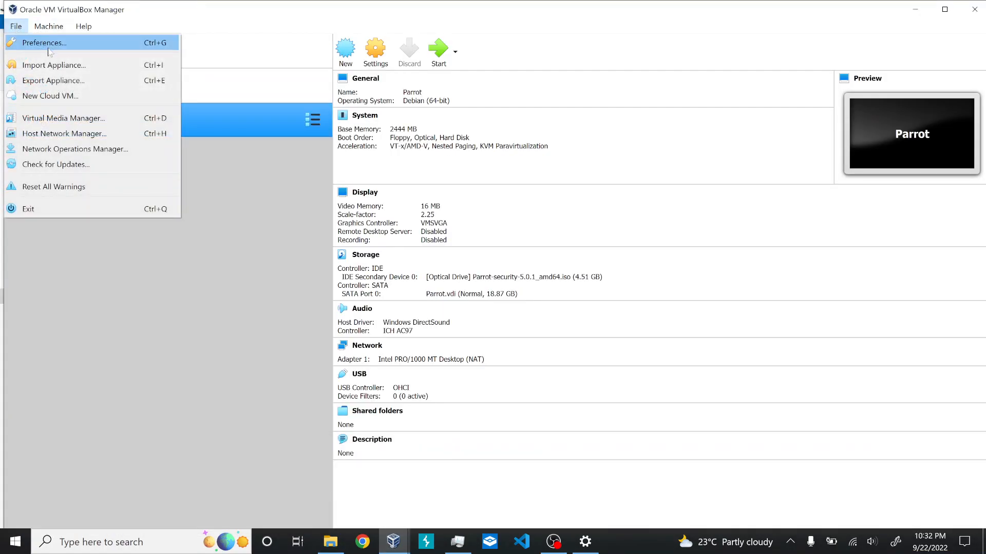
click(16, 26)
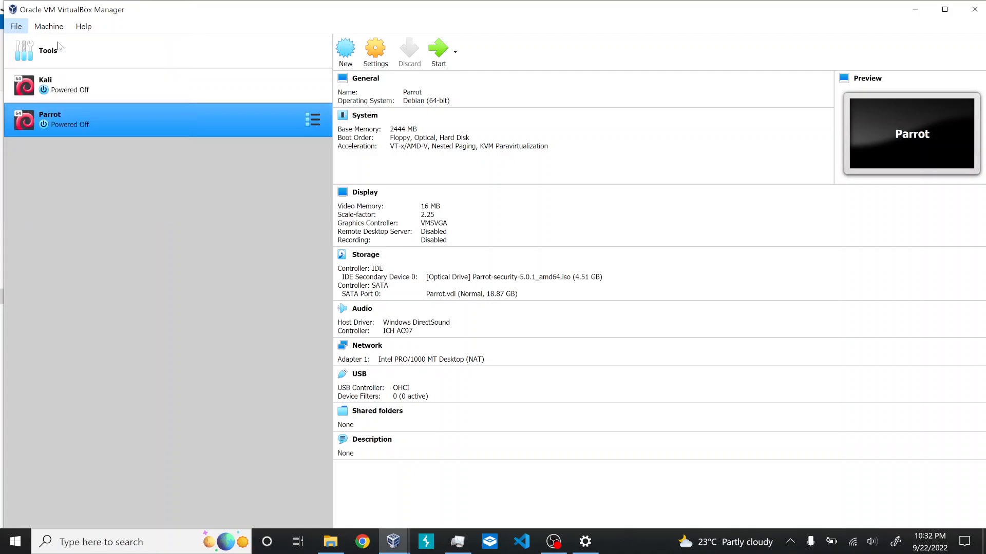
click(15, 25)
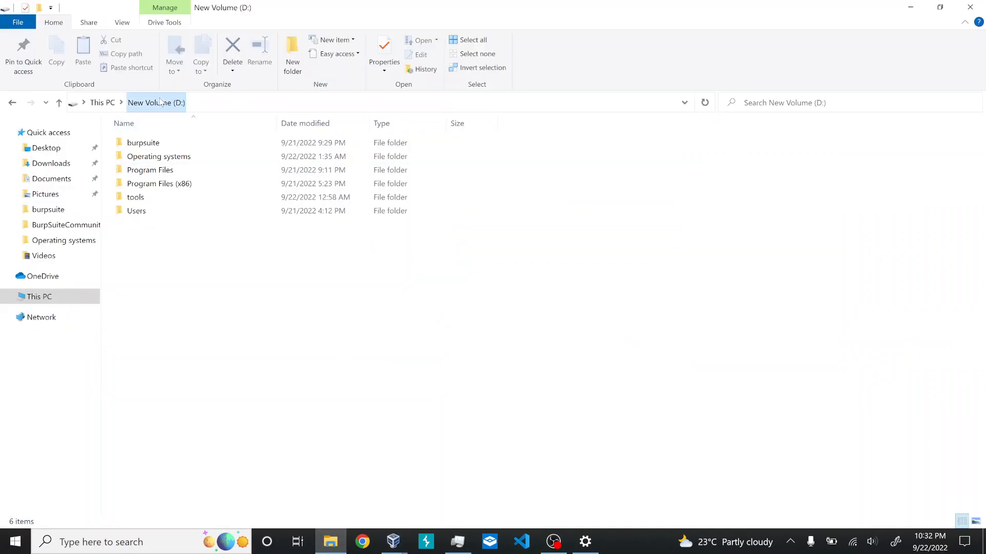
- Go to D:\Users\Admin\VirtualBox VMs\Parrot and select and copy all its files
click(149, 170)
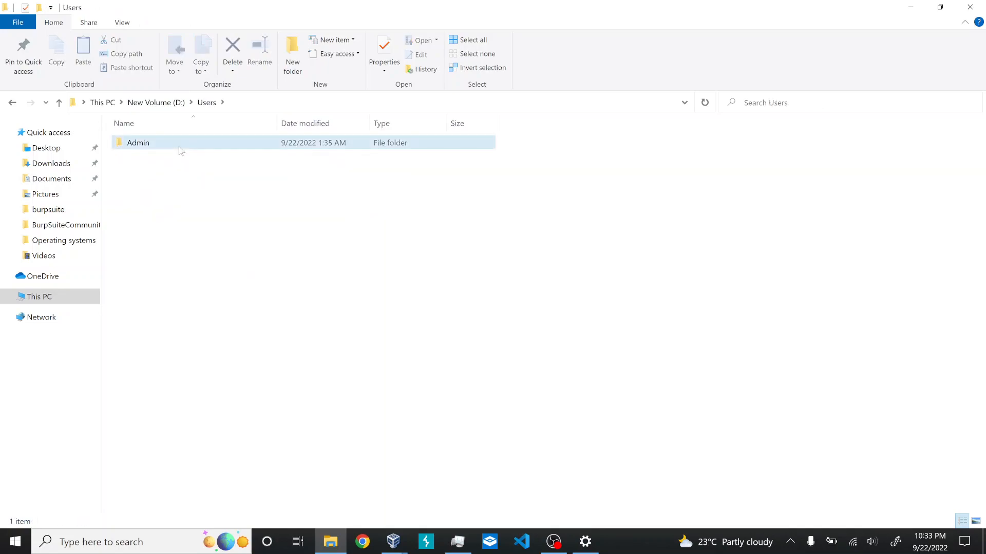
double_click(138, 143)
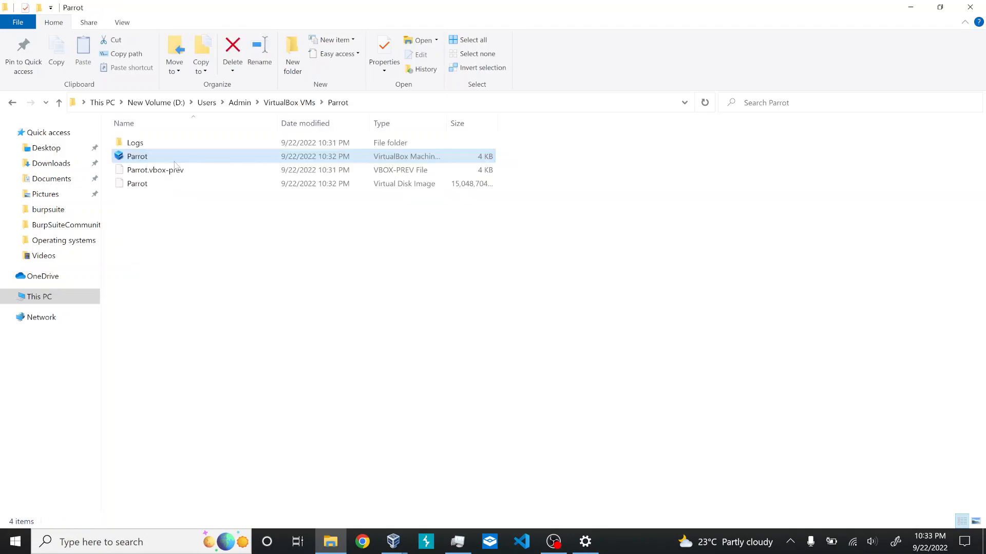
click(155, 170)
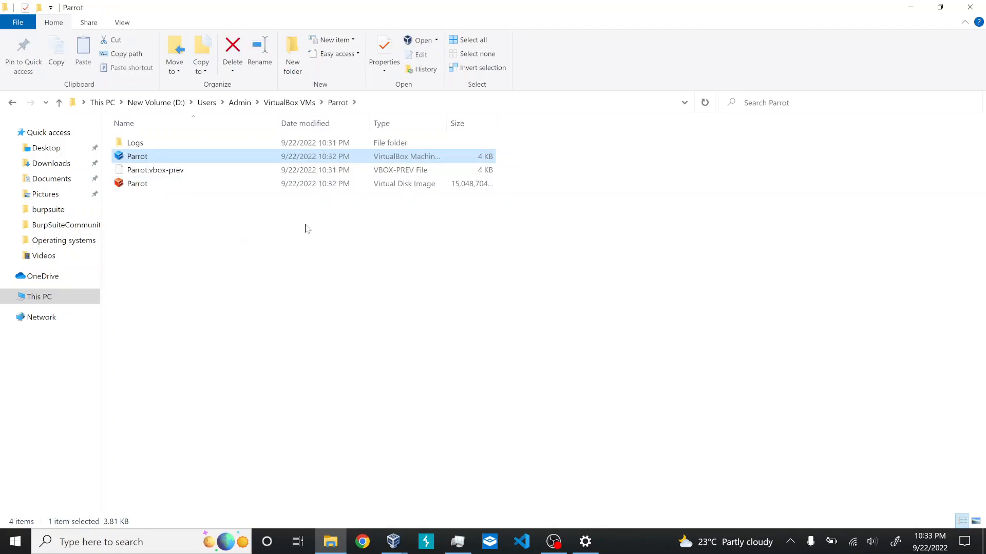
mouse_move(154, 170)
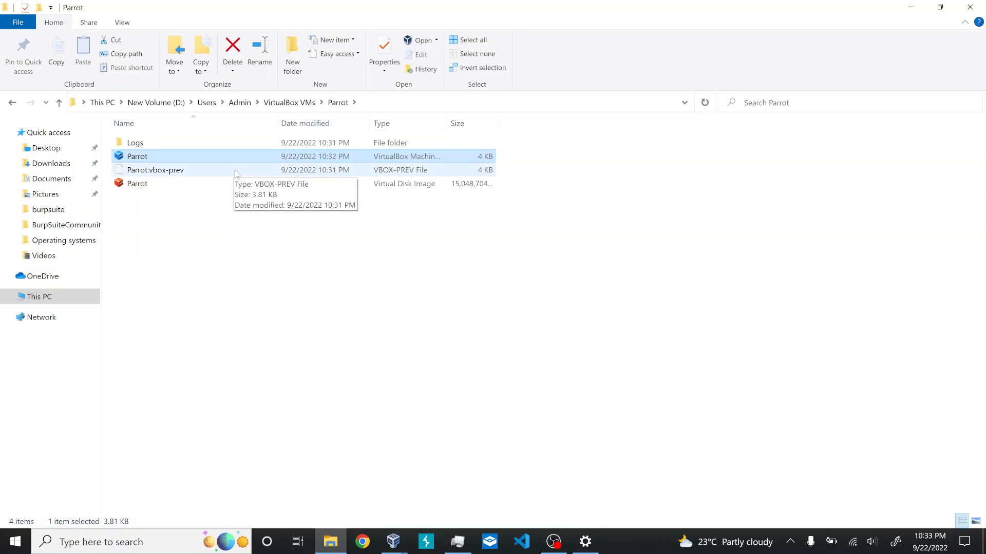
double_click(134, 142)
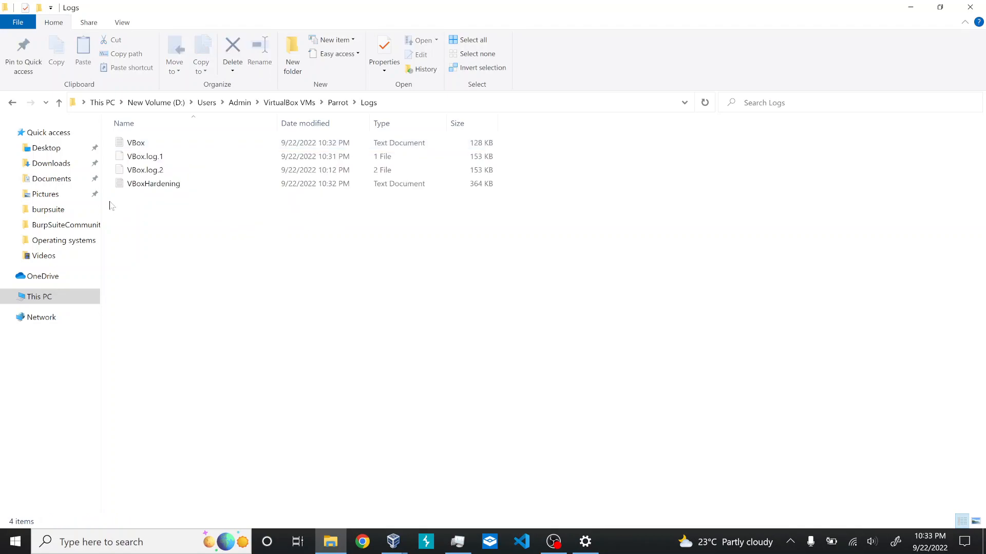
click(12, 103)
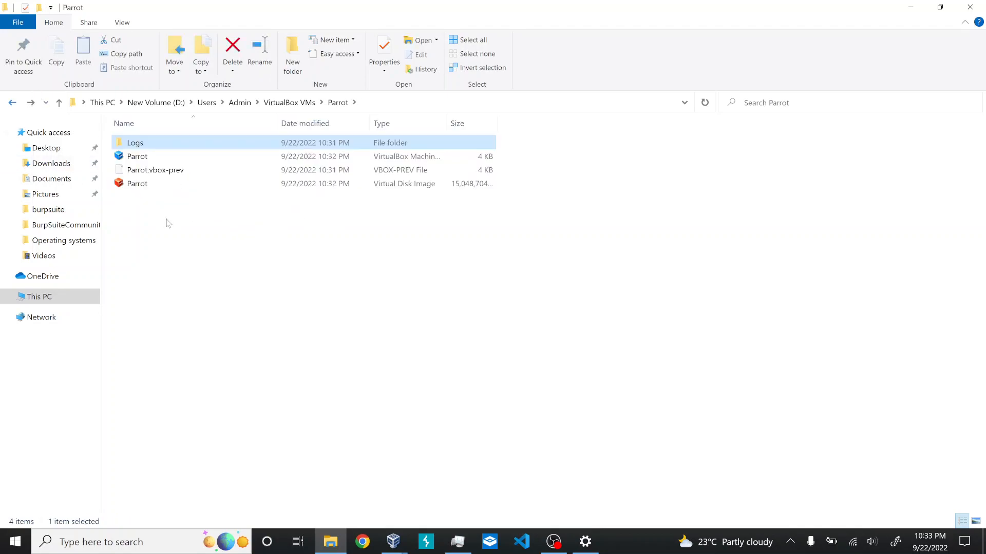
click(170, 225)
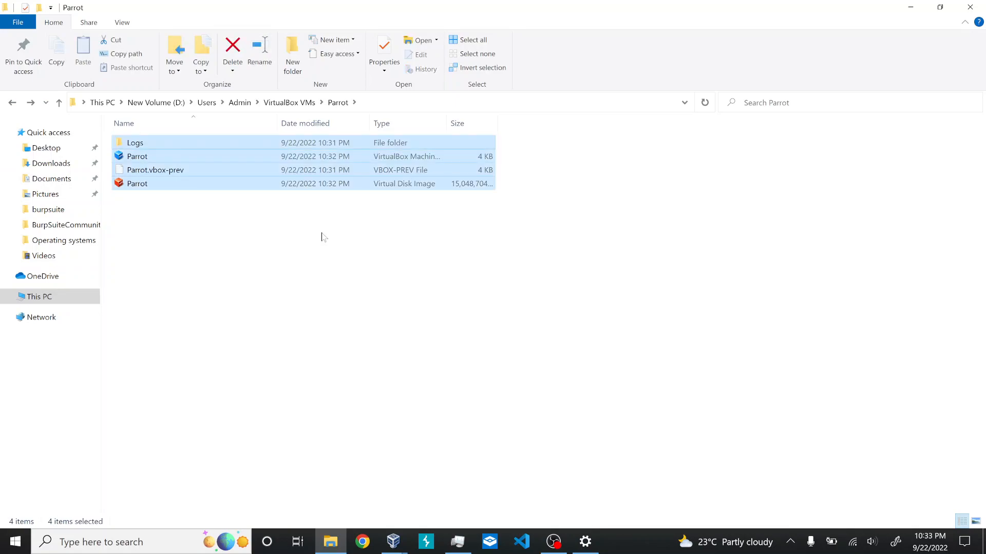
click(137, 156)
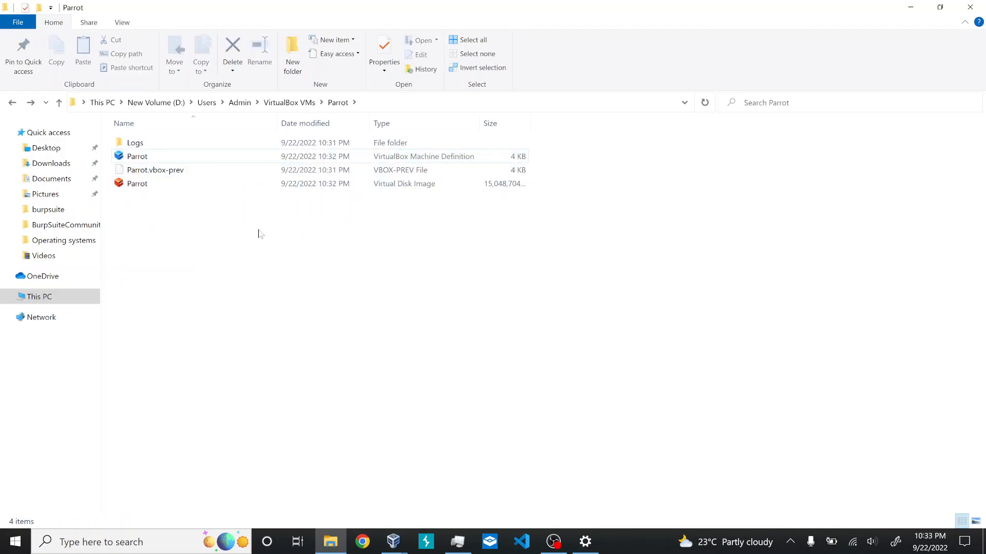
click(468, 39)
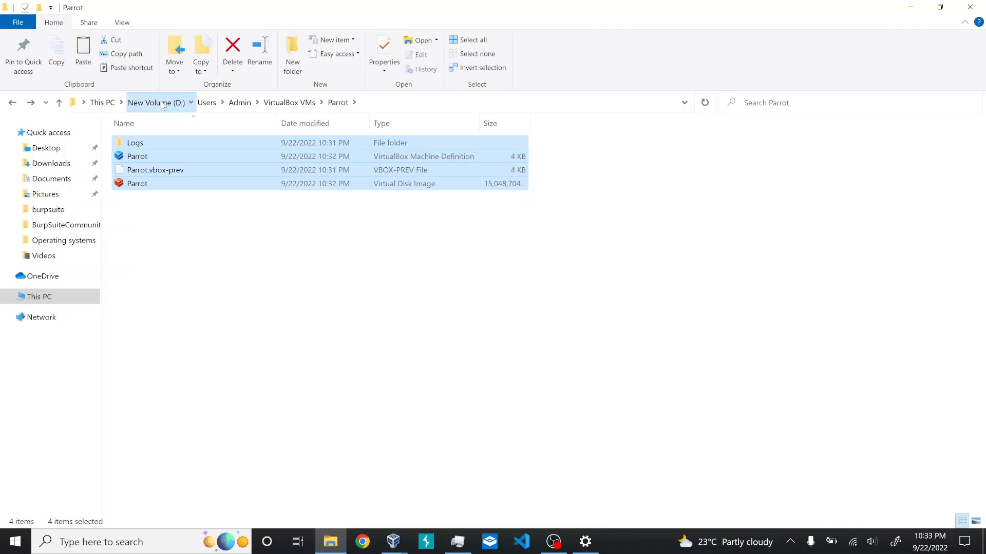
- In D:\Operating systems\Parrot, delete the old Parrot .vbox file and paste the copied files
click(154, 102)
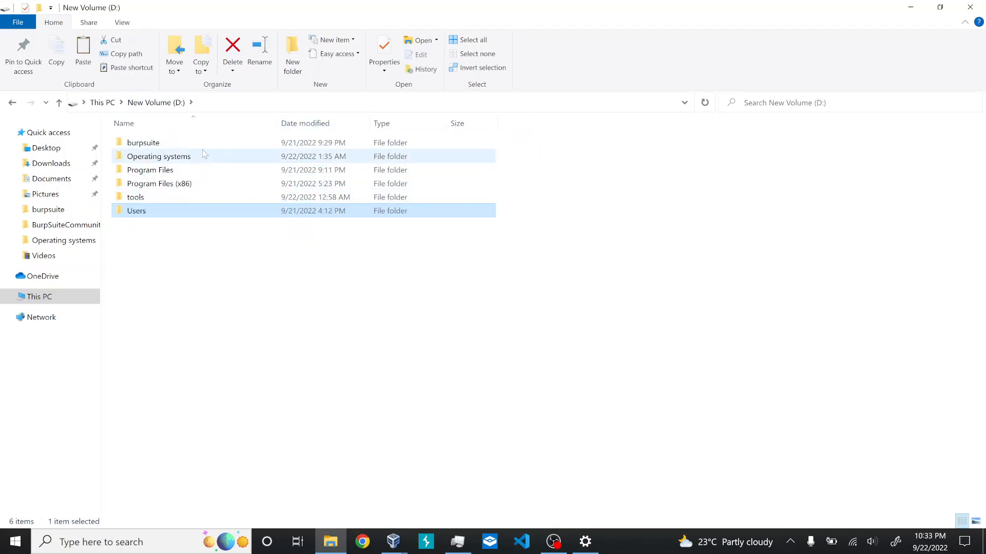
double_click(158, 156)
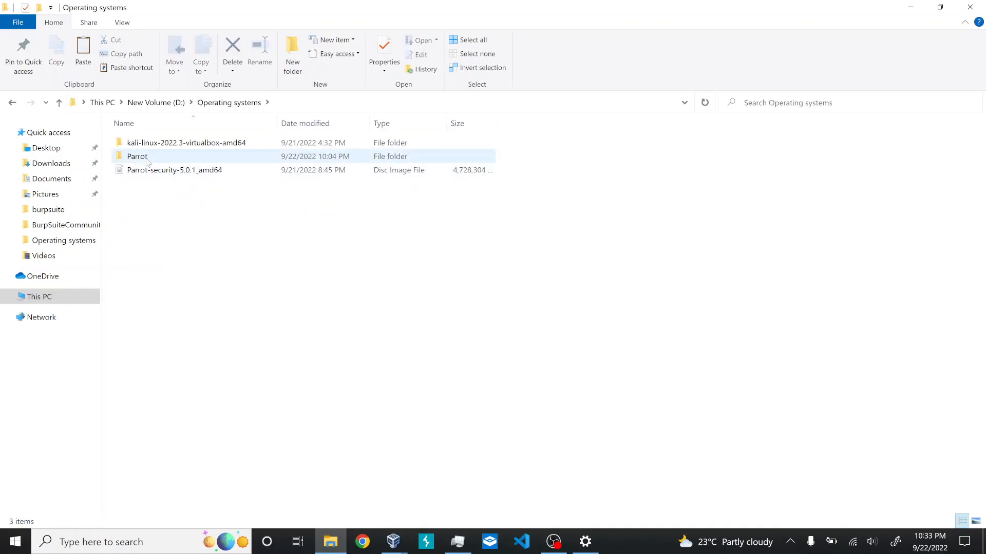
double_click(137, 156)
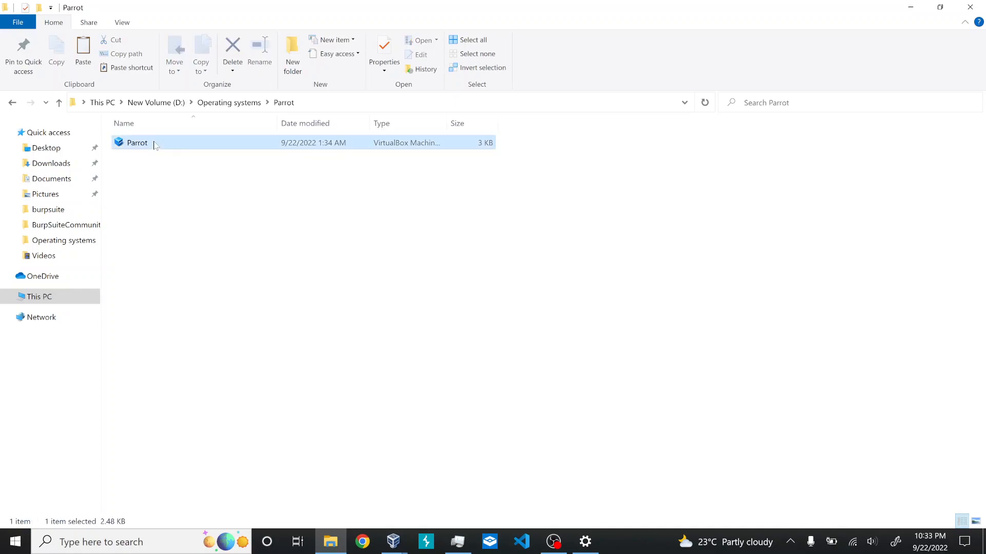
click(232, 50)
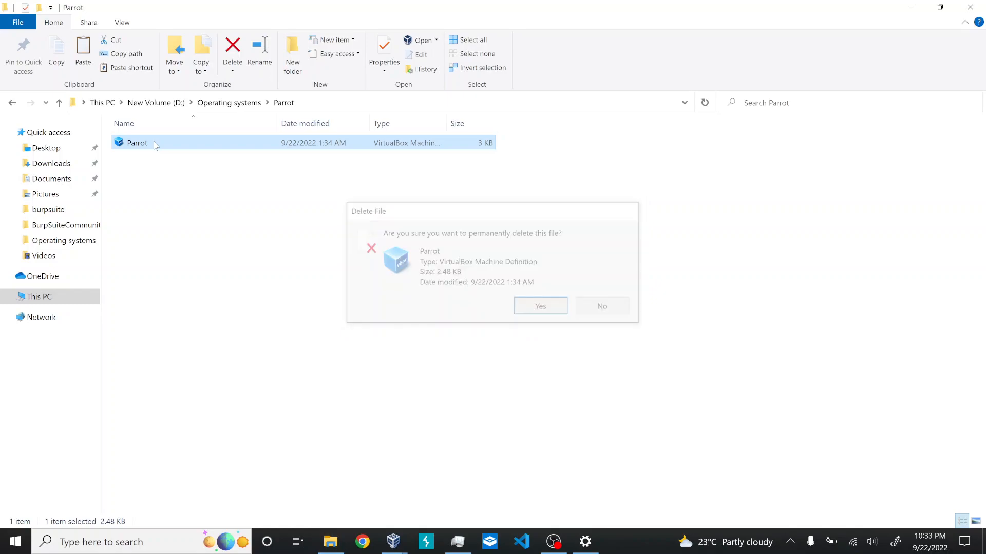
click(539, 305)
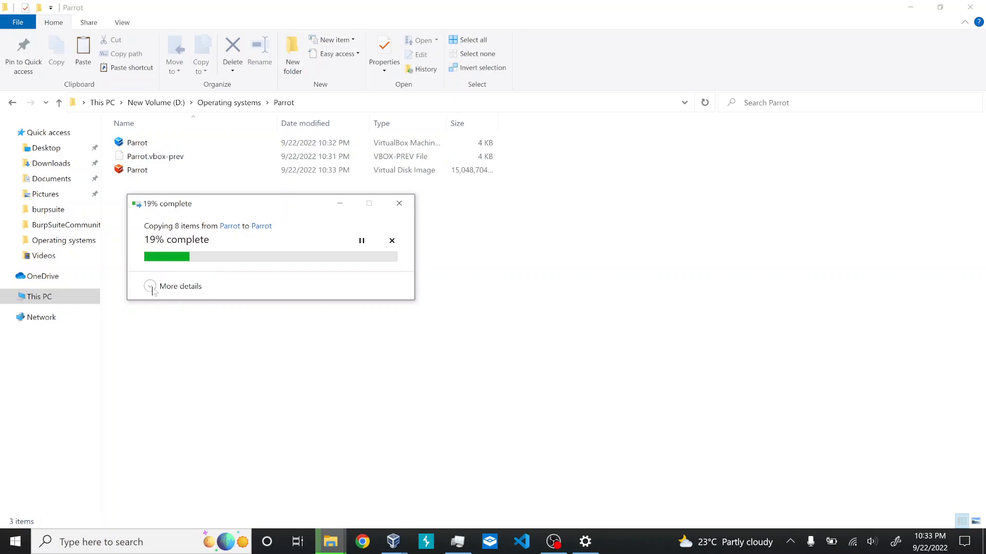
click(180, 286)
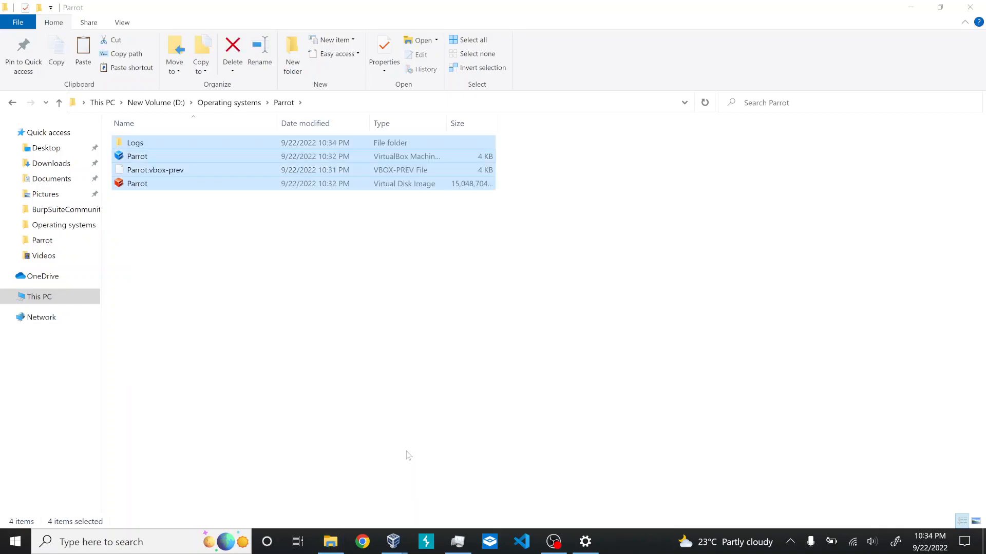
mouse_move(166, 138)
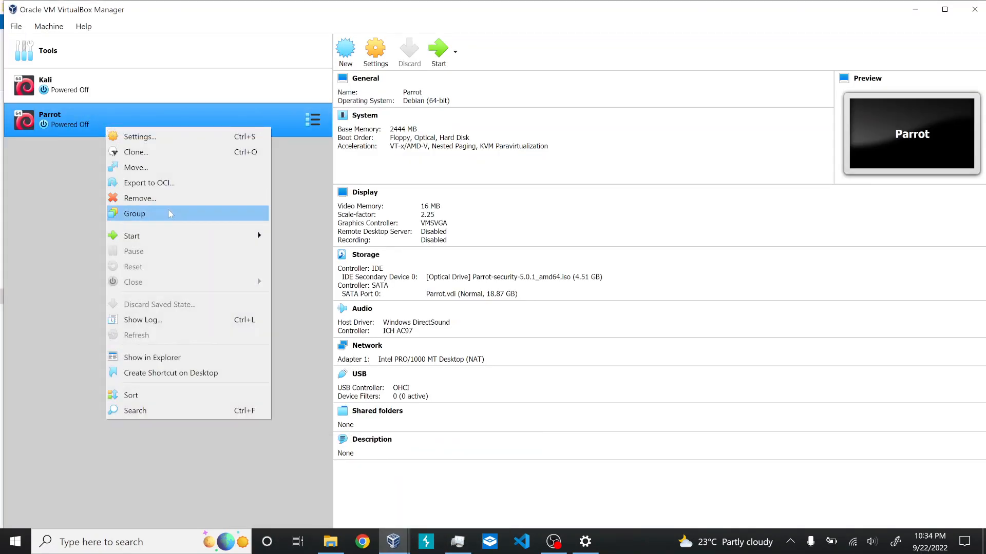
- Remove the Parrot entry from the VirtualBox Manager machine list
click(140, 198)
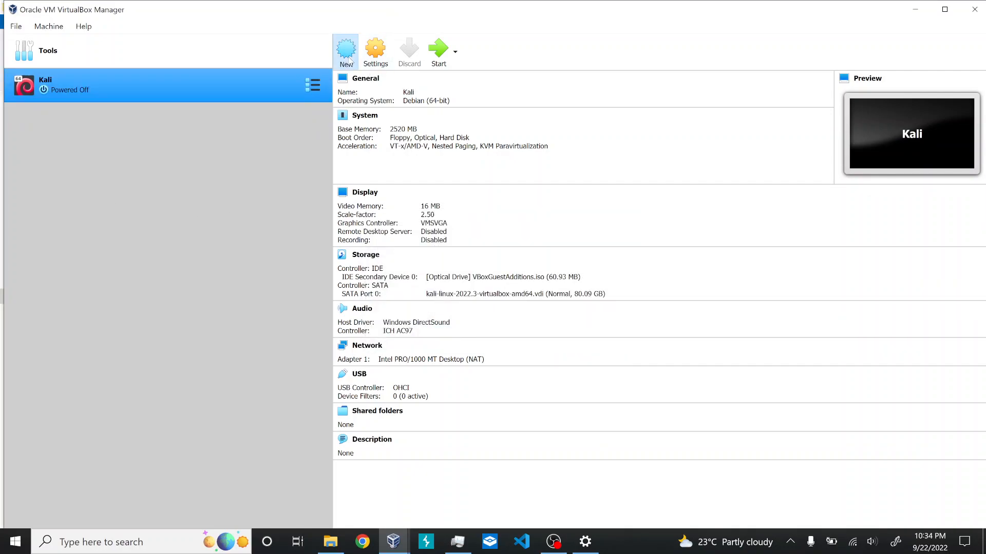
- Start a new VM named 'Parrot' with type Linux and version Debian (64-bit)
click(345, 50)
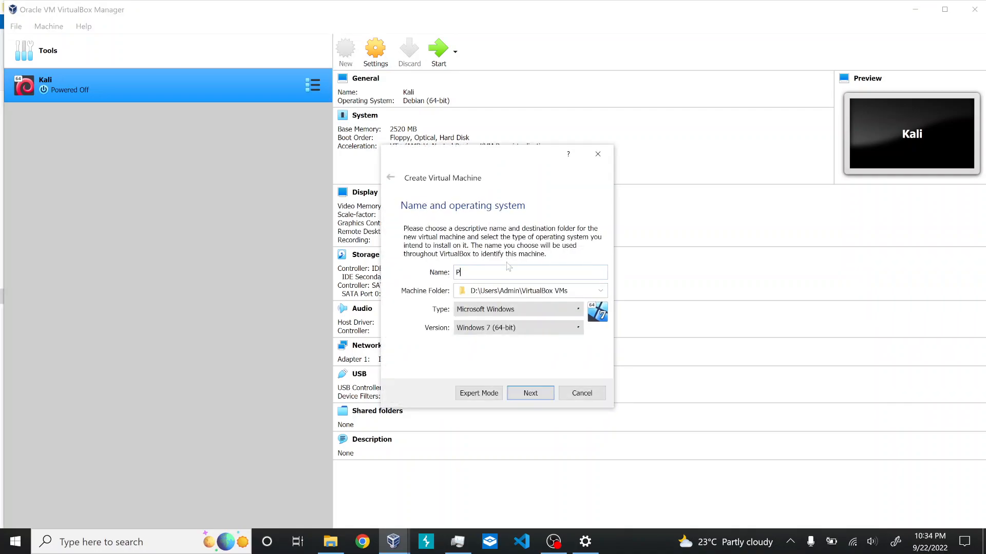
text(arrot)
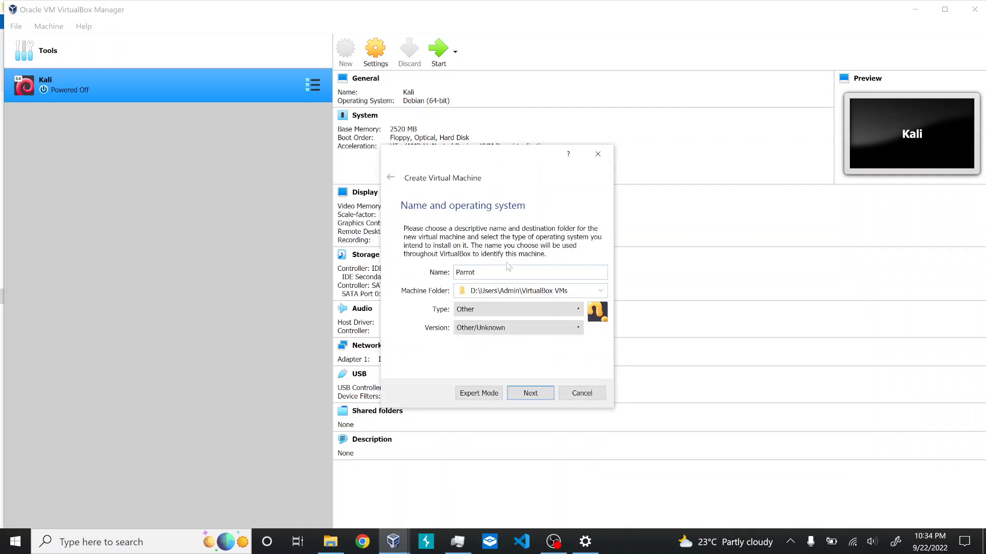
click(515, 309)
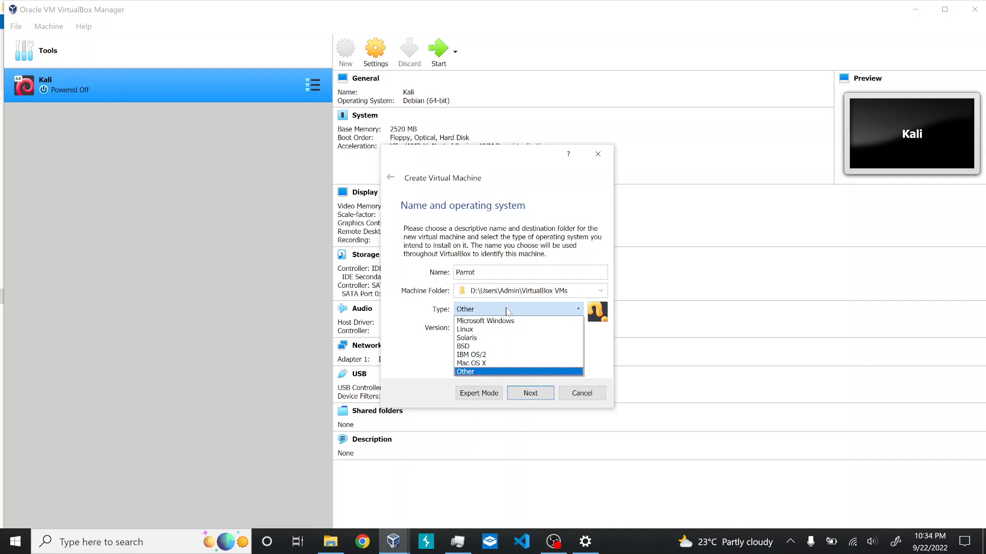
click(465, 330)
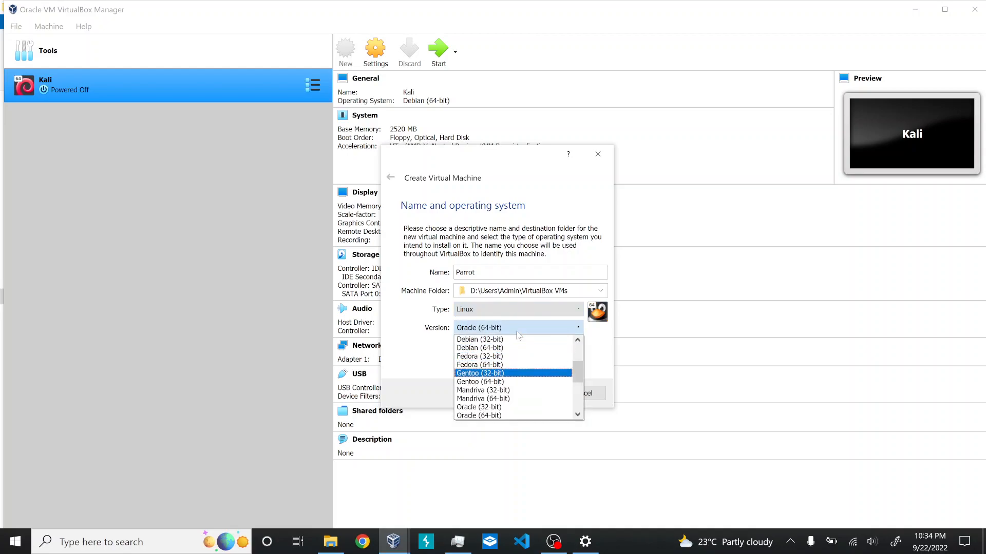
click(479, 348)
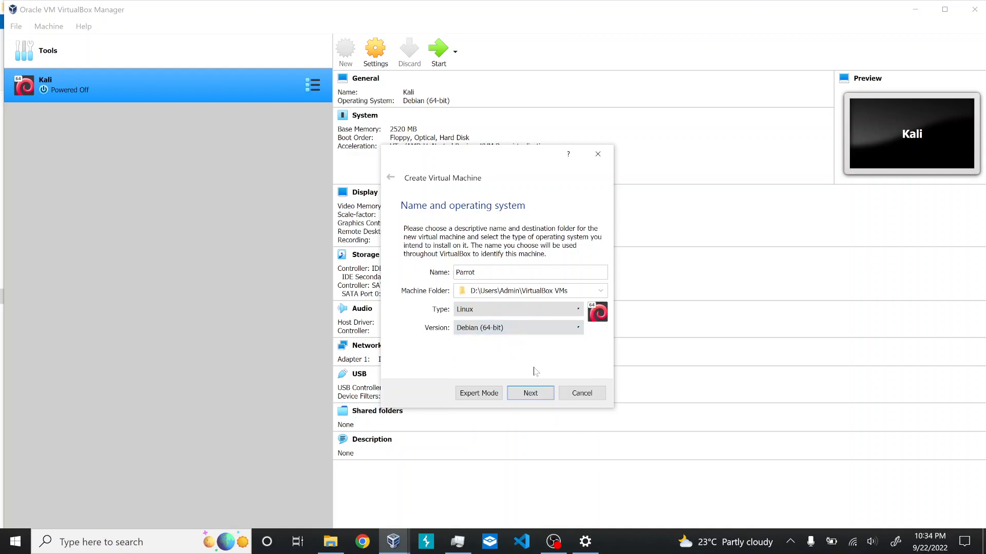
click(529, 392)
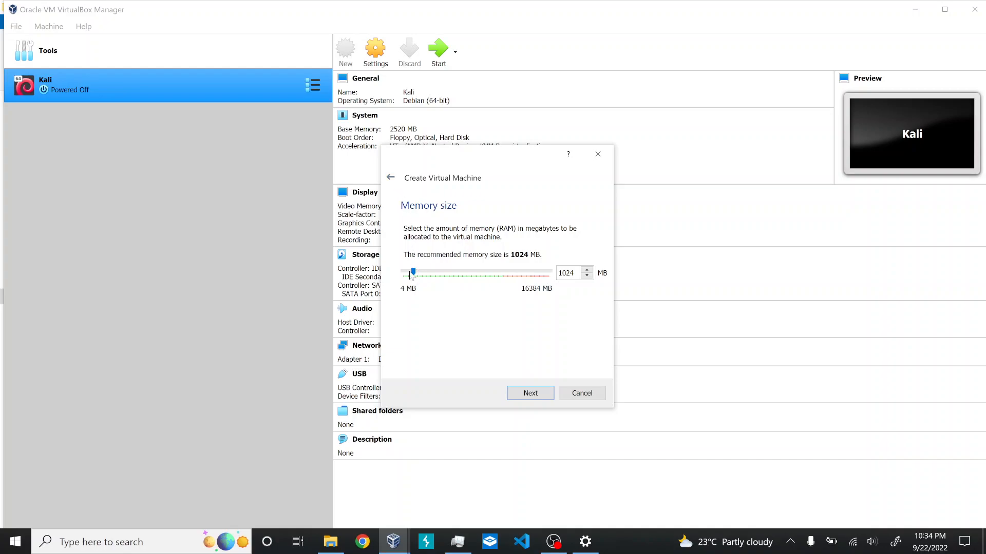
- Drag the new Parrot VM's memory slider to 2618 MB and proceed
drag(411, 272, 420, 272)
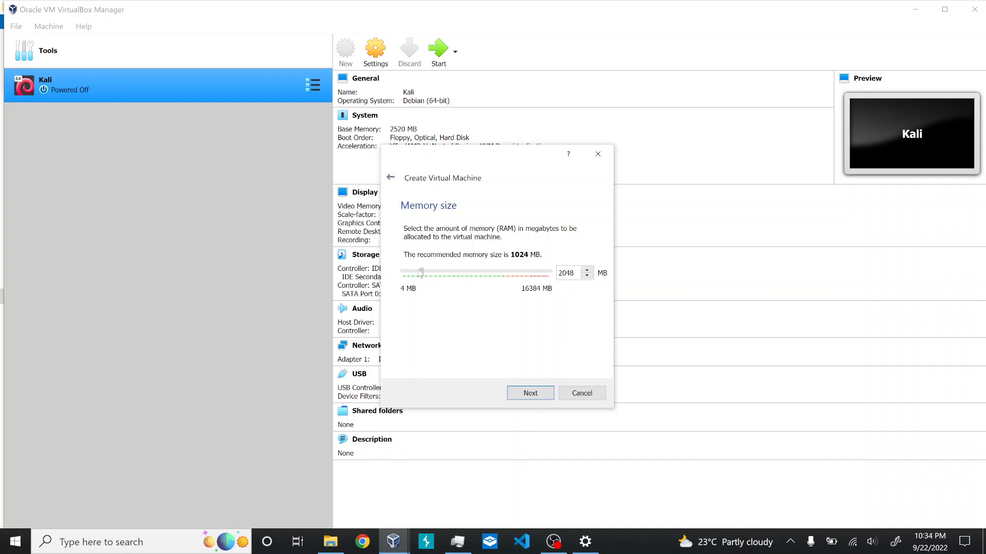
drag(421, 272, 430, 273)
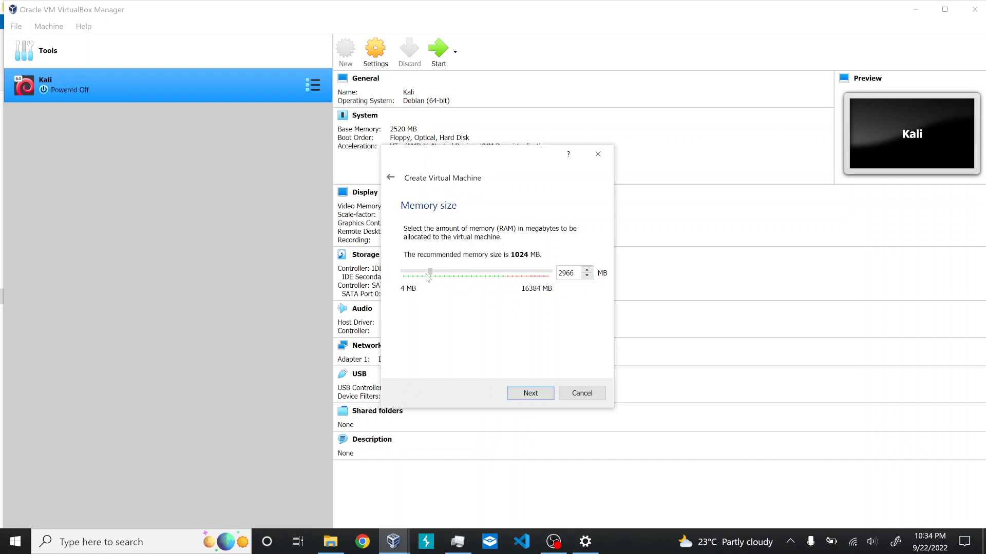
drag(431, 272, 426, 272)
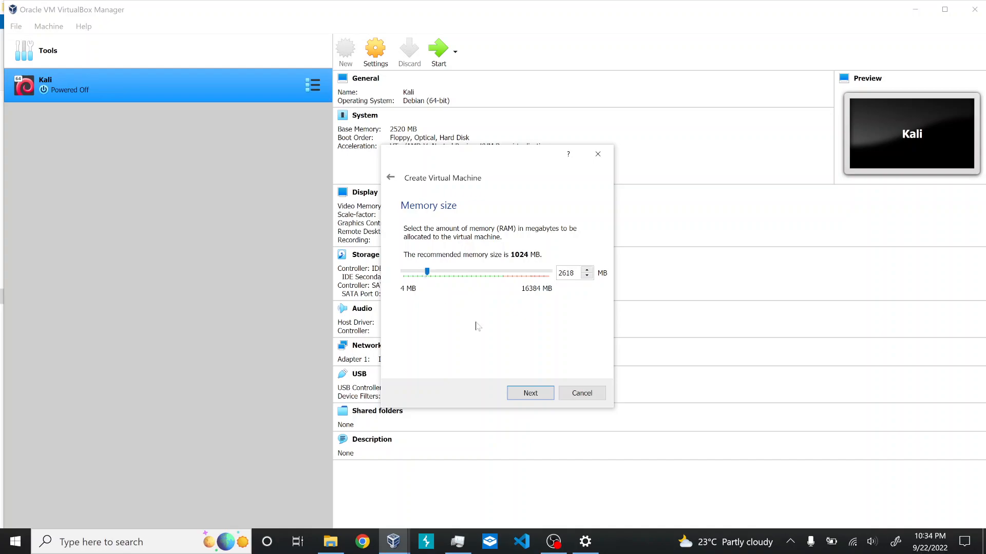
click(529, 392)
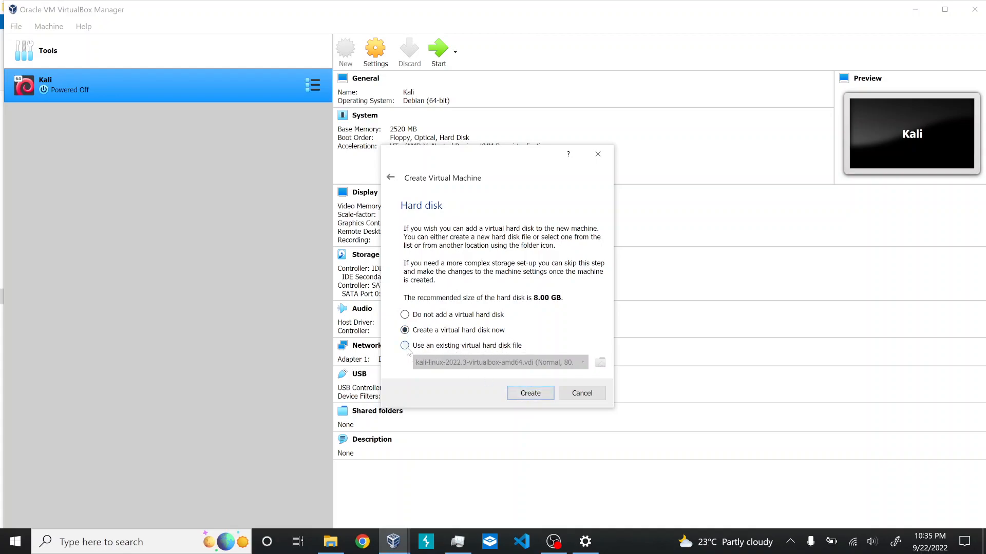
- Choose to use an existing virtual hard disk and open the disk selector to add one
click(405, 345)
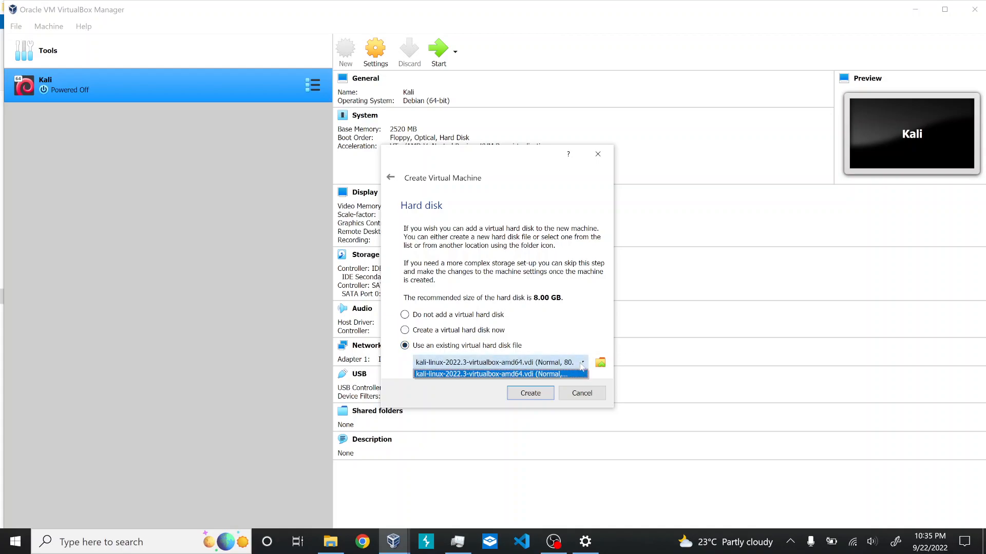
click(599, 363)
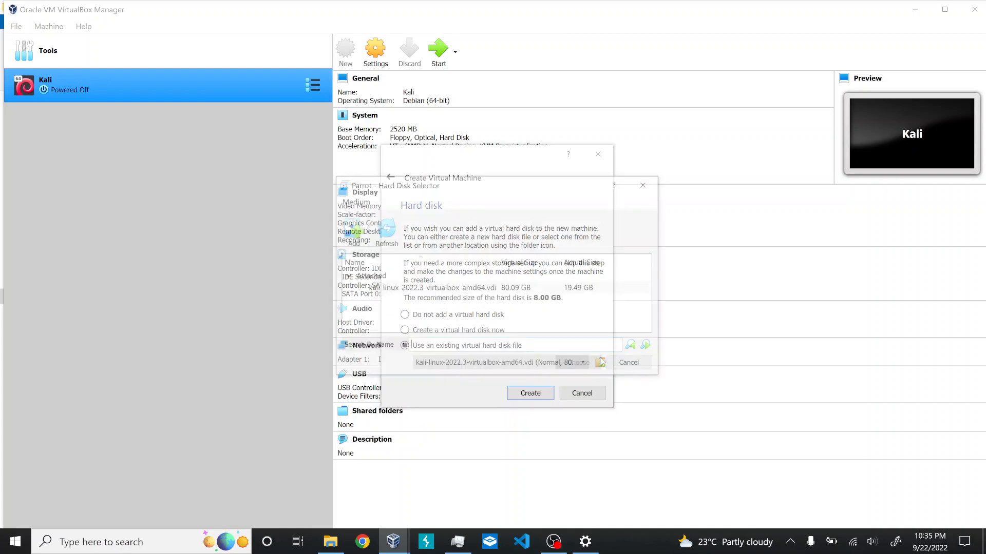
click(601, 361)
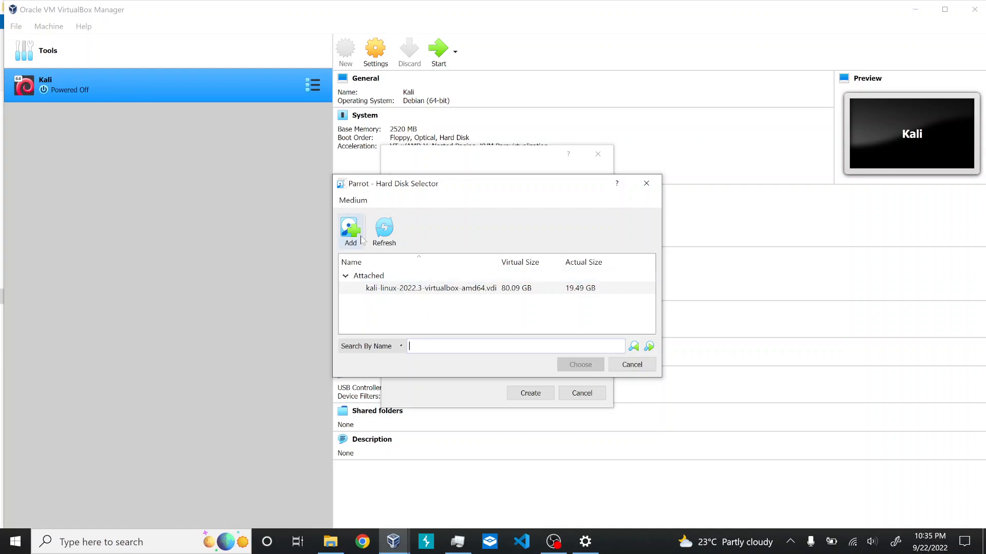
click(350, 229)
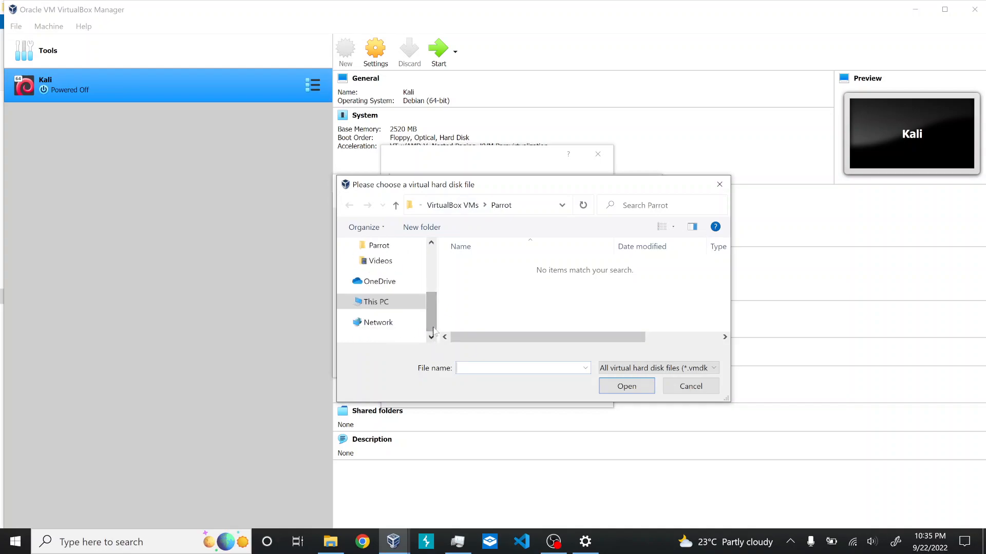
- Add Parrot.vdi from D:\Operating systems\Parrot and choose it as the machine's disk
click(375, 301)
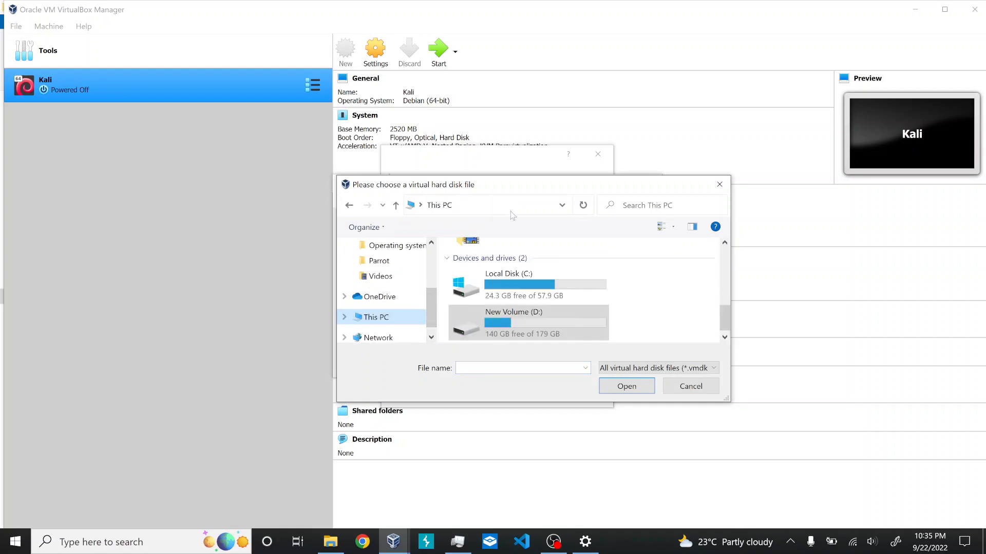
double_click(513, 322)
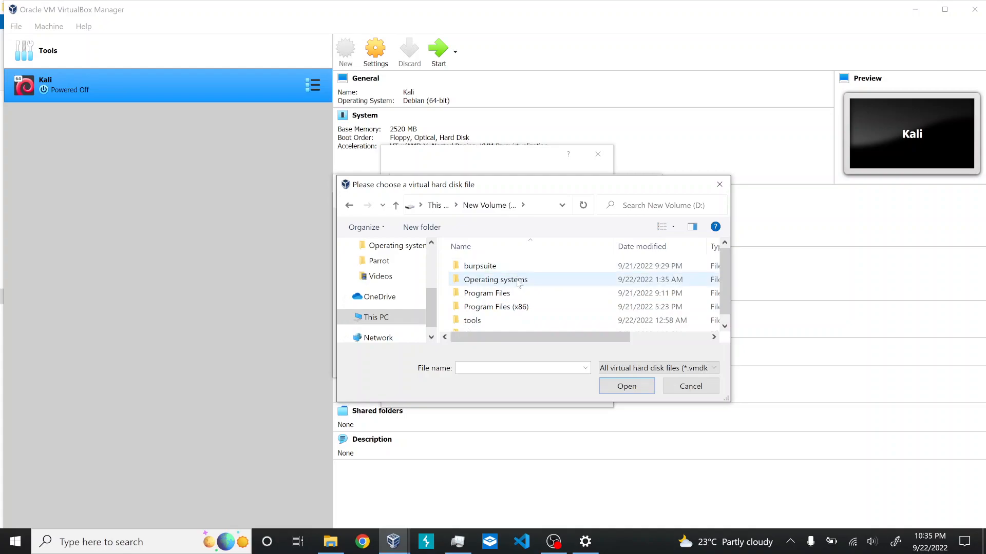
double_click(495, 279)
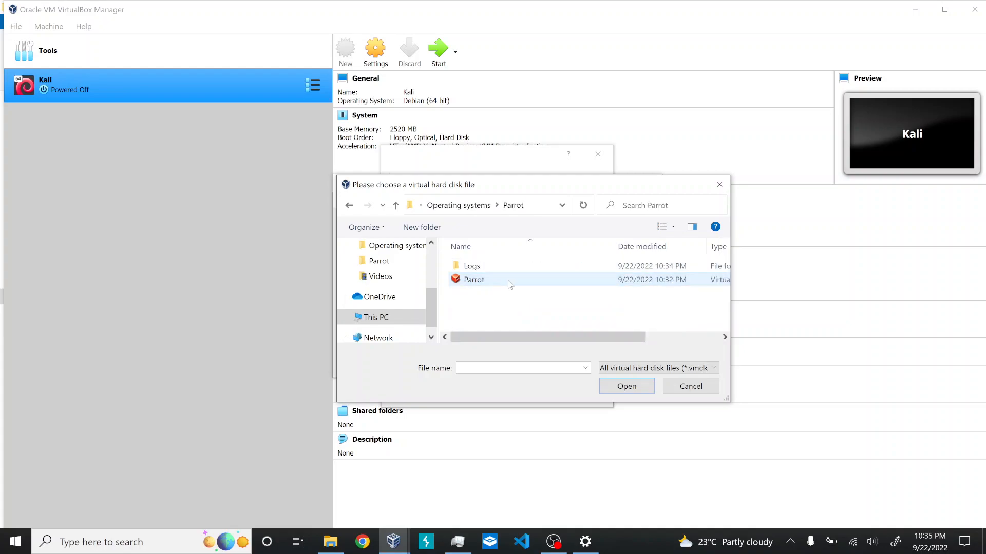
click(473, 279)
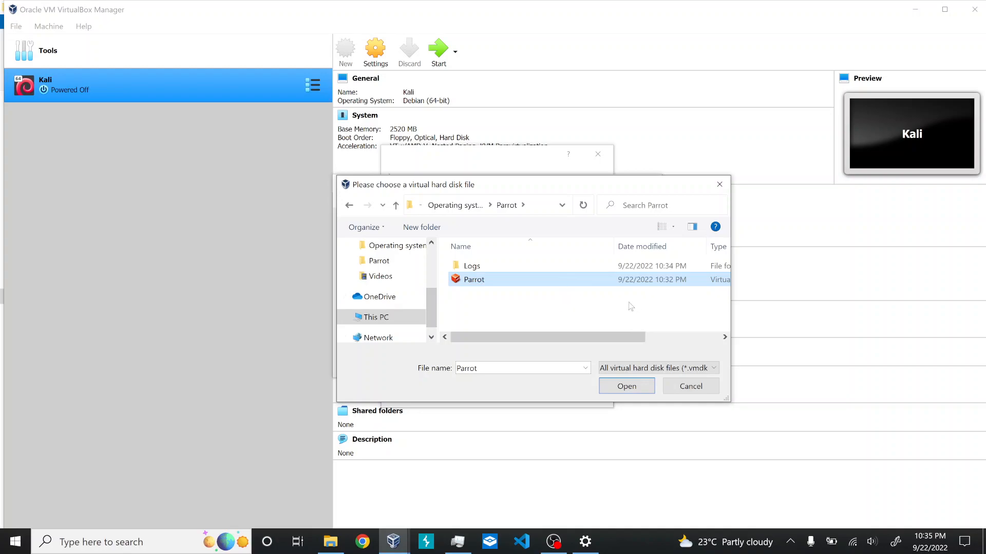
click(625, 386)
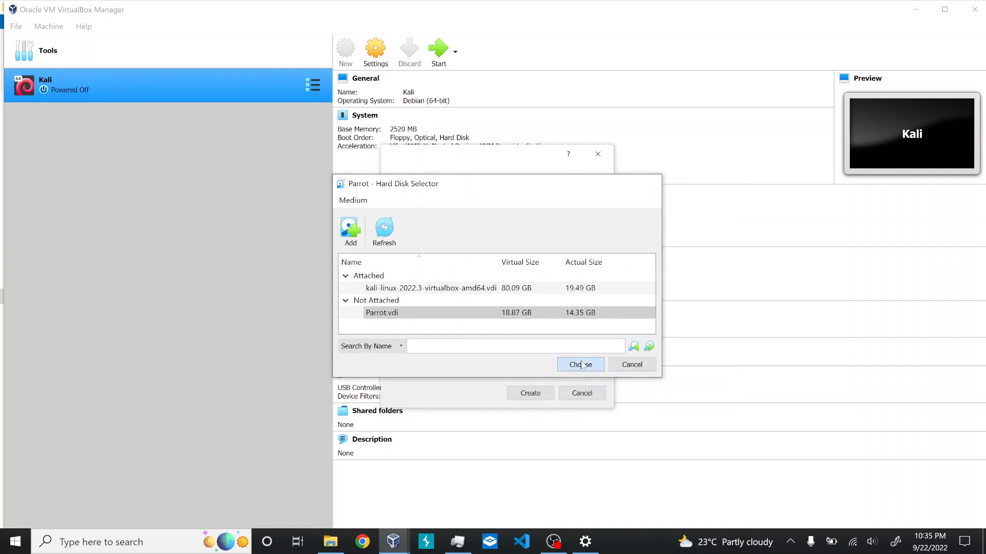
click(631, 364)
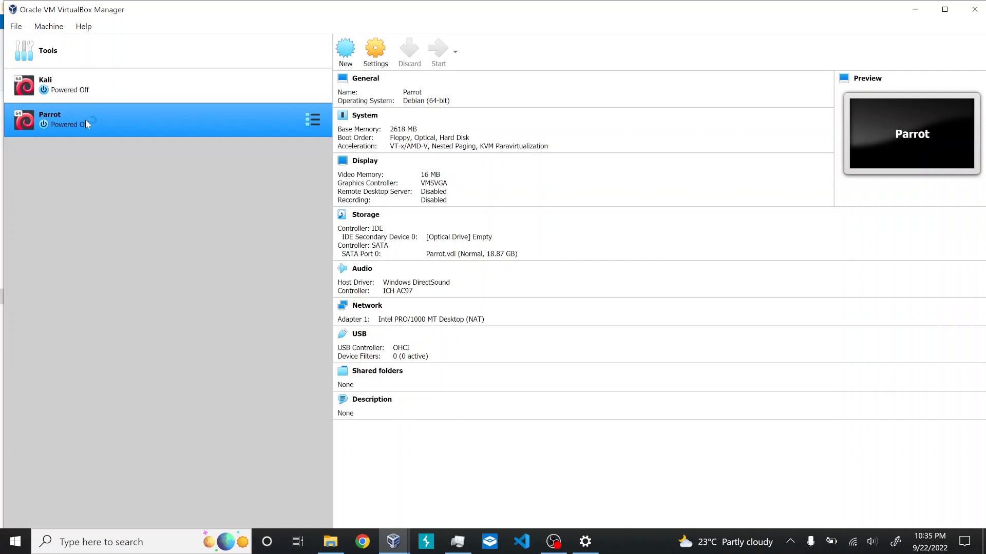
- Boot the Parrot VM, maximise its window and enlarge the guest display from the View menu
click(438, 51)
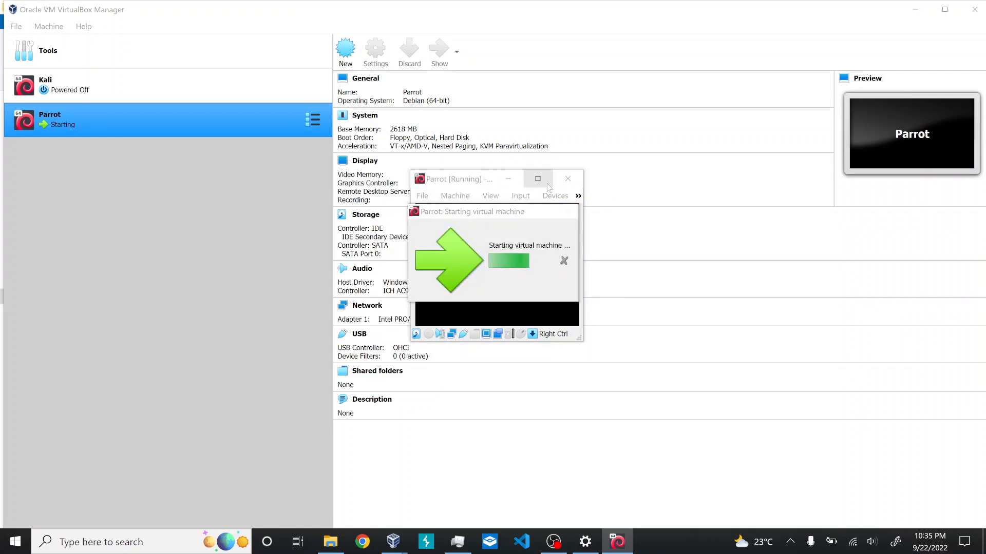
click(537, 179)
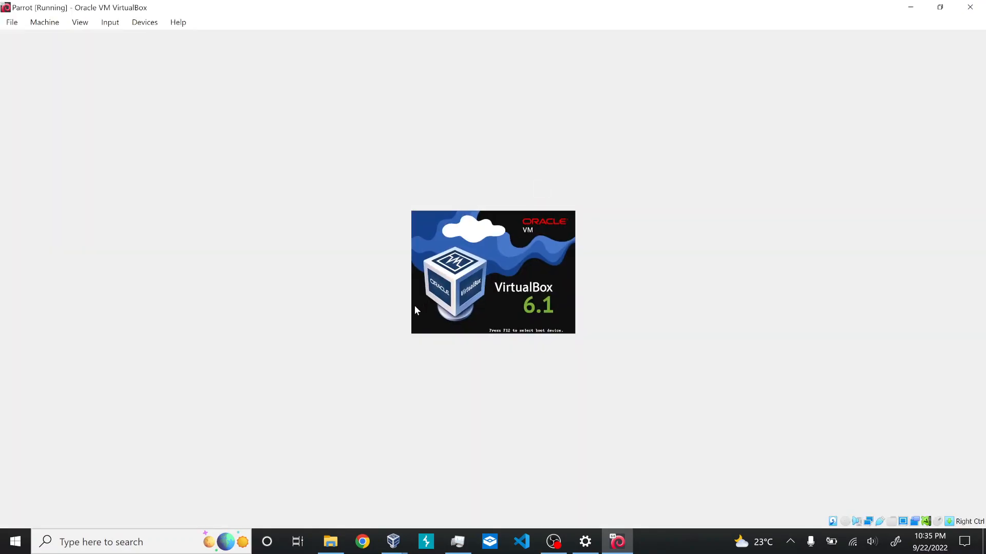
click(79, 22)
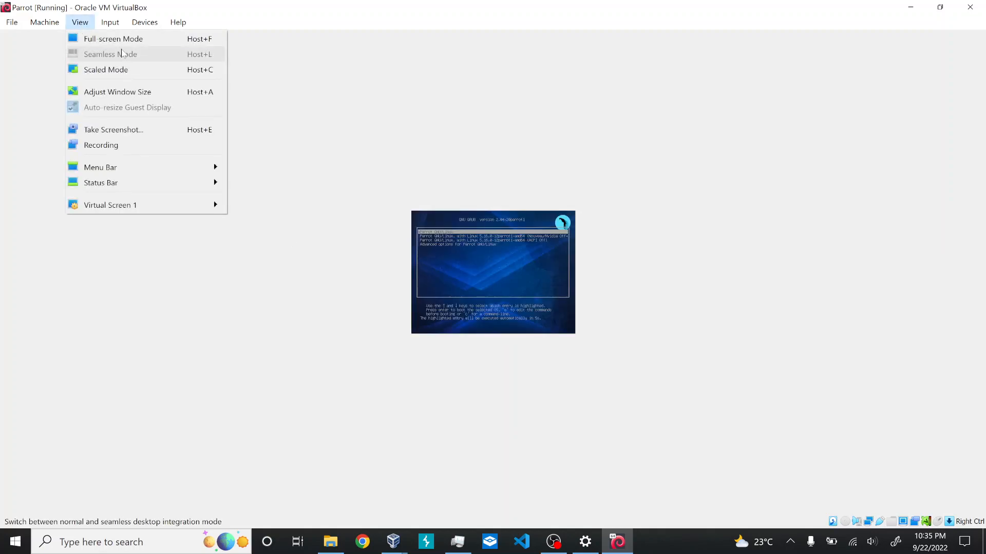
click(110, 205)
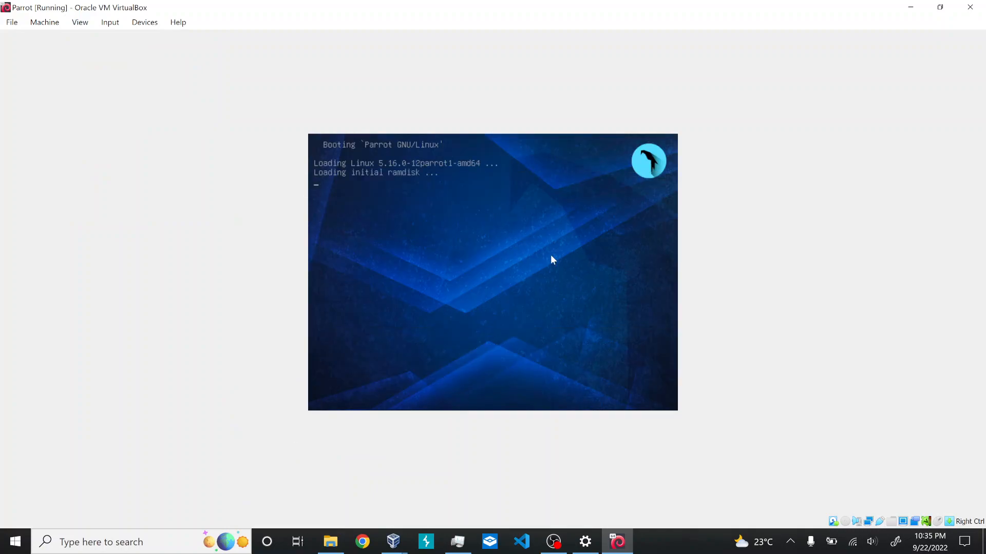
mouse_move(717, 219)
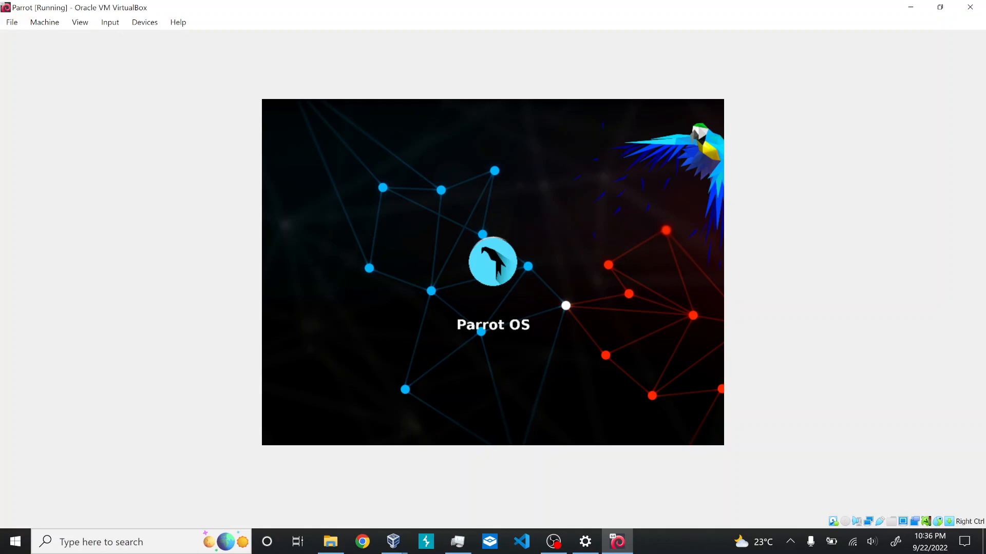
mouse_move(29, 177)
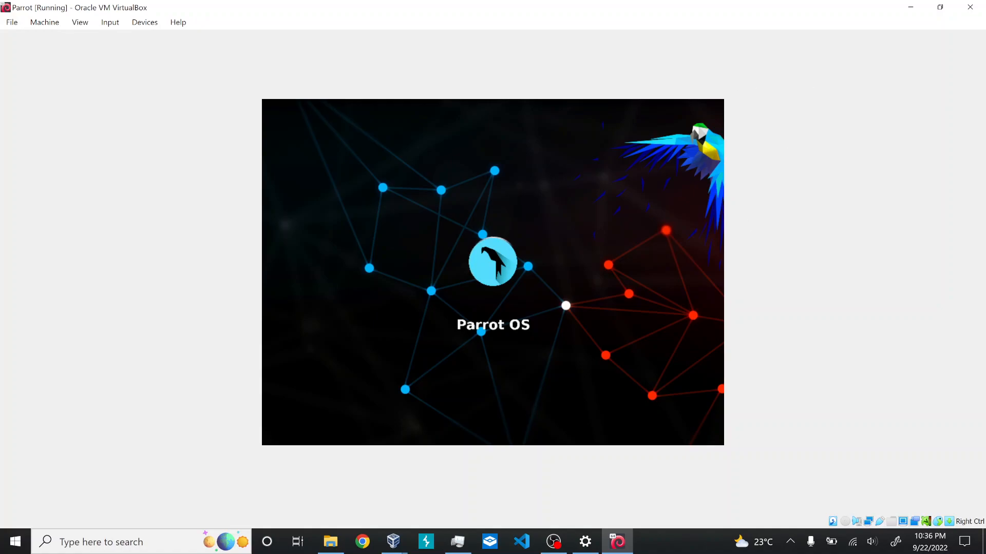
mouse_move(837, 205)
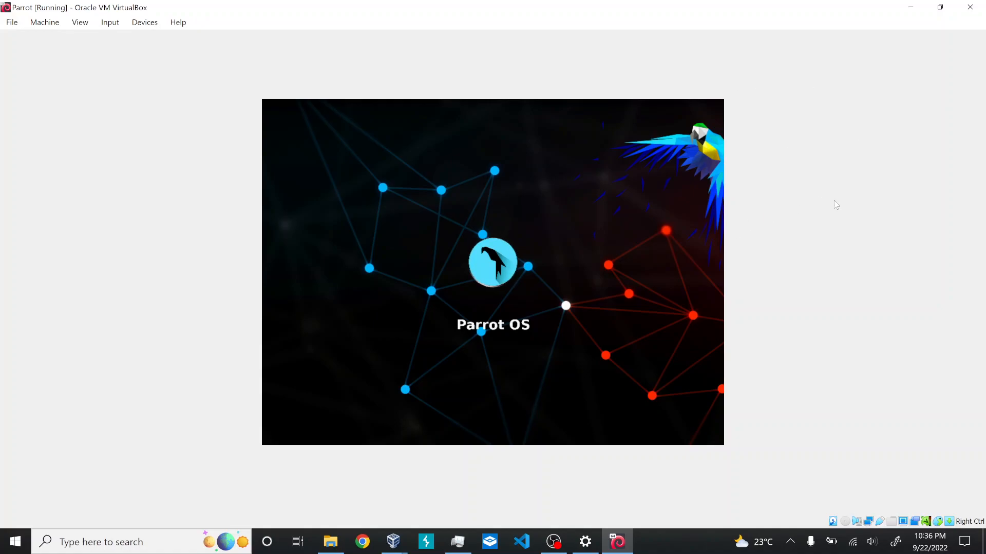
mouse_move(783, 350)
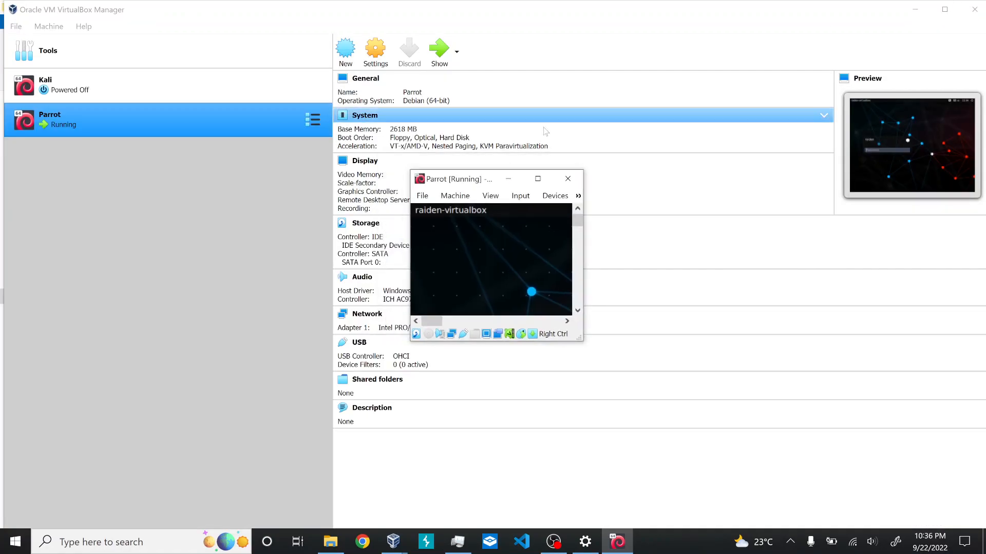
- Restore the Parrot VM window and log in as raiden with the user password
click(537, 179)
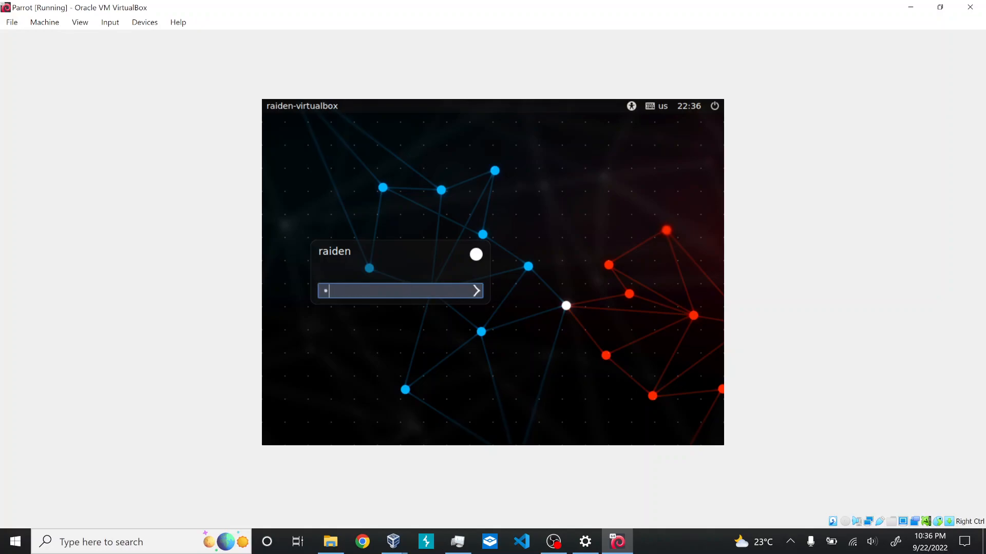
text(password)
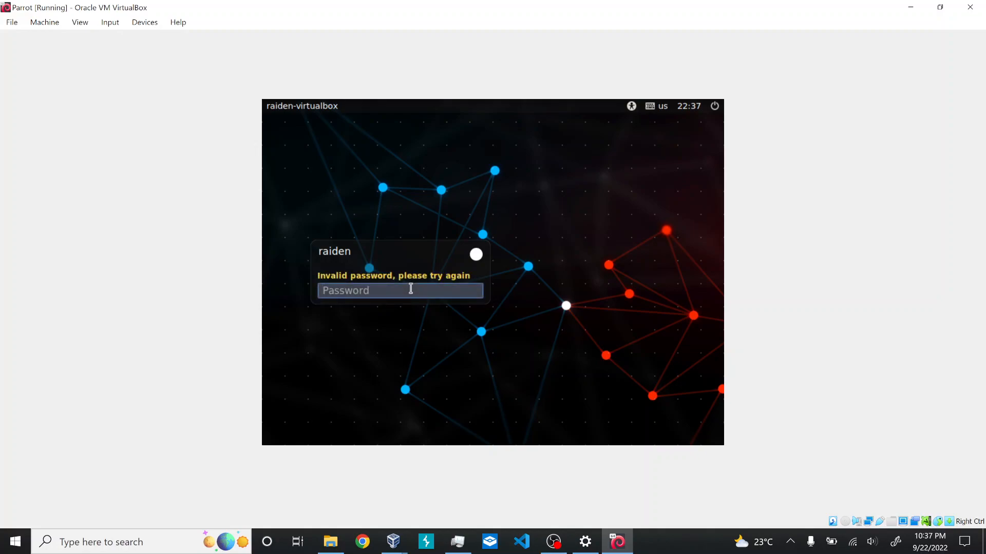
text(•••)
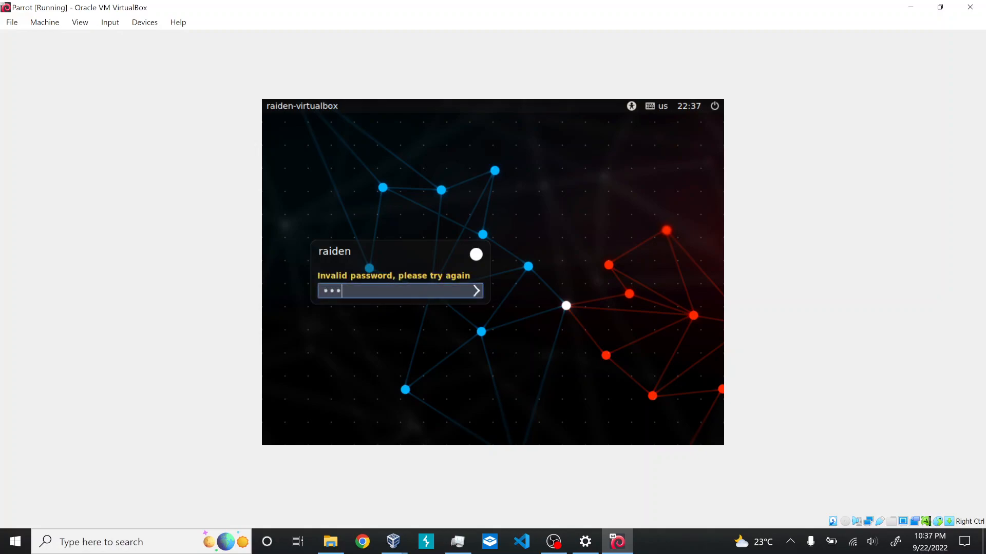
text(•)
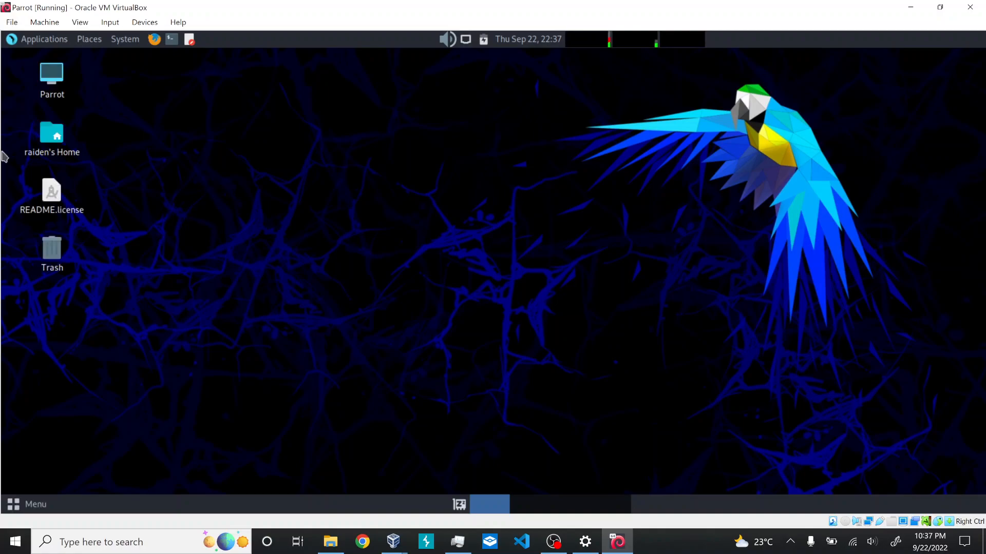
mouse_move(165, 159)
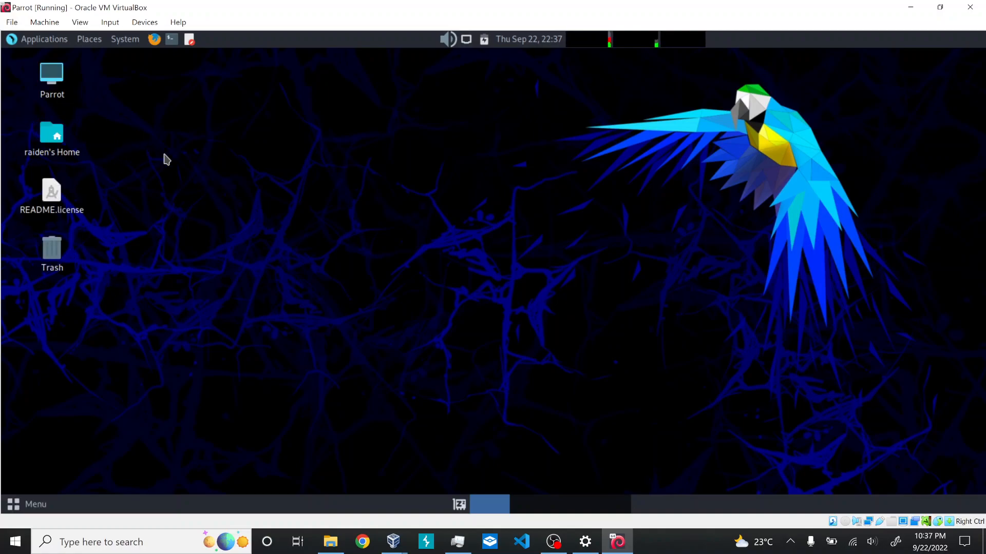
mouse_move(172, 168)
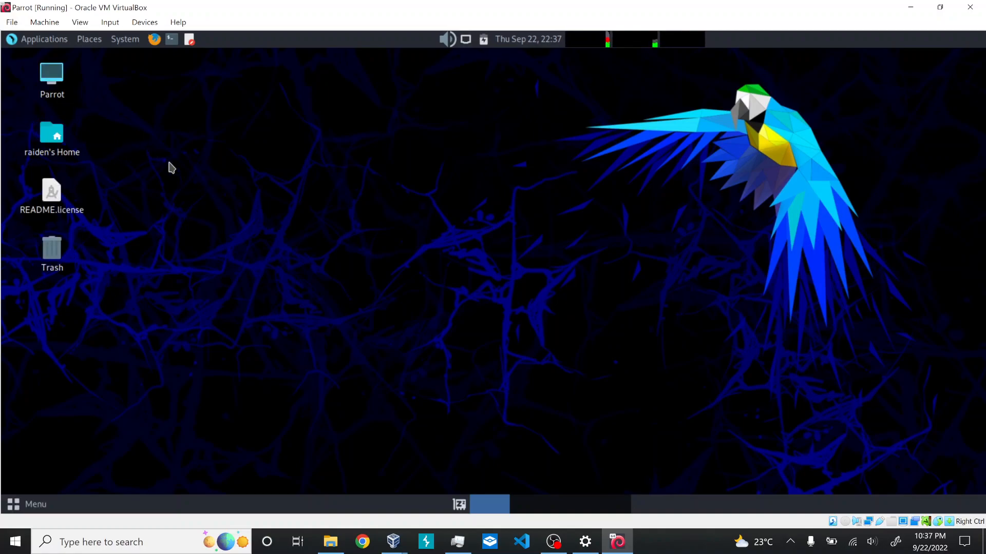
mouse_move(295, 188)
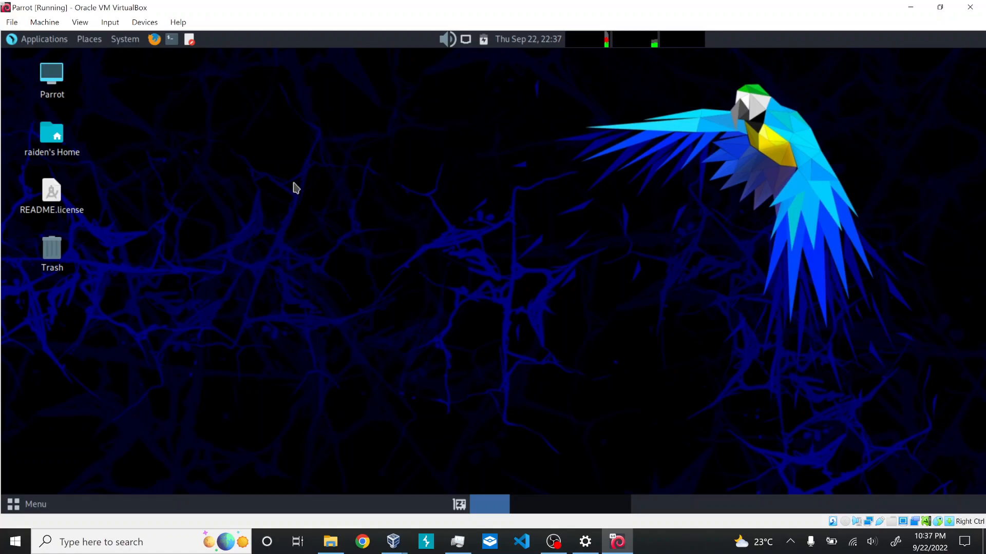
mouse_move(303, 215)
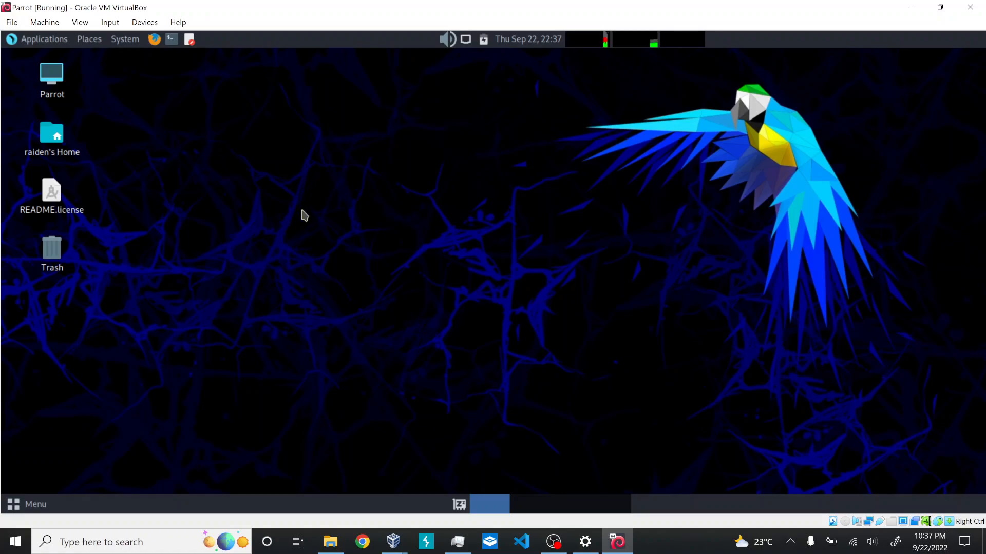
mouse_move(561, 227)
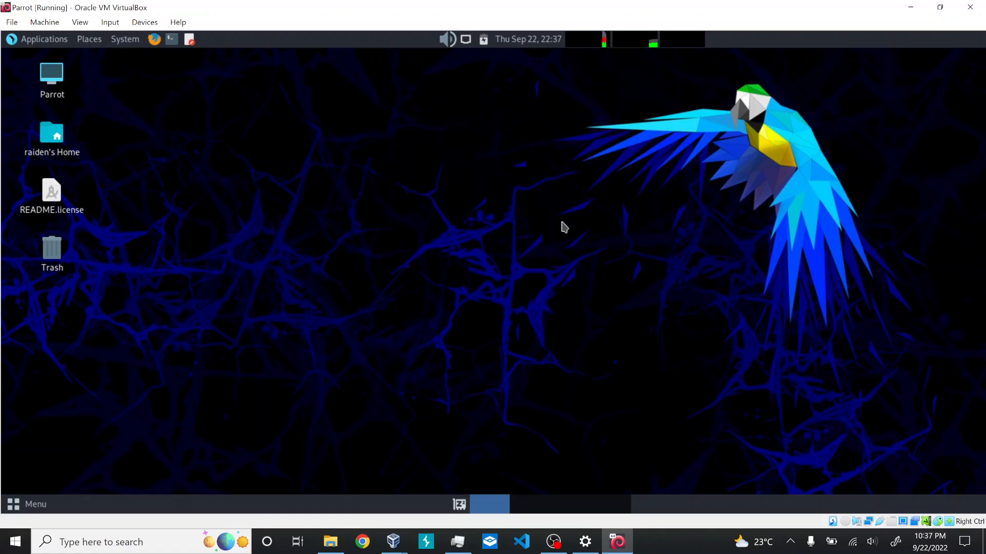
mouse_move(507, 288)
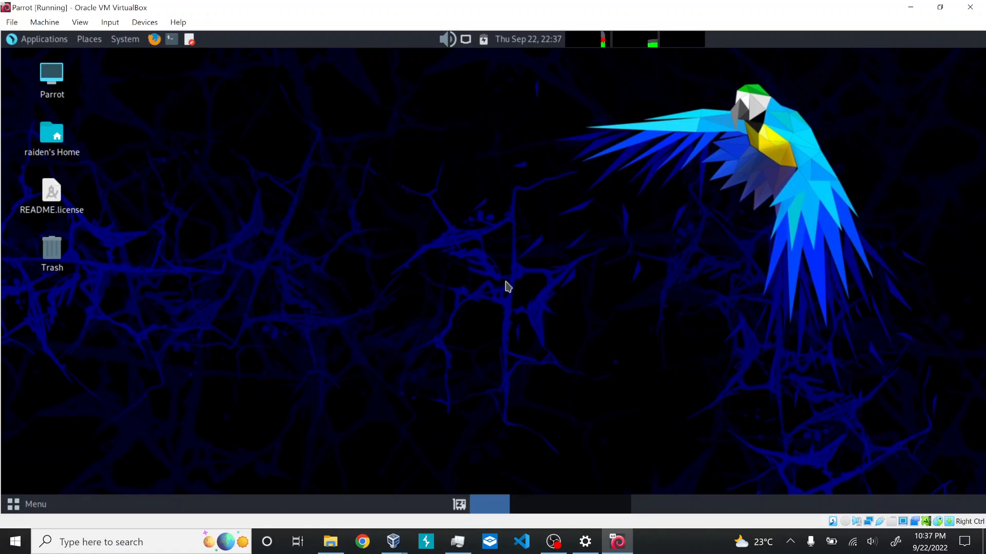